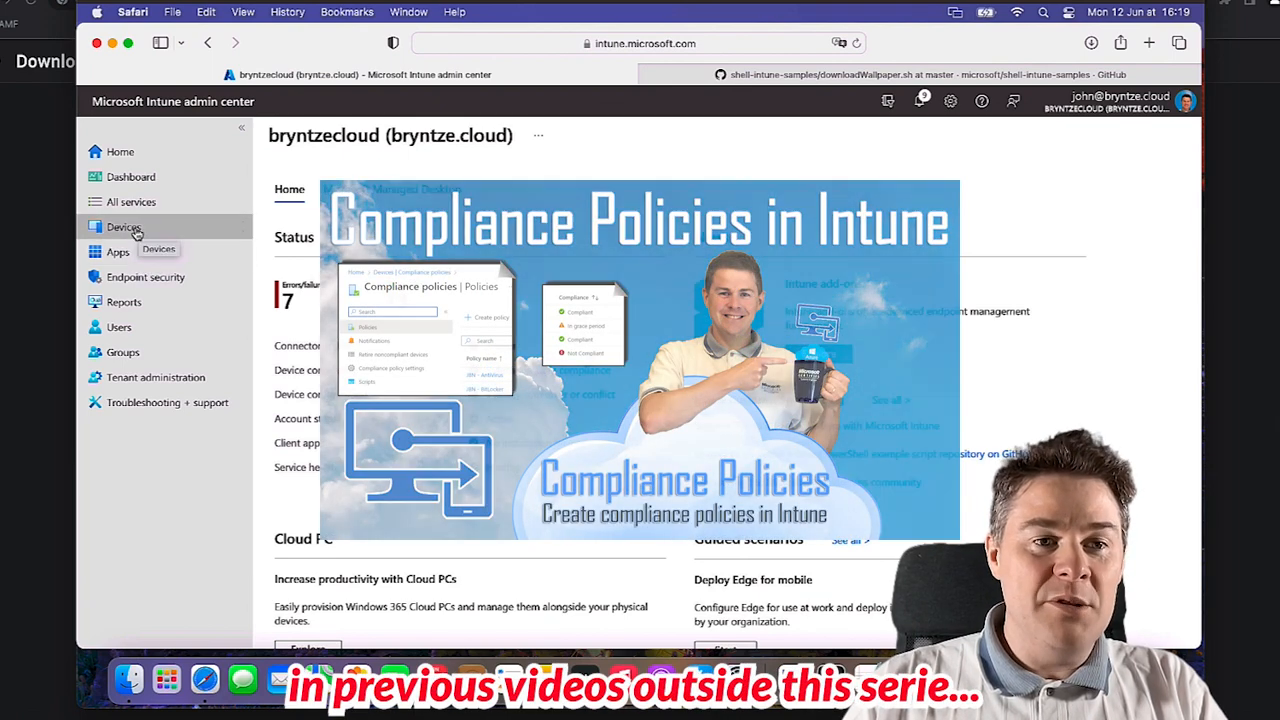
Show the existing device compliance policies list from the Devices area
{"action": "left_click", "coordinate": [124, 228]}
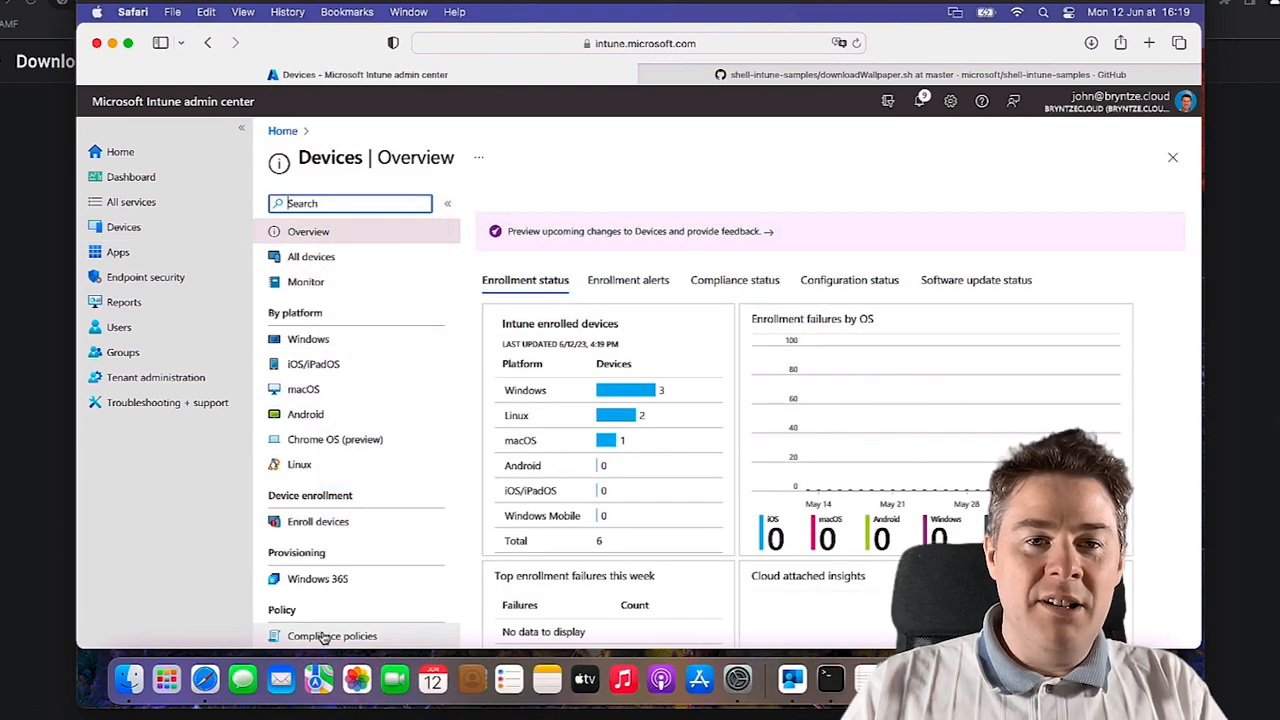
{"action": "left_click", "coordinate": [332, 636]}
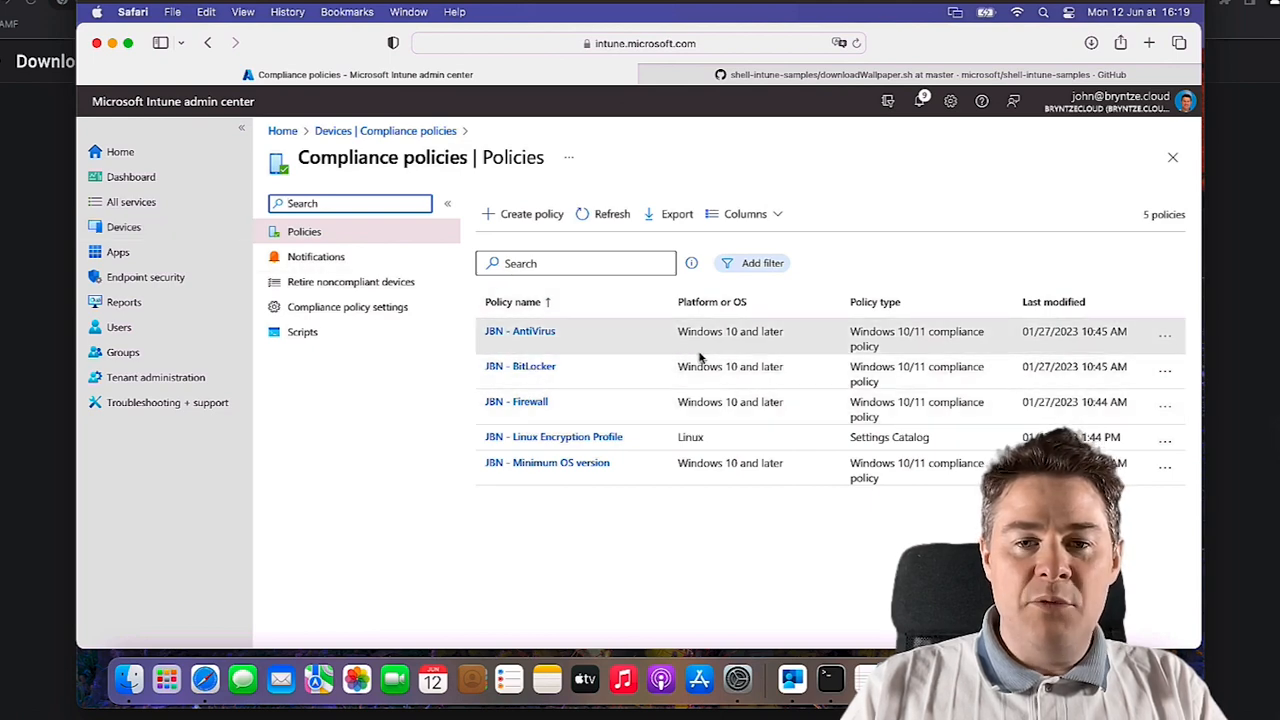
Show the macOS platform's compliance policies page, currently listing no policies
{"action": "left_click", "coordinate": [124, 228]}
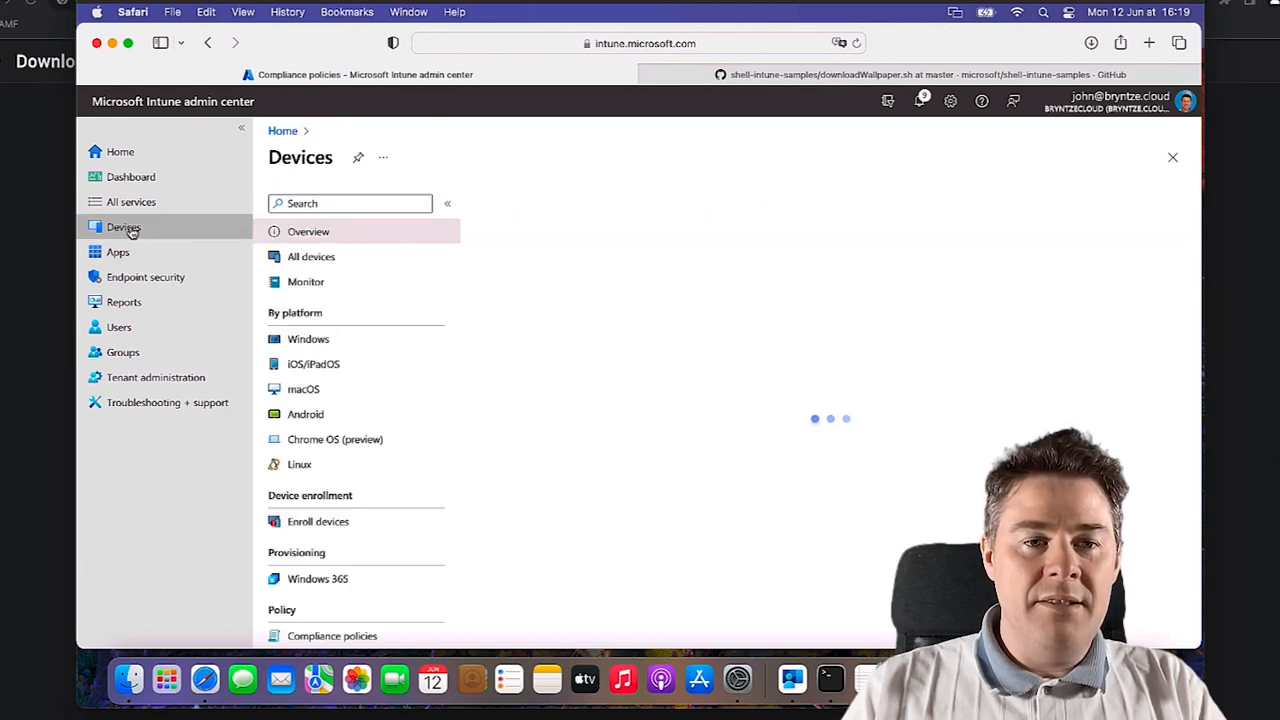
{"action": "left_click", "coordinate": [304, 388]}
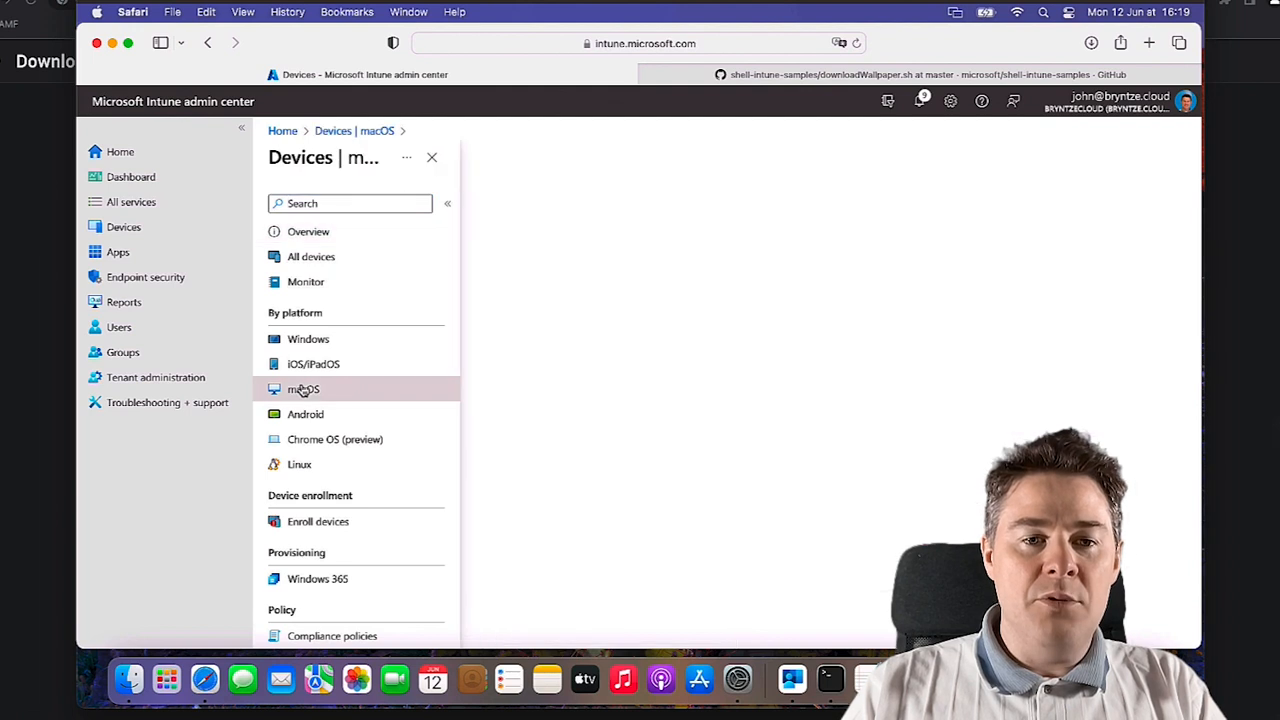
{"action": "left_click", "coordinate": [304, 388]}
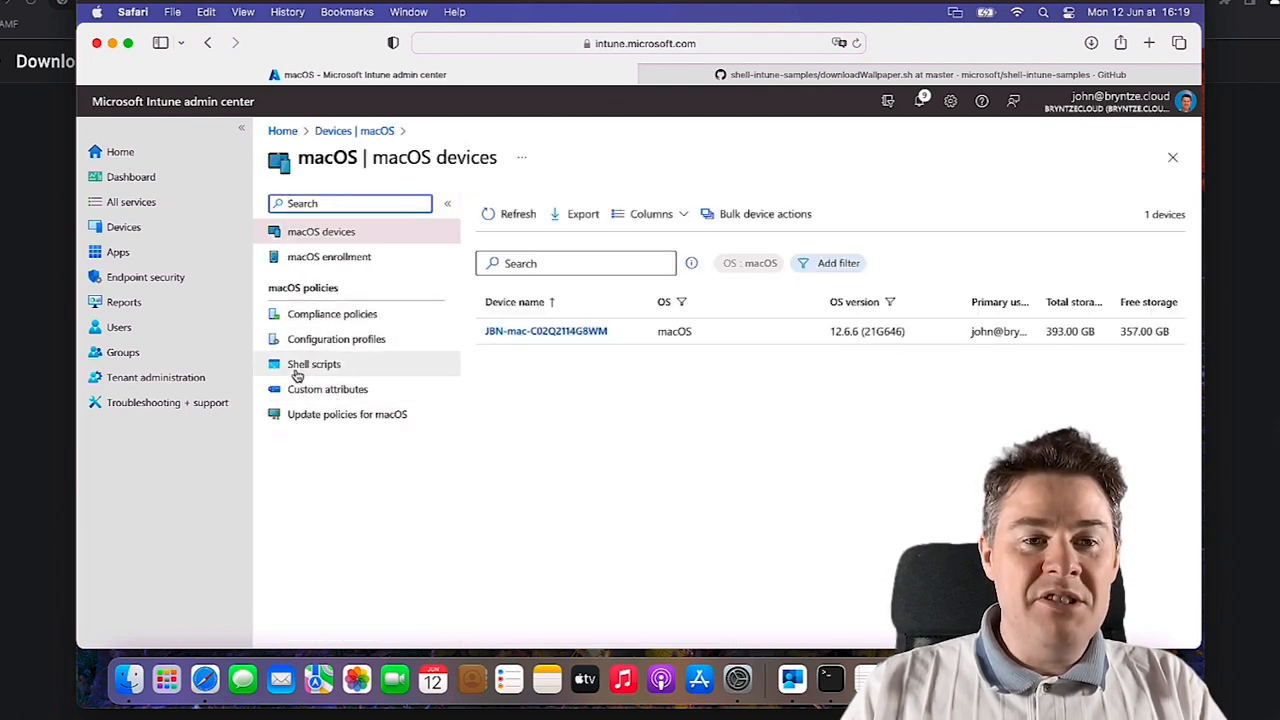
{"action": "mouse_move", "coordinate": [332, 312]}
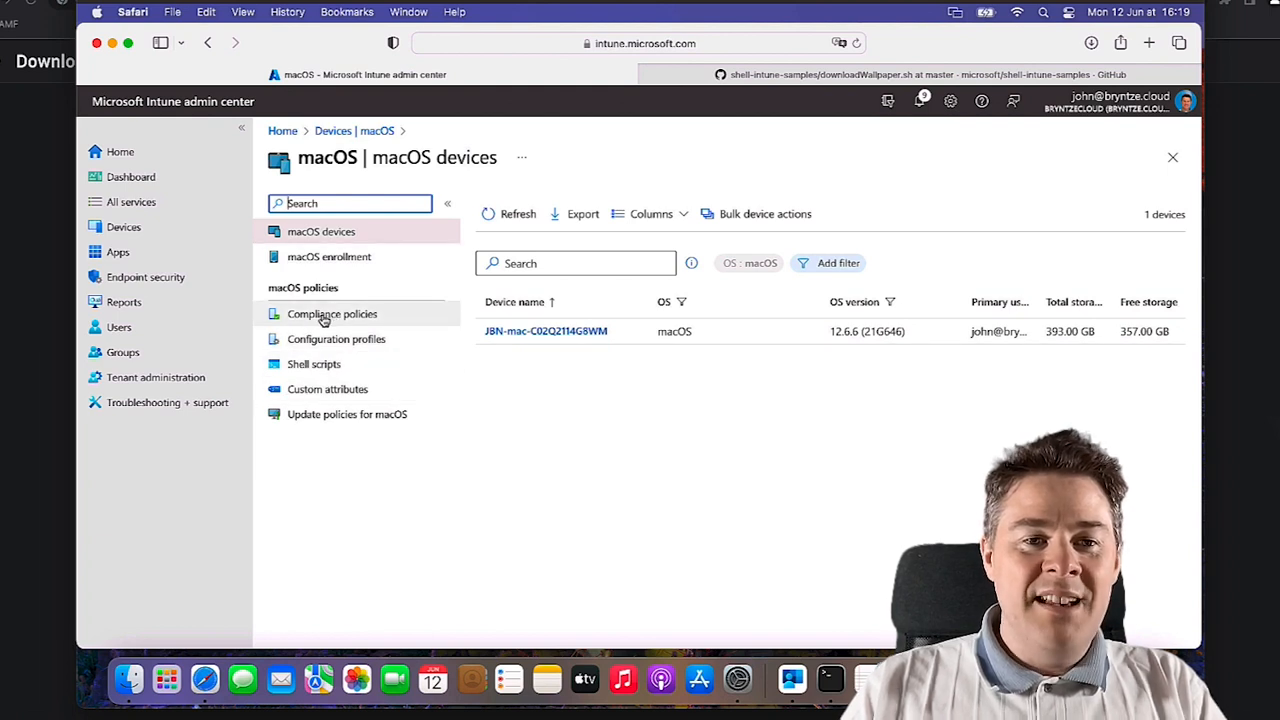
{"action": "left_click", "coordinate": [332, 314]}
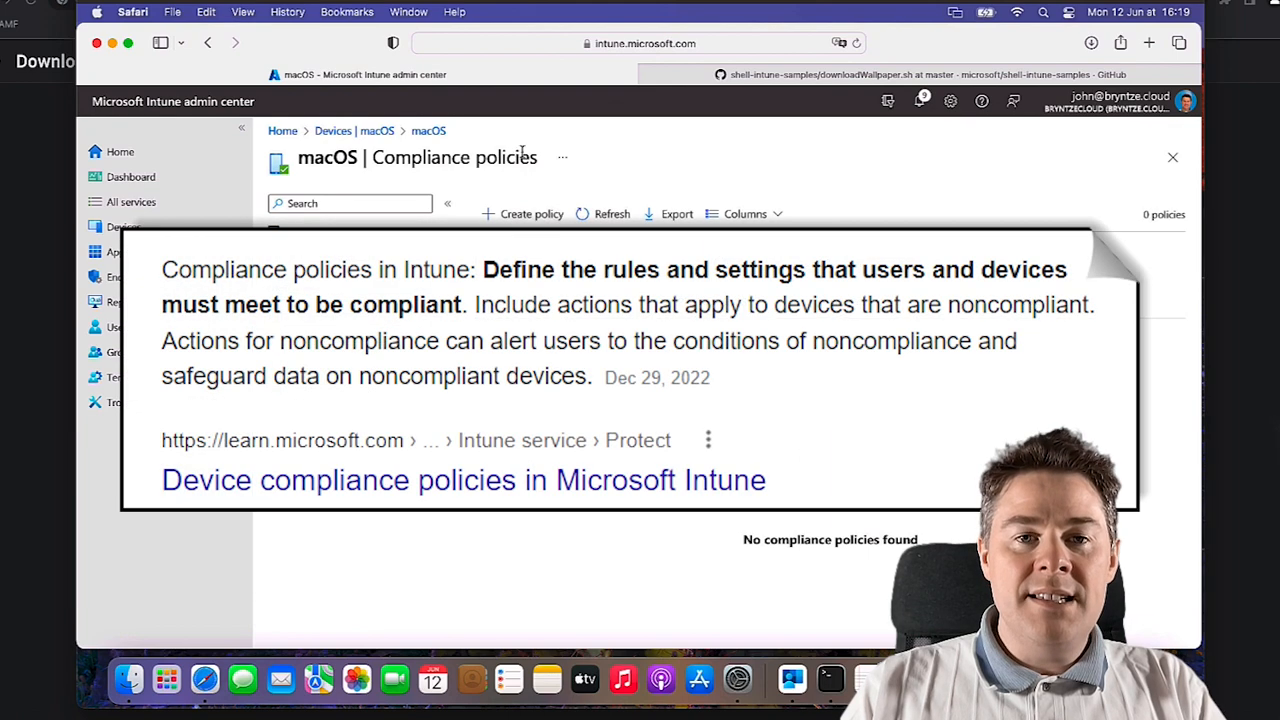
{"action": "double_click", "coordinate": [456, 156]}
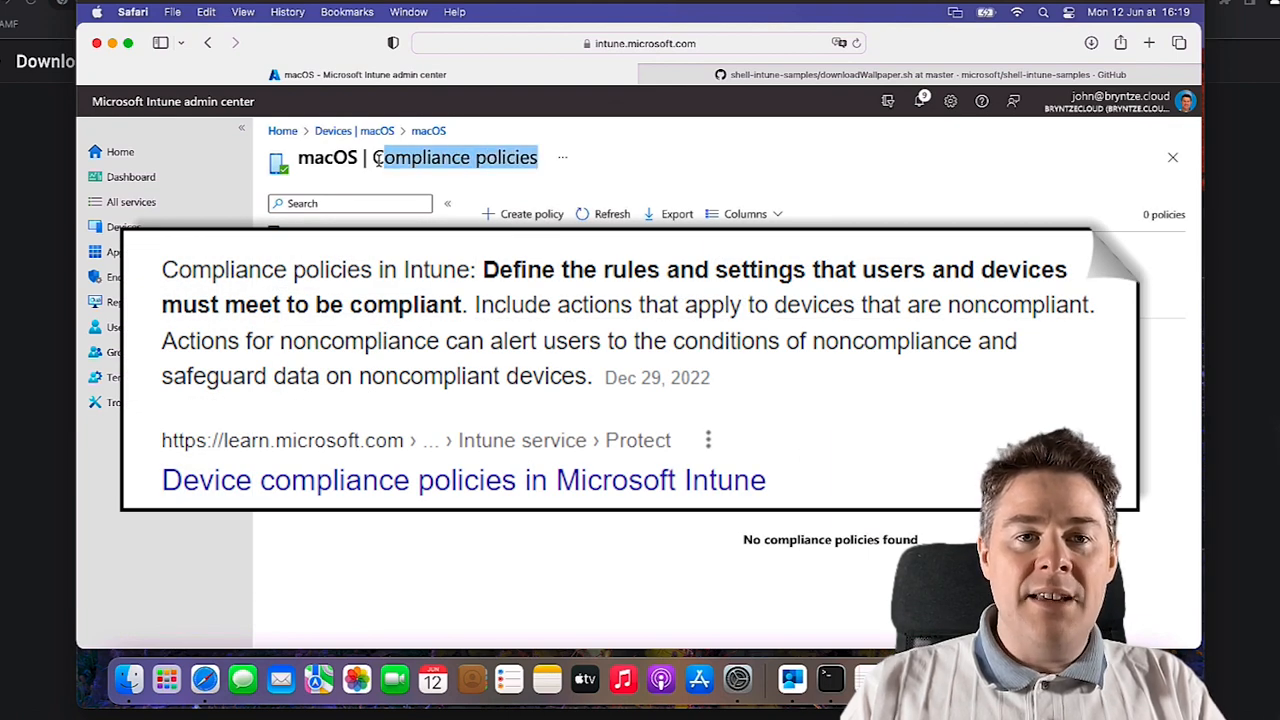
{"action": "left_click", "coordinate": [456, 156]}
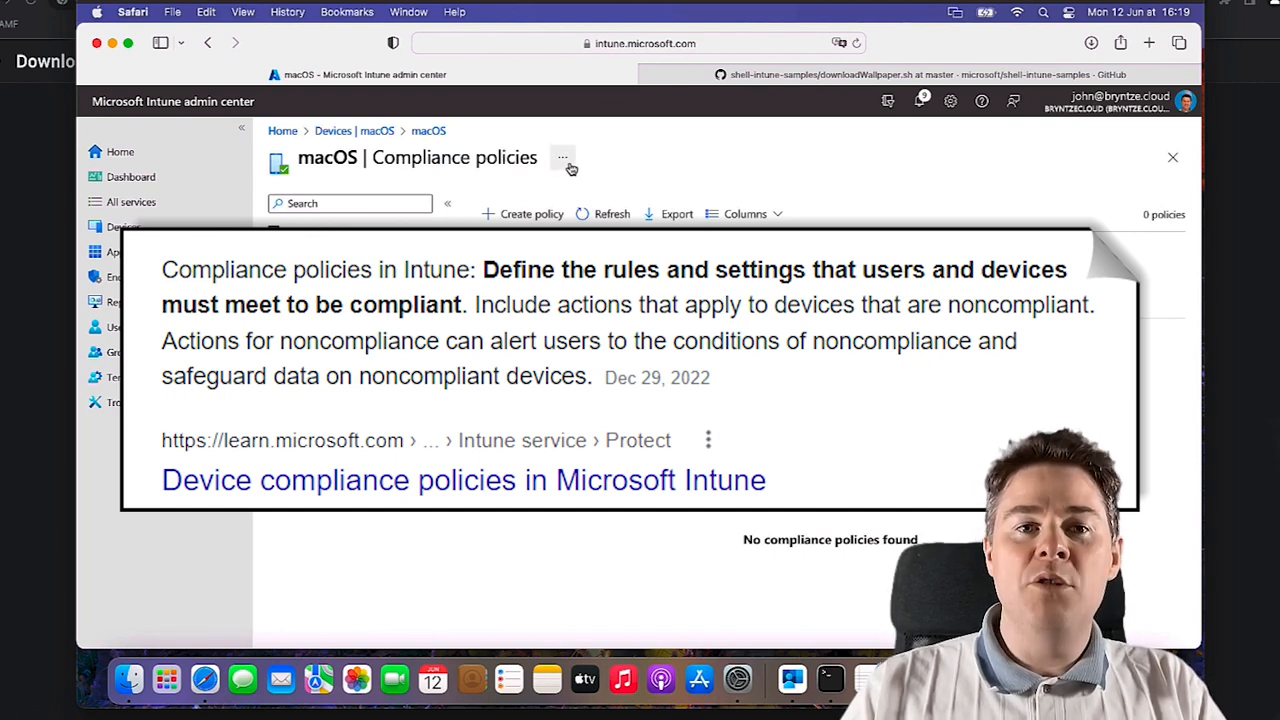
{"action": "double_click", "coordinate": [456, 156]}
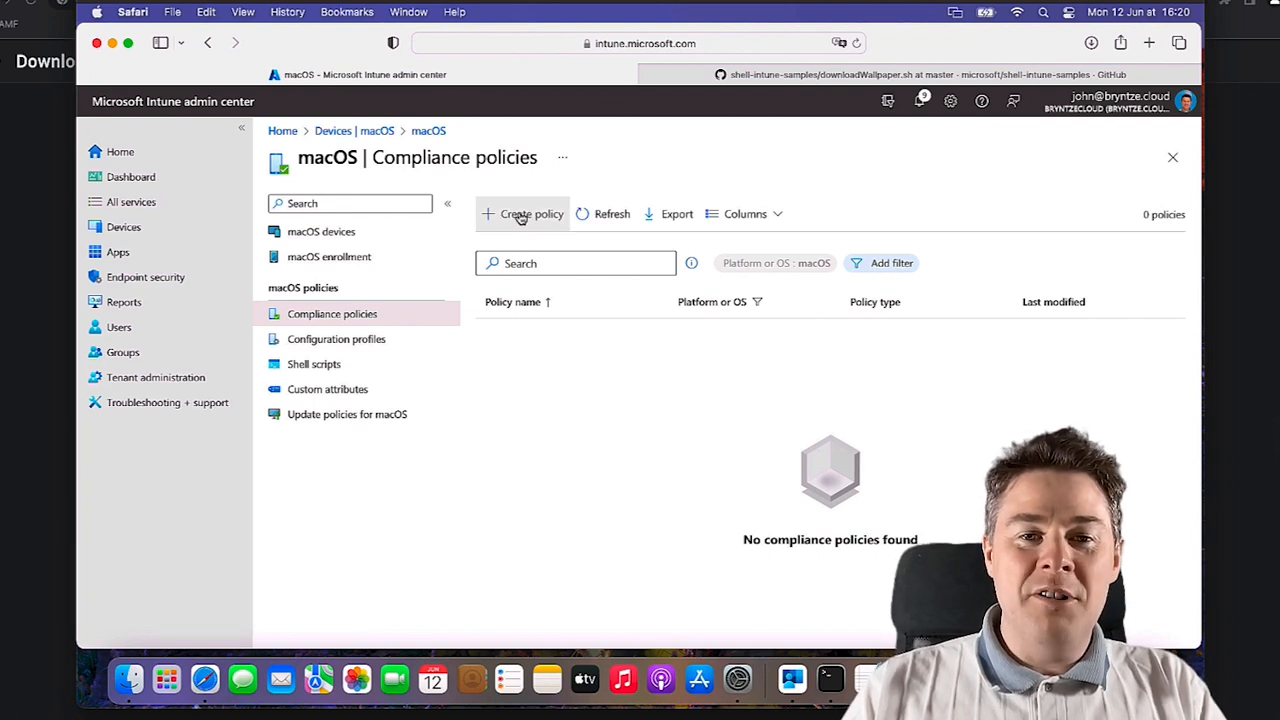
Begin a new Mac compliance policy with platform macOS and profile type Mac compliance policy
{"action": "left_click", "coordinate": [530, 212]}
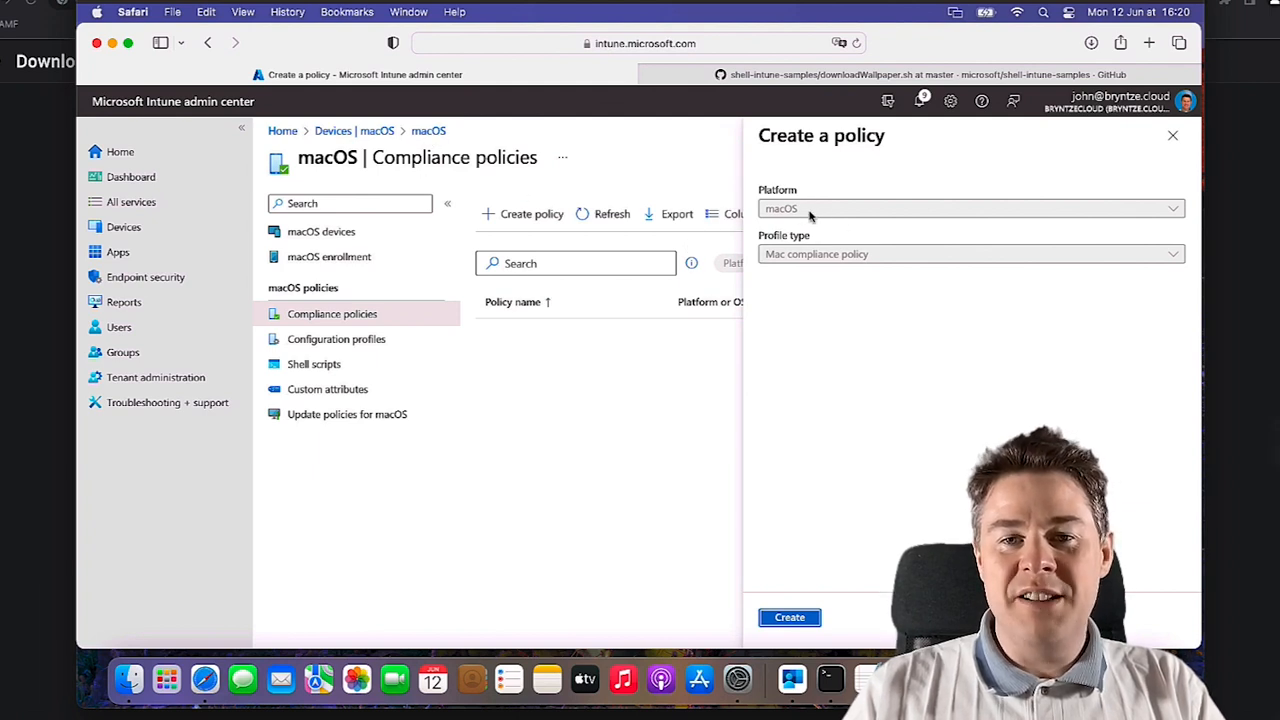
{"action": "mouse_move", "coordinate": [824, 394]}
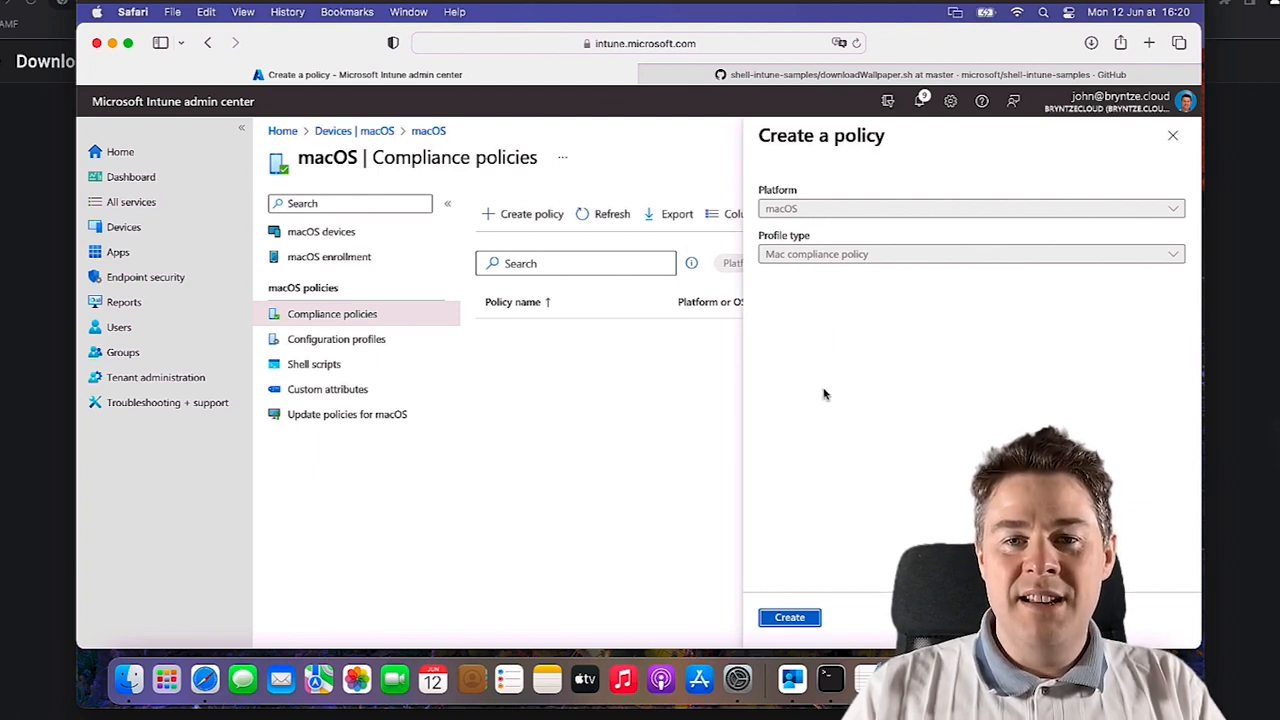
{"action": "left_click", "coordinate": [788, 616]}
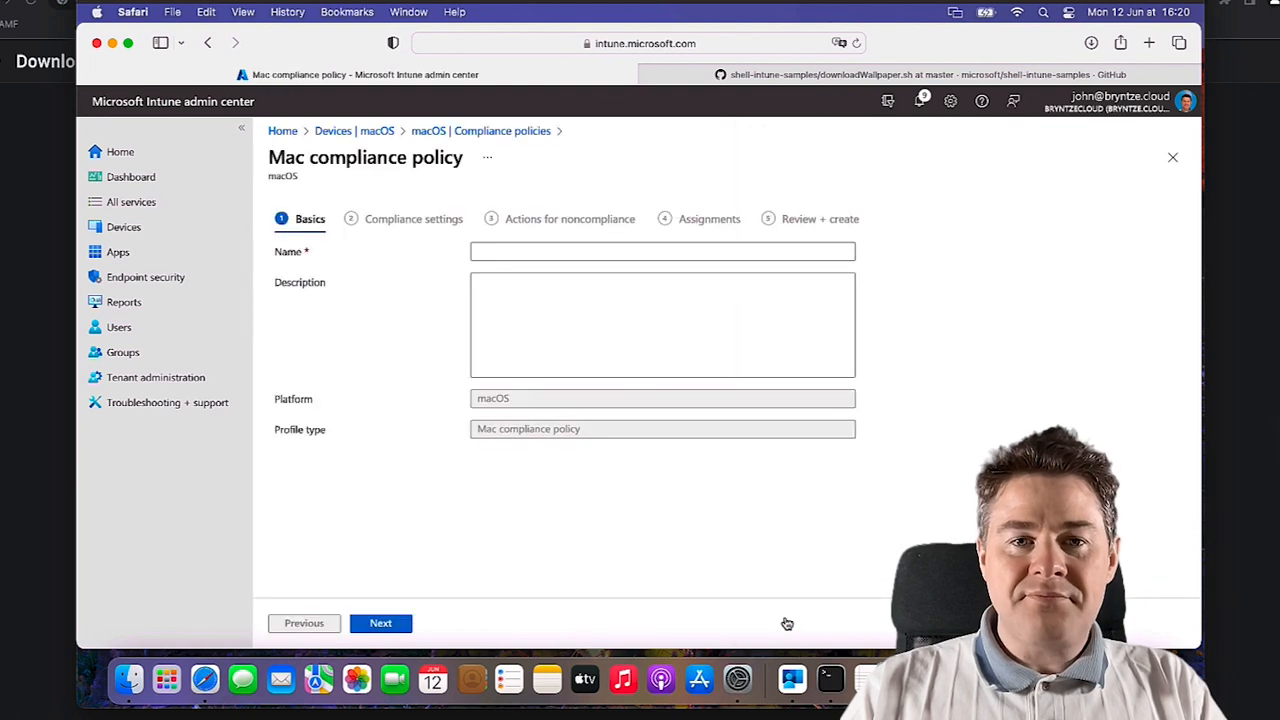
Name the policy 'JBN - macOS Minimum OS level', describe the Monterey 12.6.6 requirement, and continue
{"action": "left_click", "coordinate": [662, 252]}
{"action": "type", "text": "JBN -"}
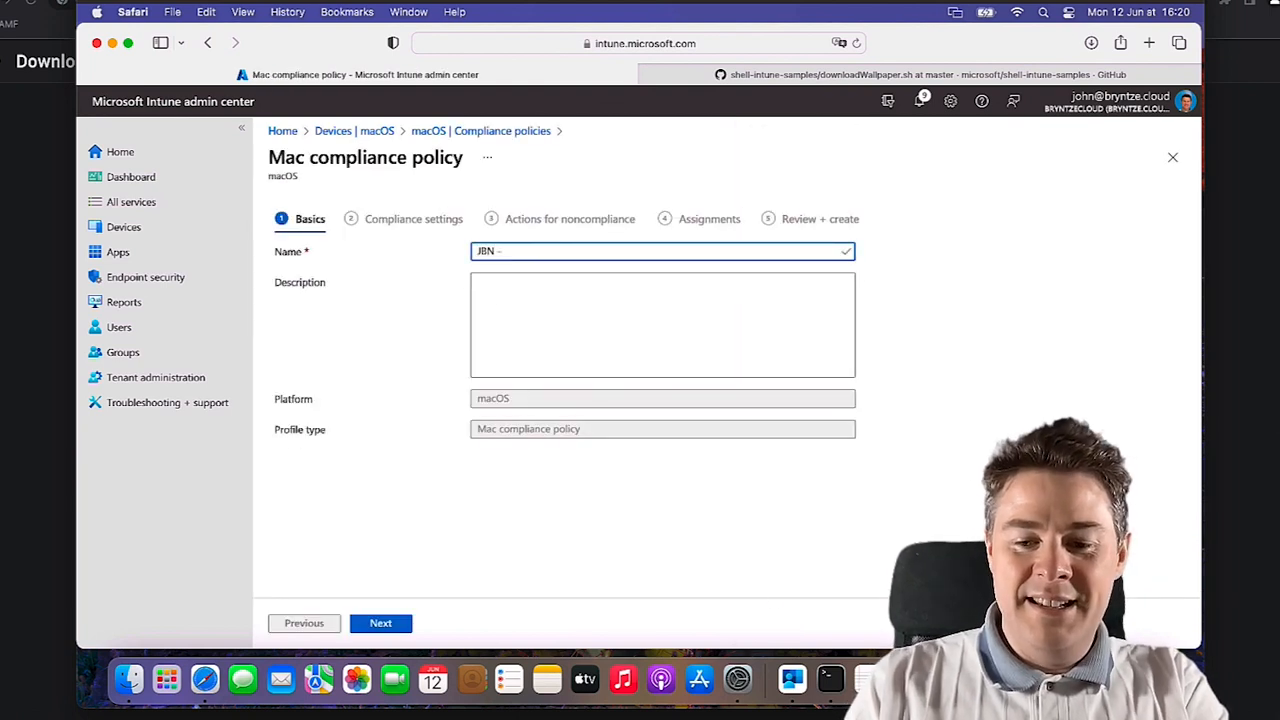
{"action": "type", "text": "– macOS"}
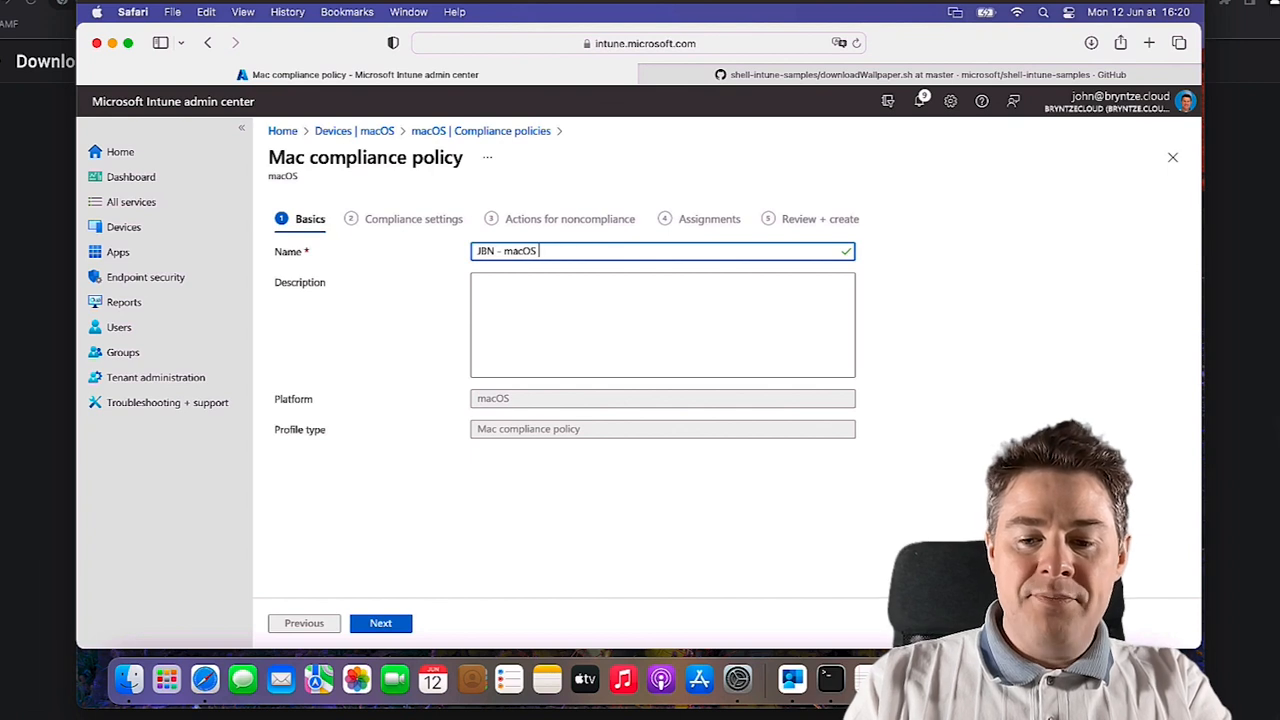
{"action": "type", "text": "Minimum OS level"}
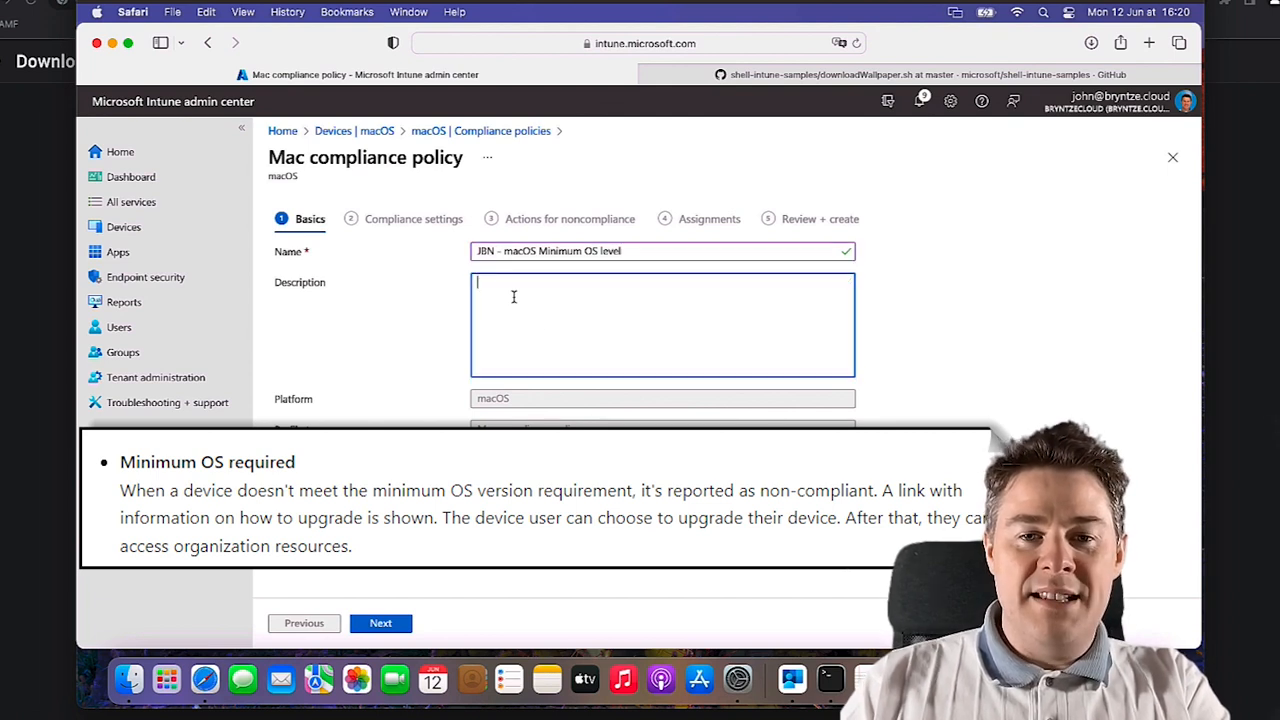
{"action": "type", "text": "On"}
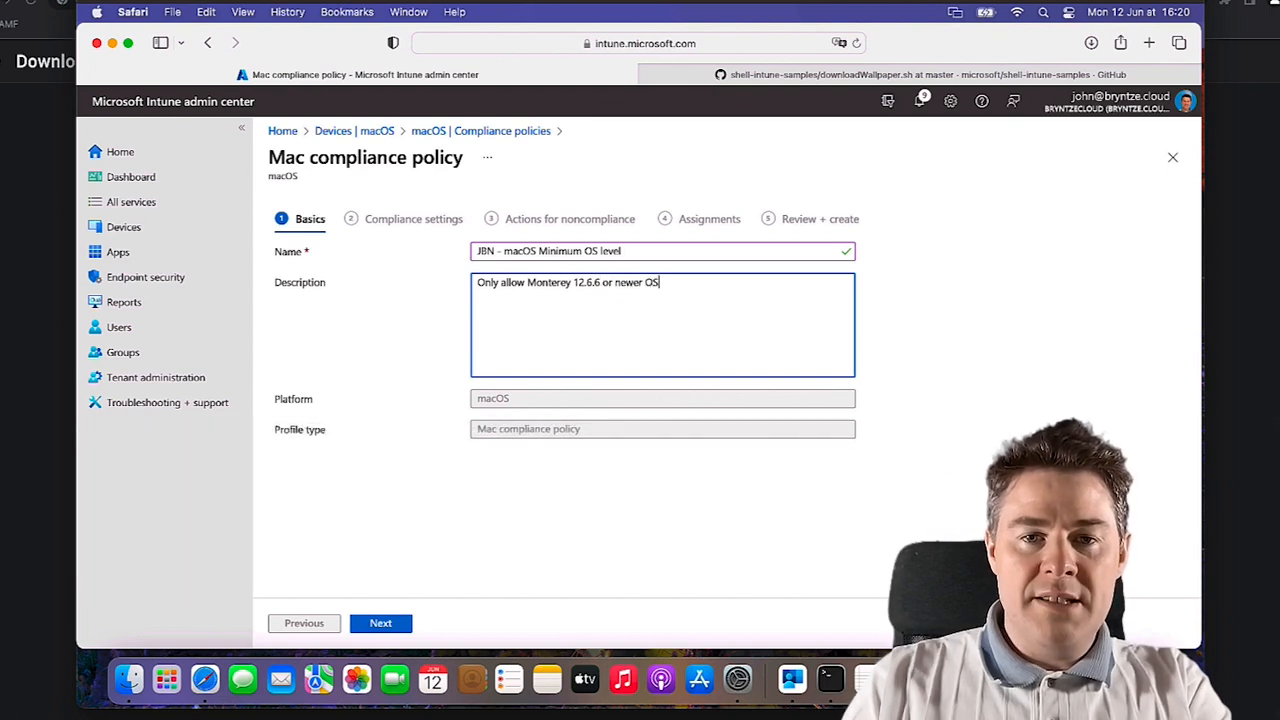
{"action": "left_click", "coordinate": [380, 622]}
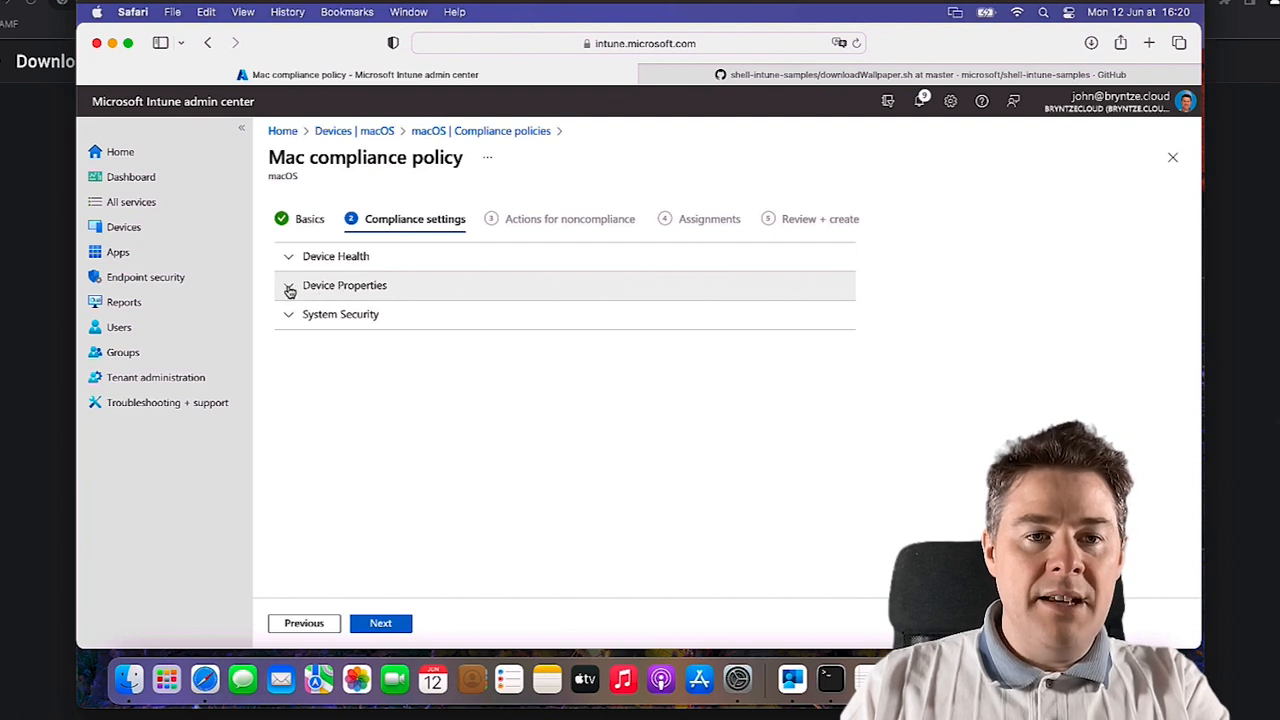
Set Minimum OS version under Device Properties to 12.6.6
{"action": "left_click", "coordinate": [344, 284]}
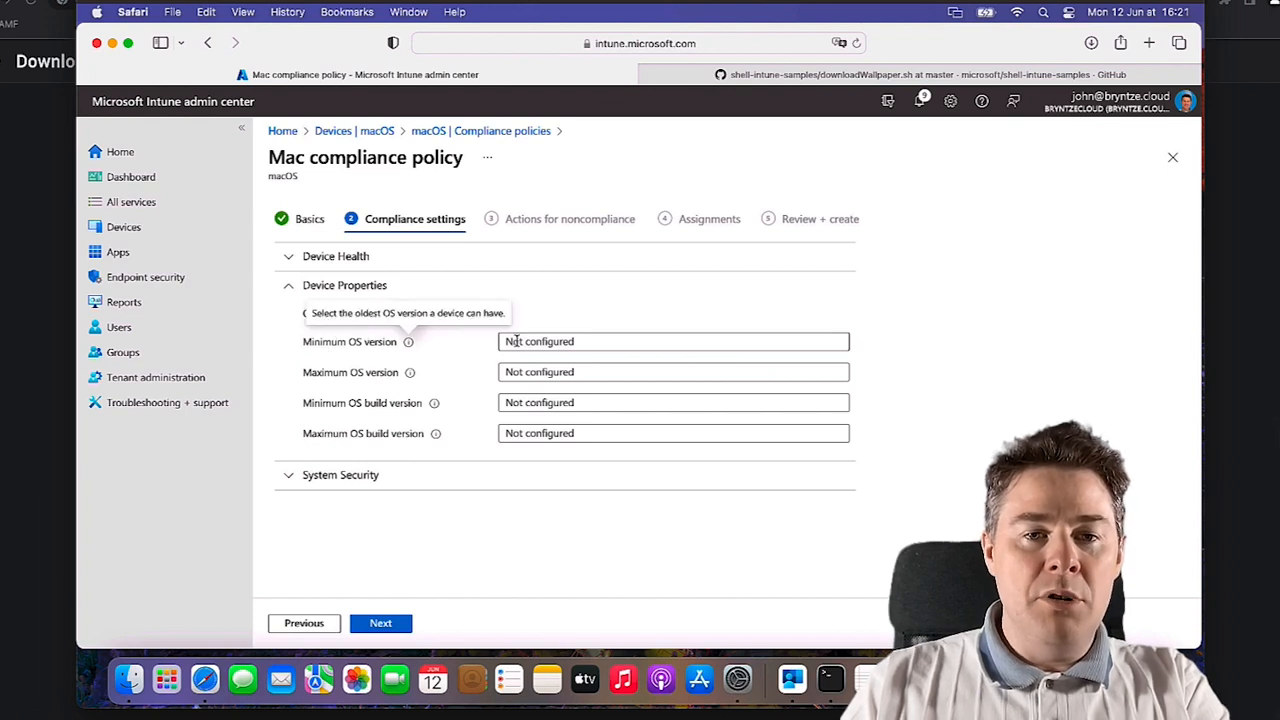
{"action": "type", "text": "12.6.6"}
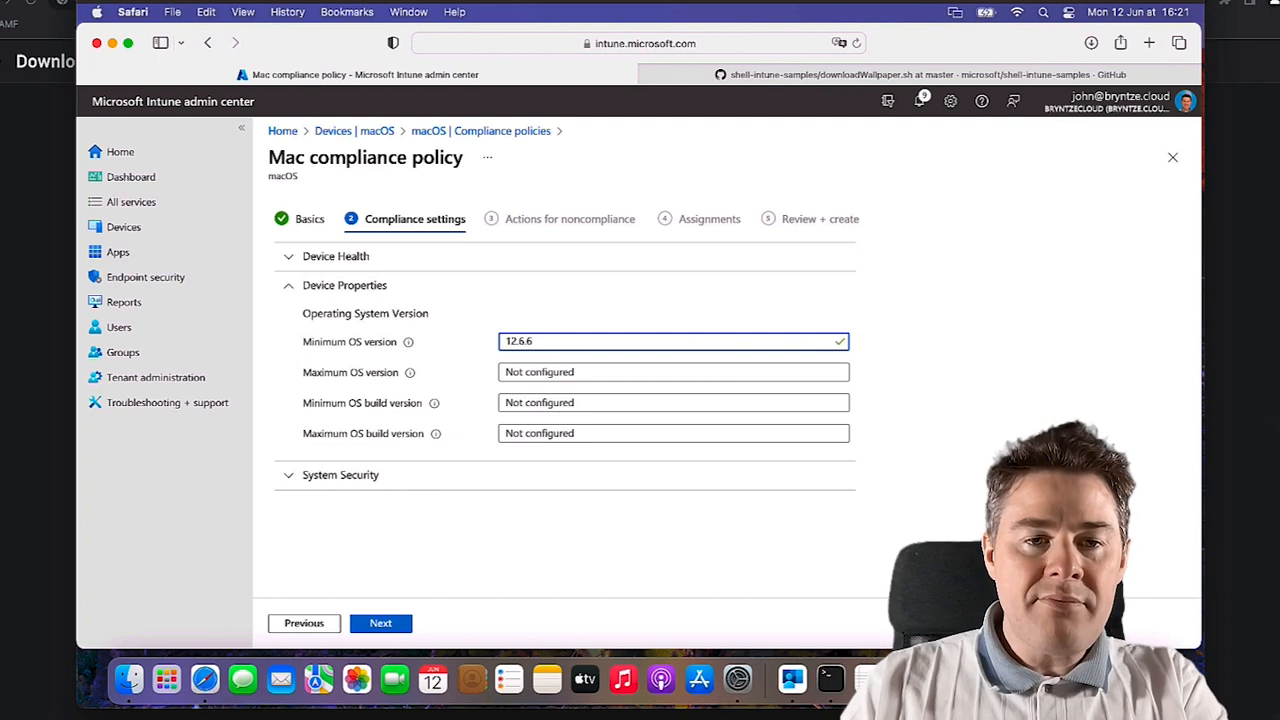
{"action": "mouse_move", "coordinate": [408, 376]}
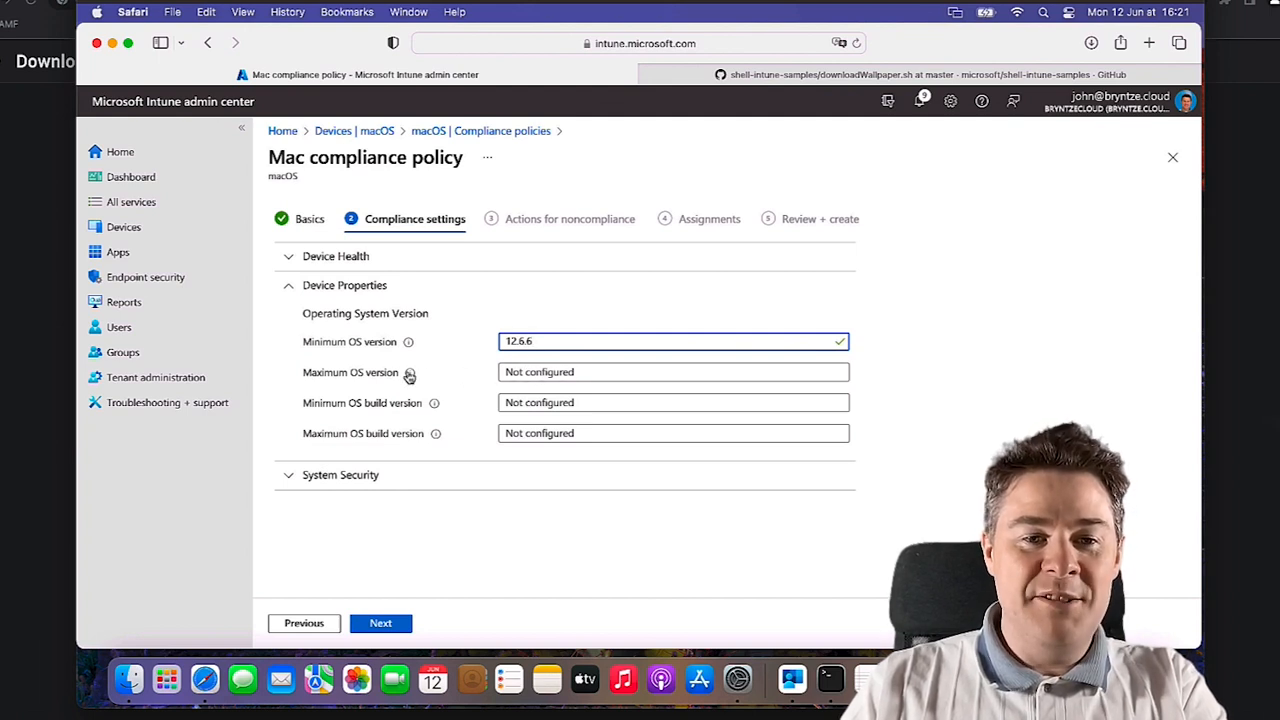
{"action": "mouse_move", "coordinate": [458, 392]}
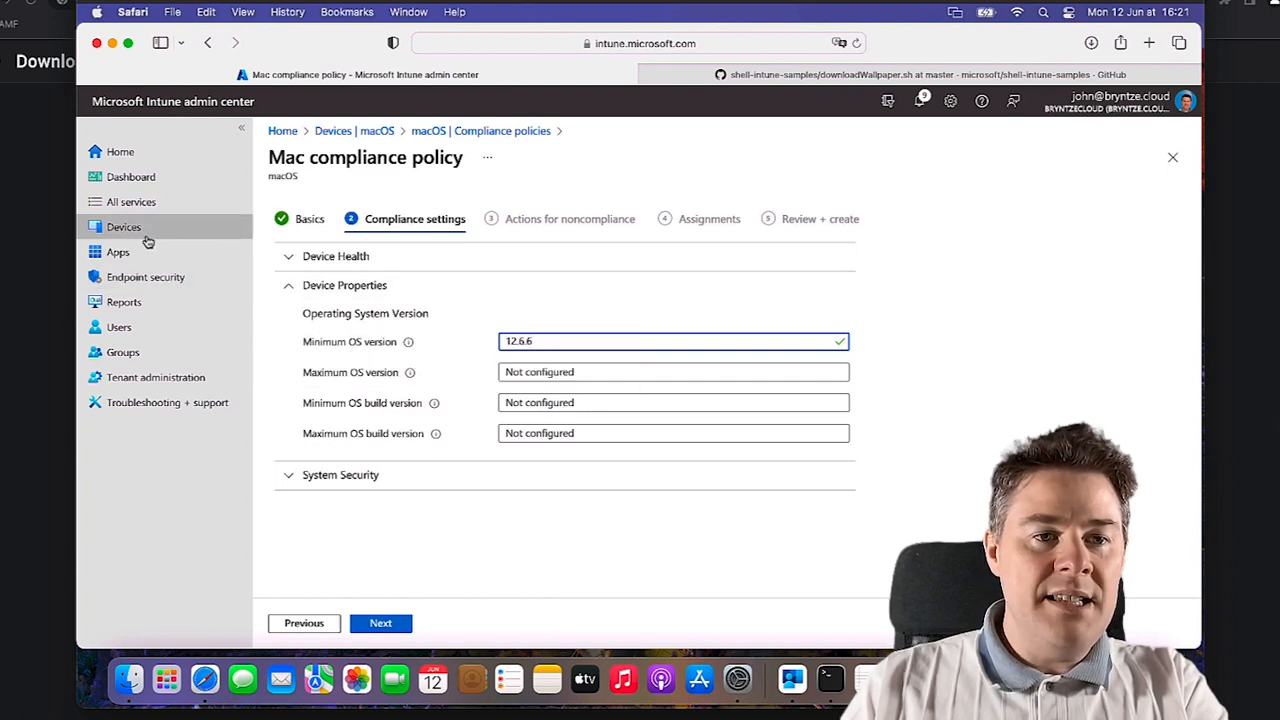
In a new tab, check the JBN-mac-C02Q2114G8WM device's hardware details confirming macOS 12.6.6 build 21G646
{"action": "right_click", "coordinate": [124, 228]}
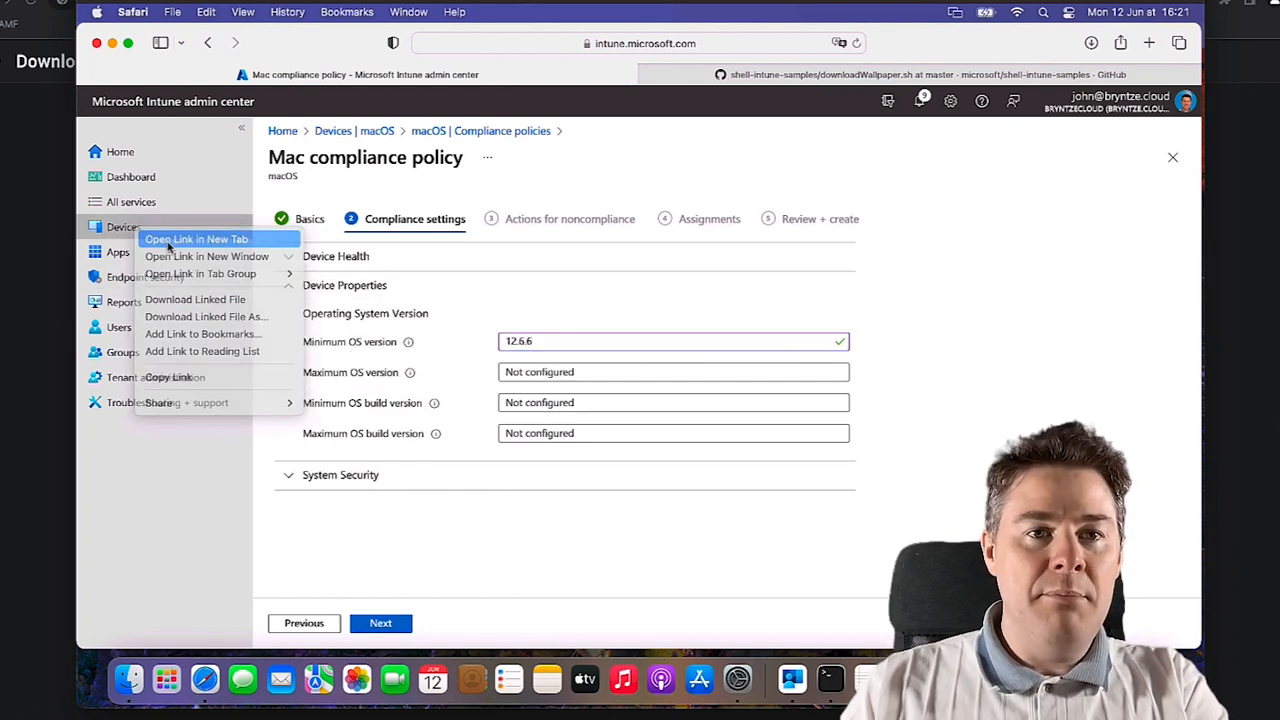
{"action": "left_click", "coordinate": [196, 240]}
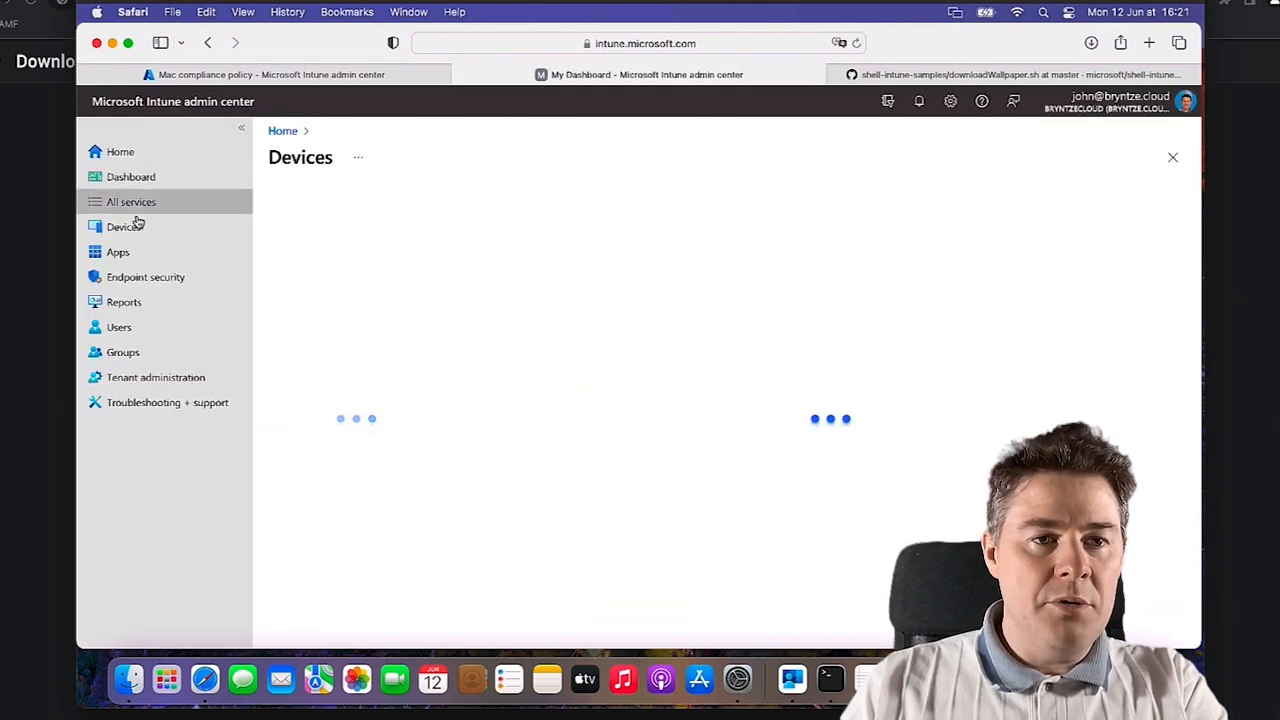
{"action": "left_click", "coordinate": [124, 226]}
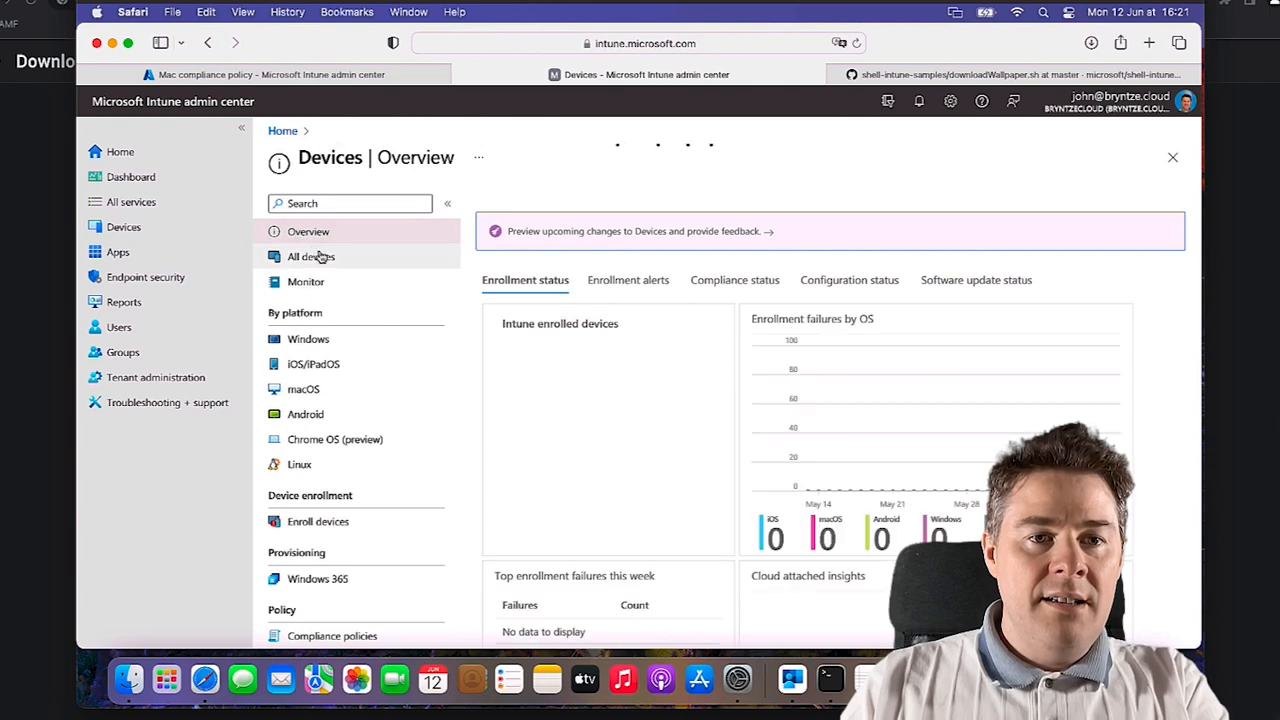
{"action": "left_click", "coordinate": [312, 256]}
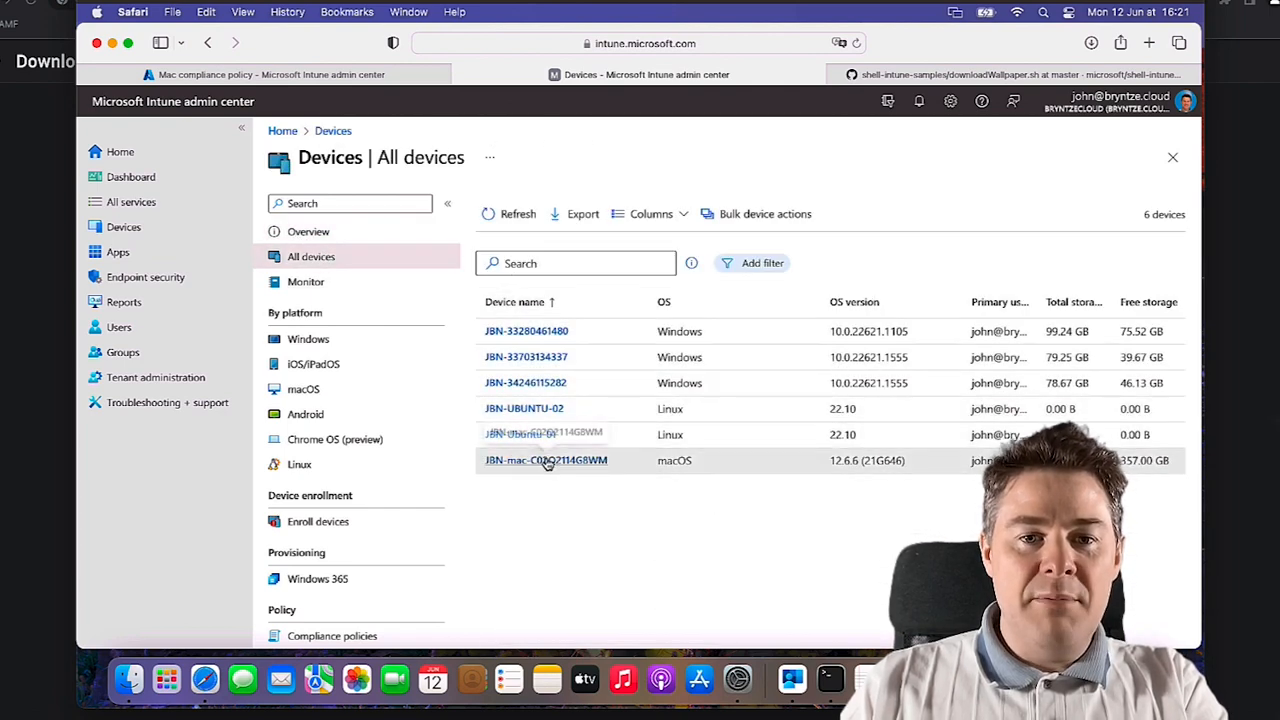
{"action": "left_click", "coordinate": [546, 460]}
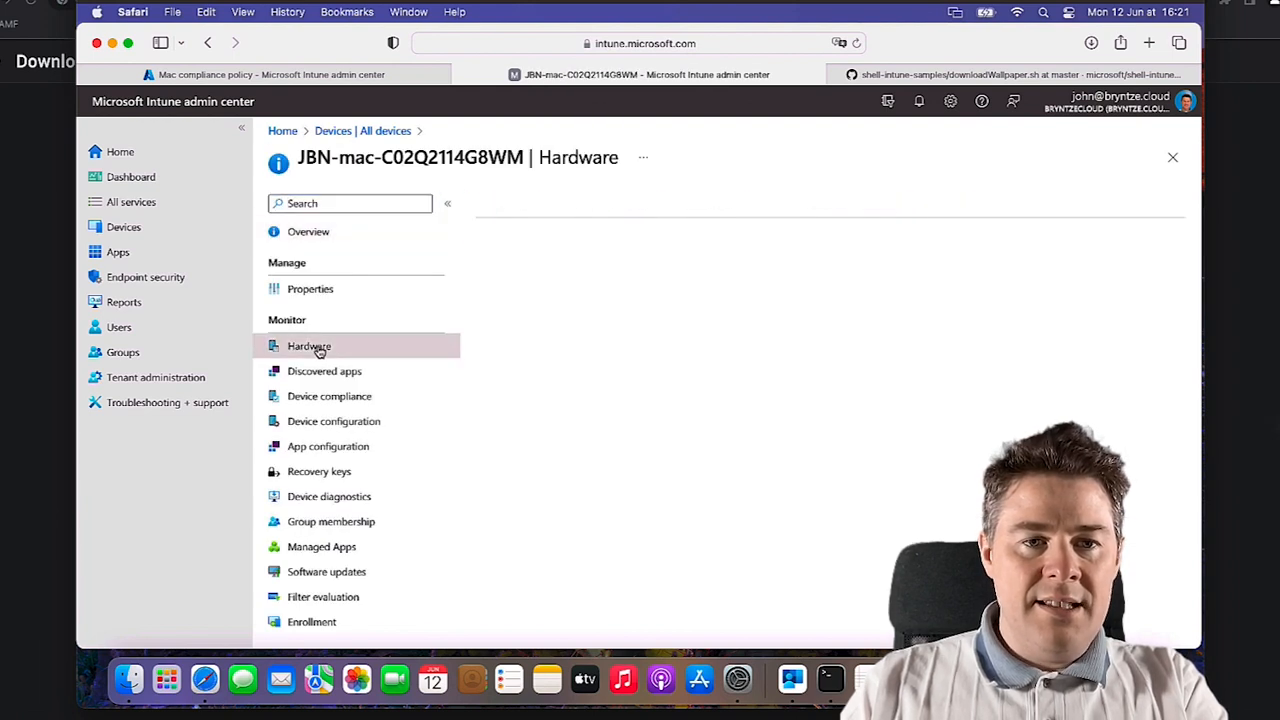
{"action": "left_click", "coordinate": [308, 344]}
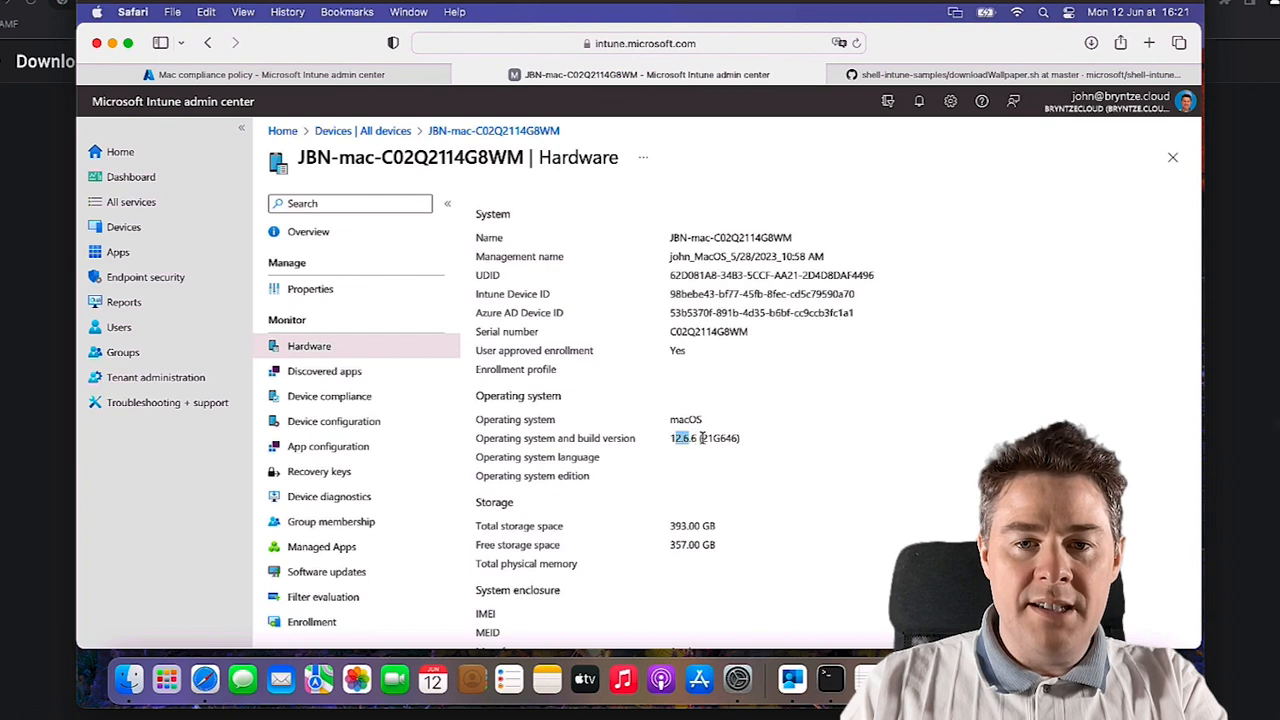
{"action": "double_click", "coordinate": [720, 438]}
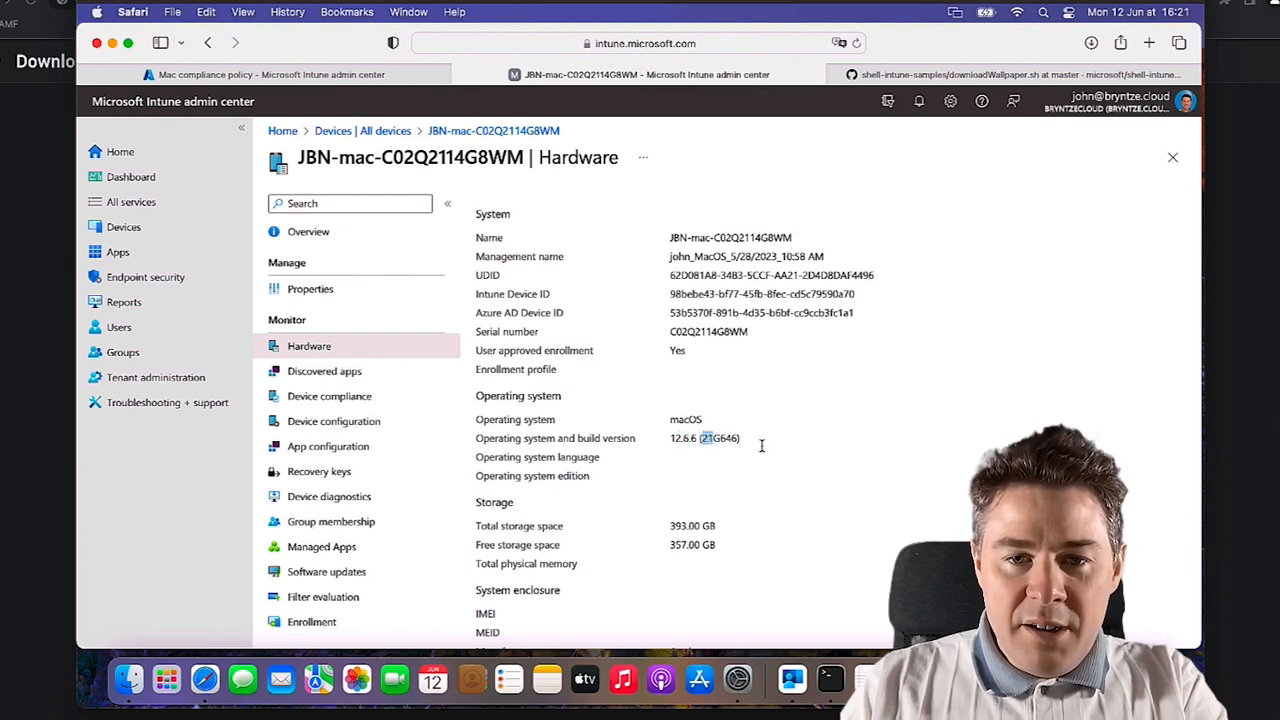
{"action": "mouse_move", "coordinate": [754, 448]}
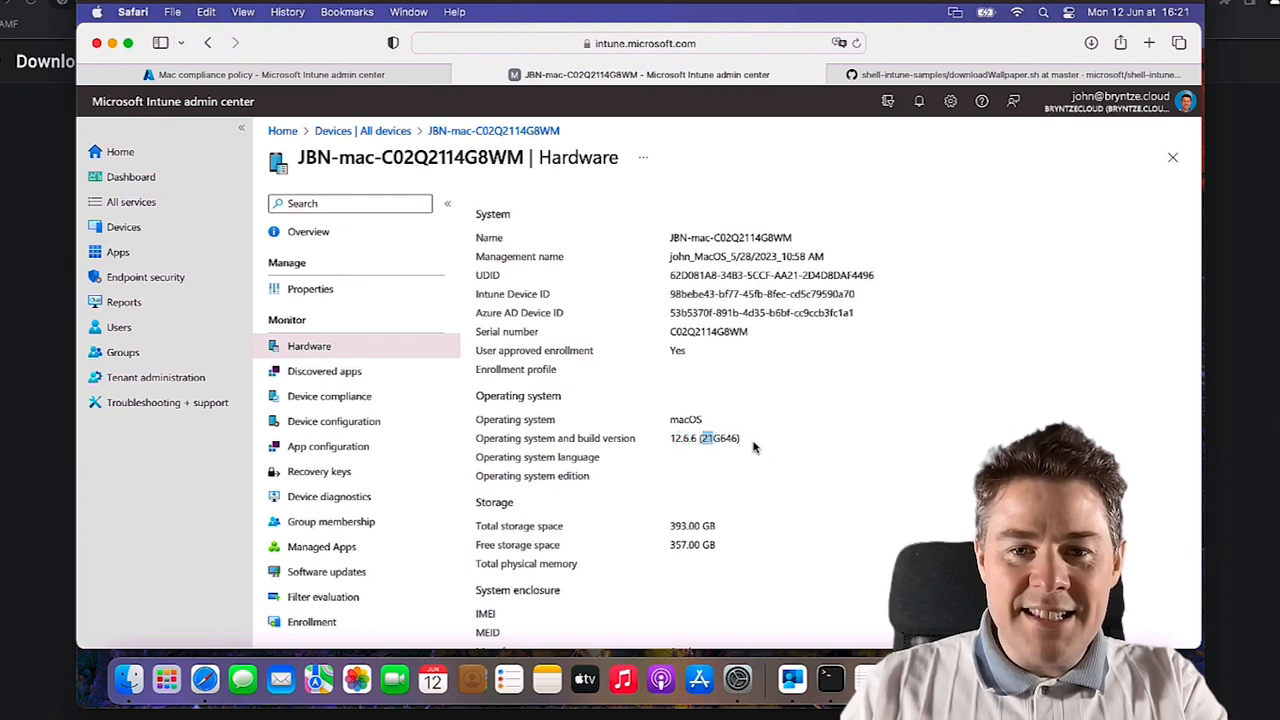
{"action": "double_click", "coordinate": [720, 438]}
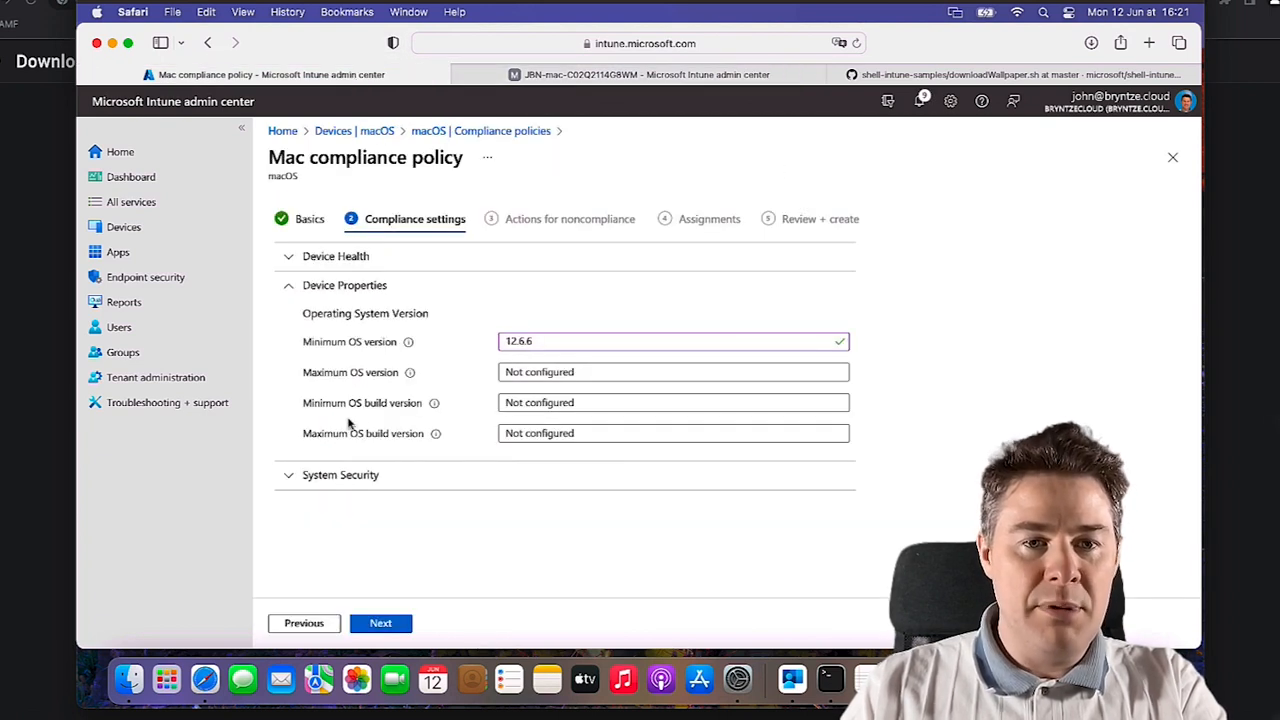
Advance the policy to its Actions for noncompliance step
{"action": "left_click", "coordinate": [672, 402]}
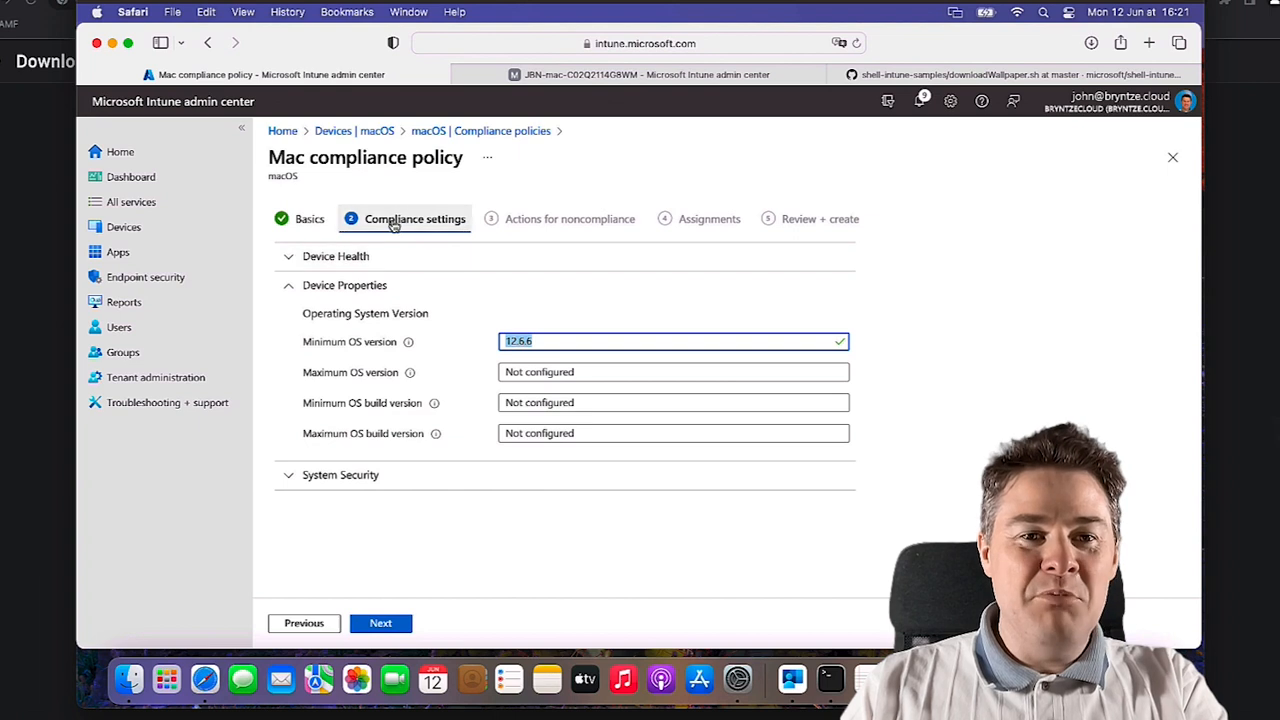
{"action": "left_click", "coordinate": [380, 624]}
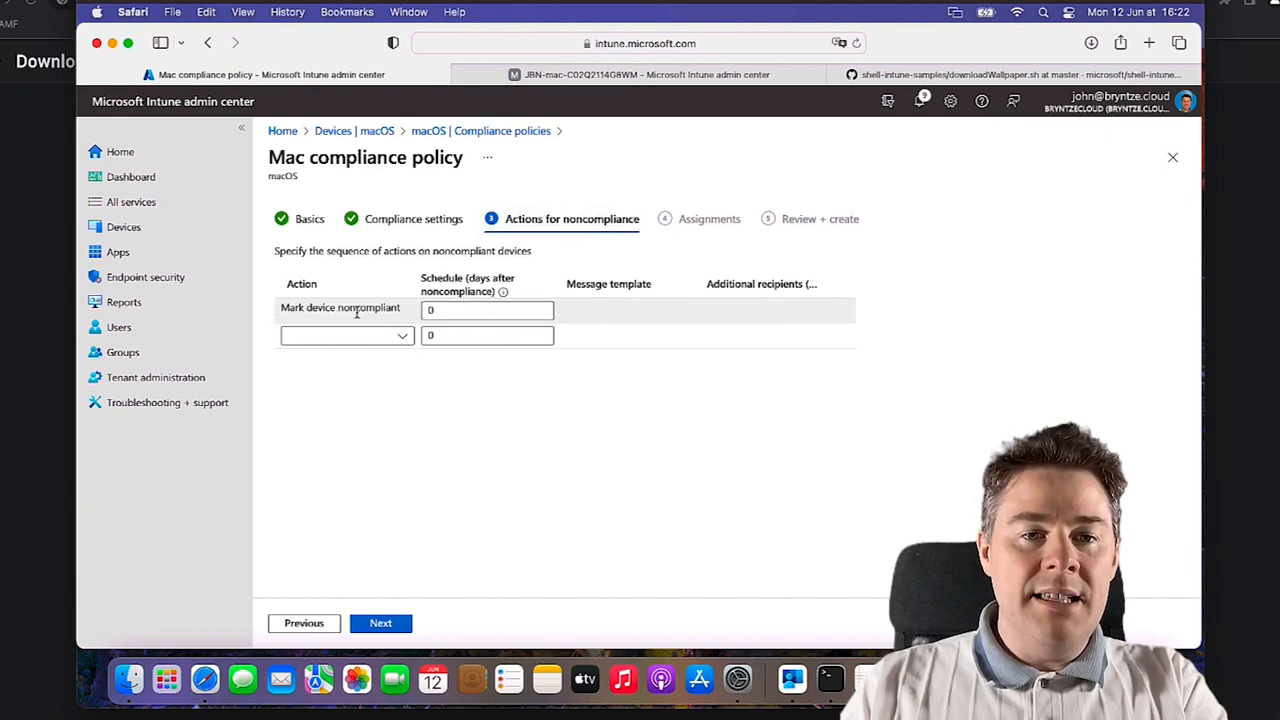
Add a 'Send email to end user' action after 3 days using the JBN Compliance Notification template
{"action": "left_click", "coordinate": [348, 336]}
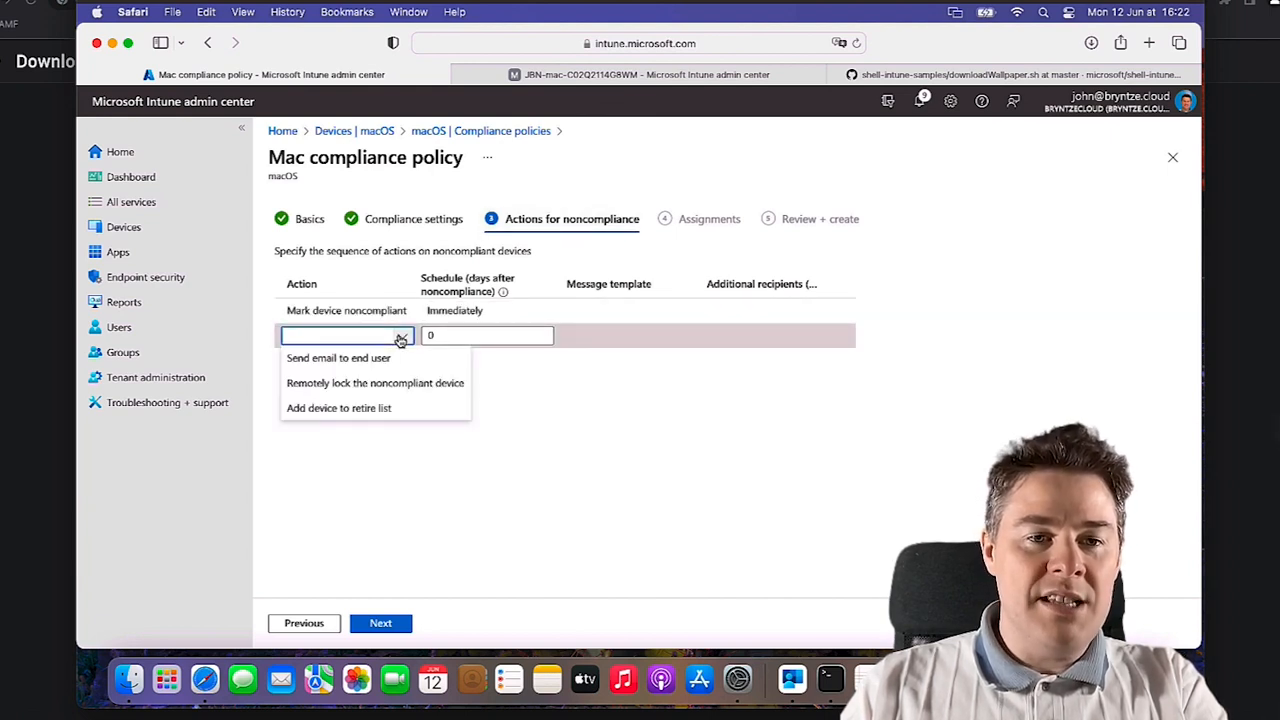
{"action": "left_click", "coordinate": [338, 356]}
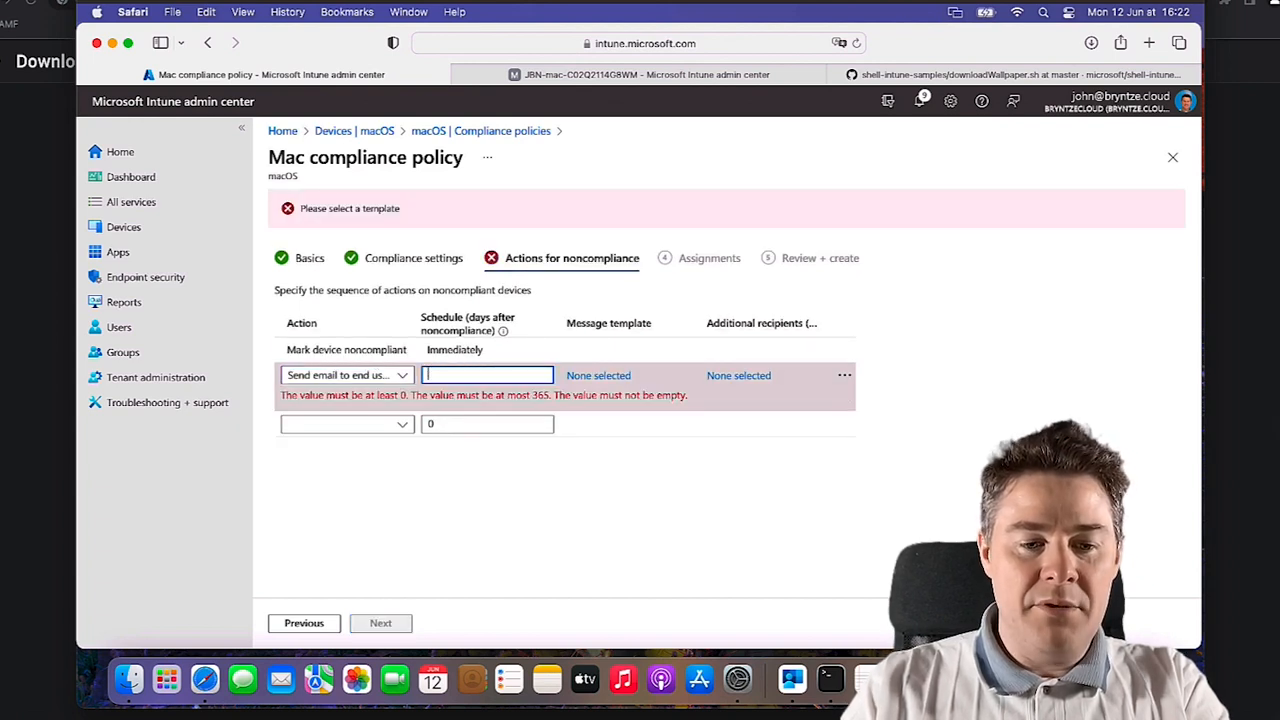
{"action": "type", "text": "3"}
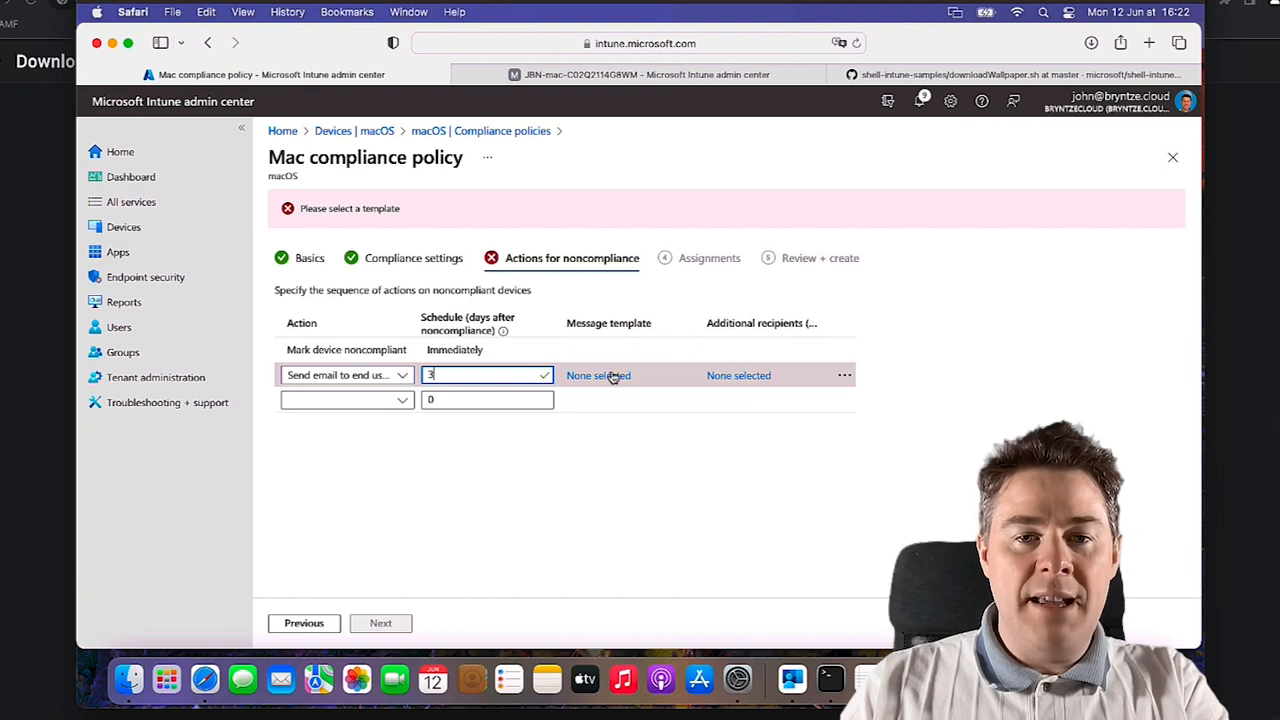
{"action": "left_click", "coordinate": [598, 376]}
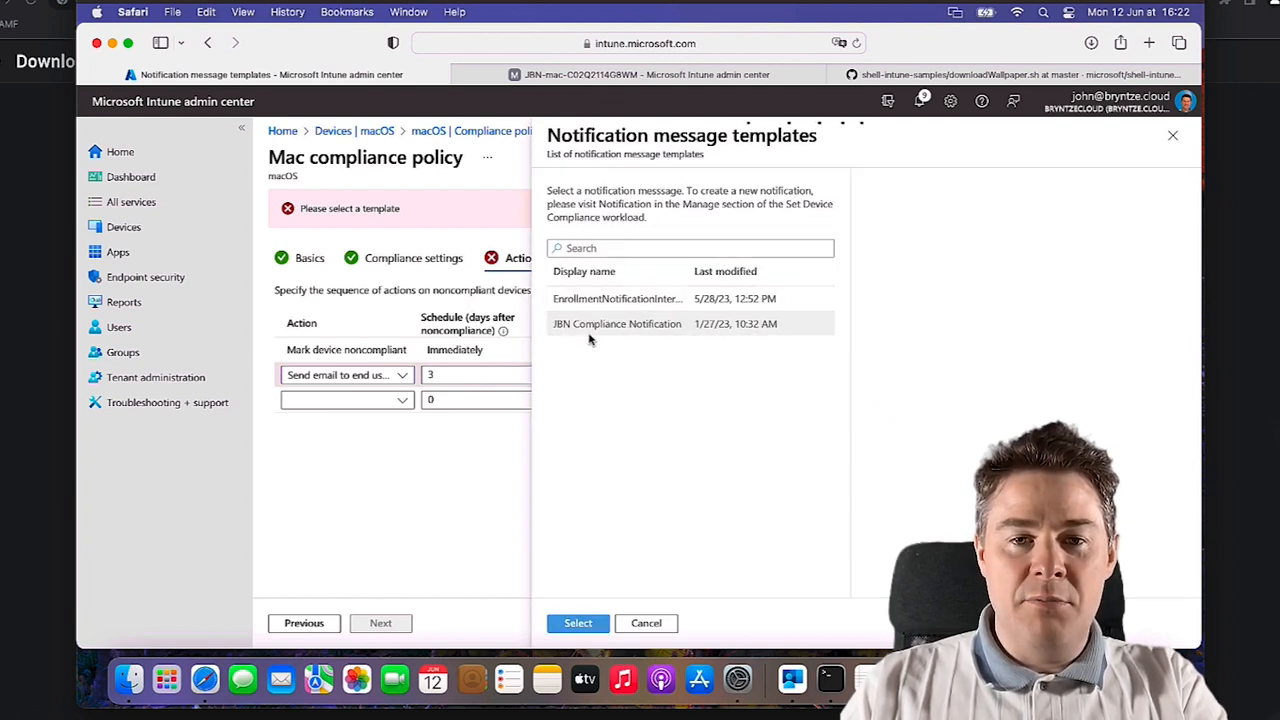
{"action": "left_click", "coordinate": [616, 324]}
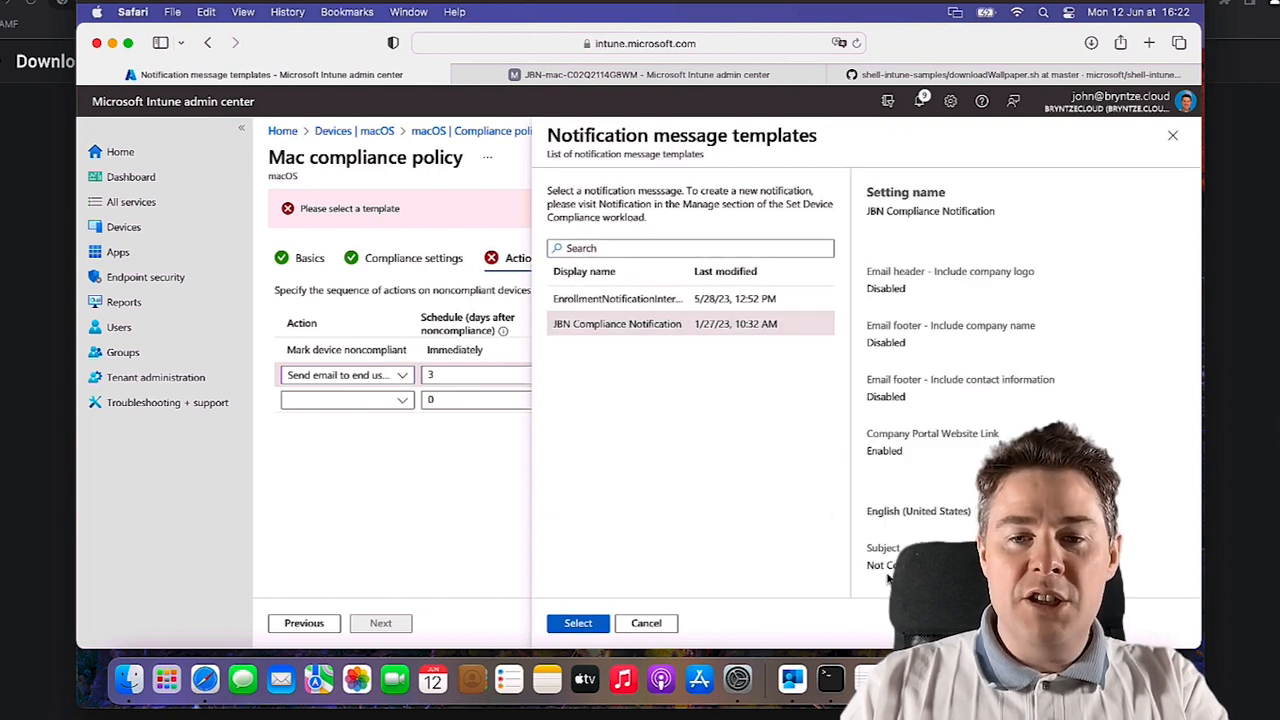
{"action": "left_click", "coordinate": [576, 624]}
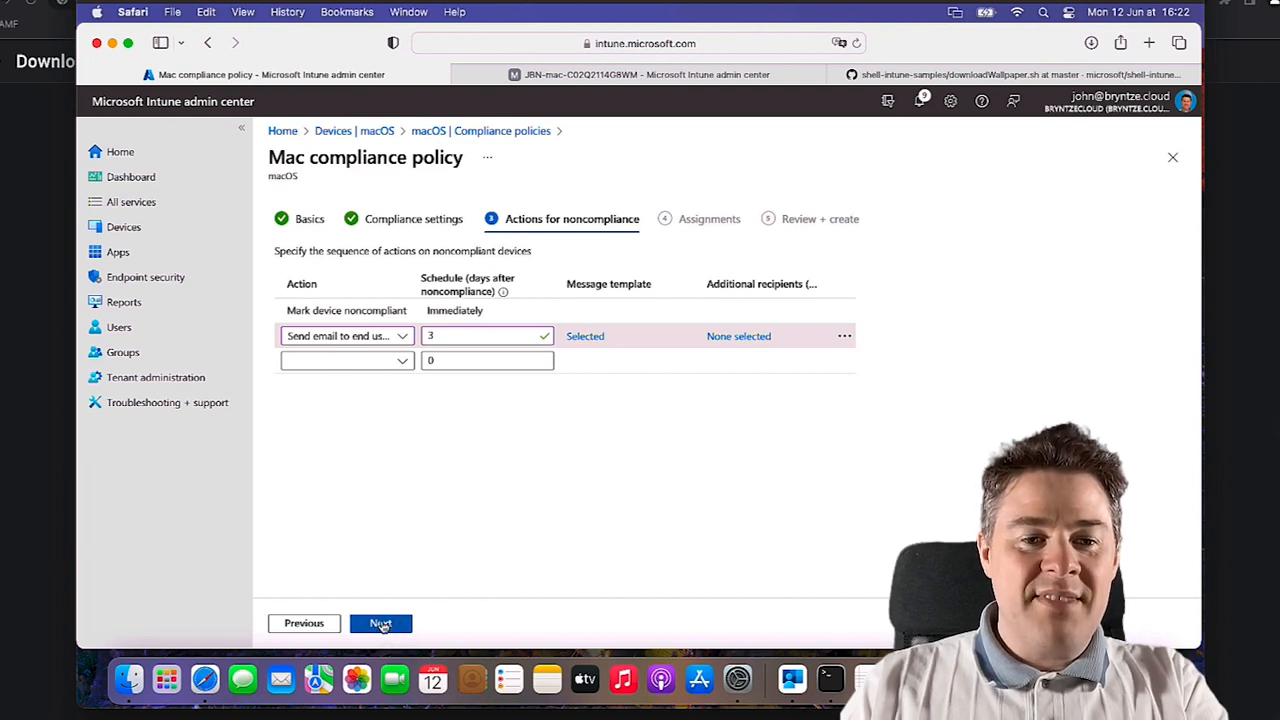
Assign the policy to the JBN - All macOS Devices group, create it, and return to the policies list
{"action": "left_click", "coordinate": [380, 624]}
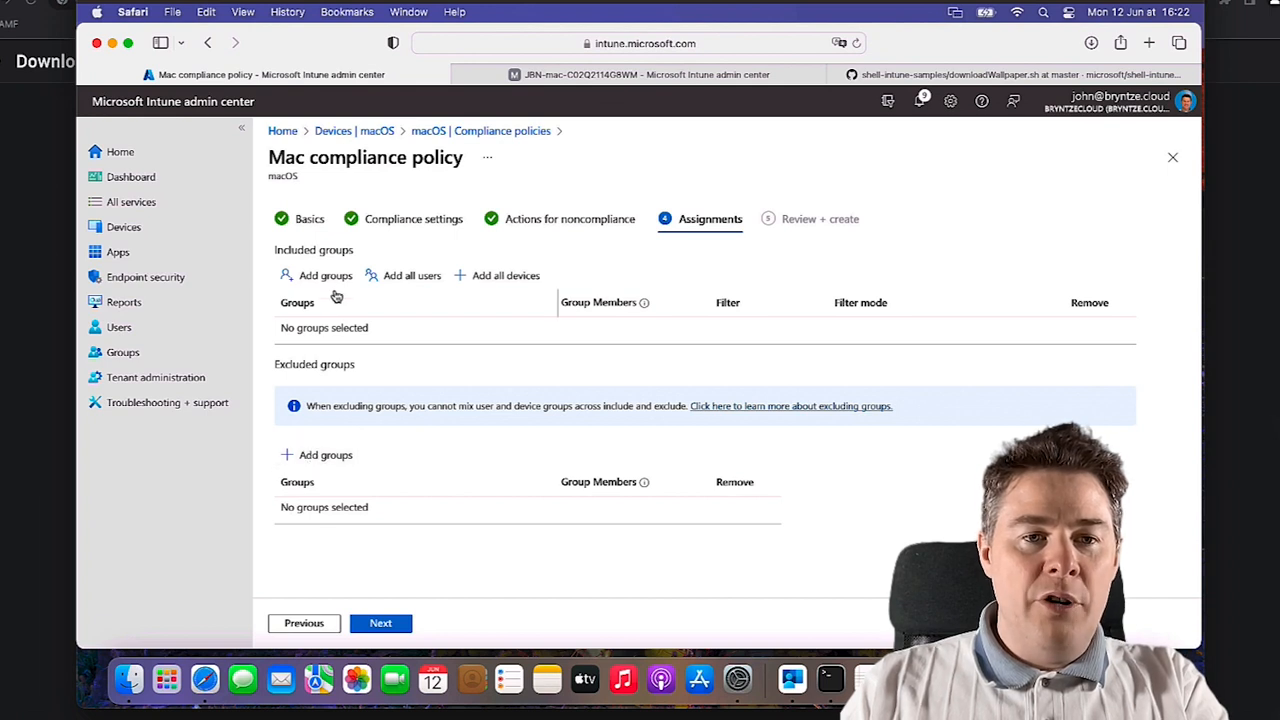
{"action": "left_click", "coordinate": [324, 276]}
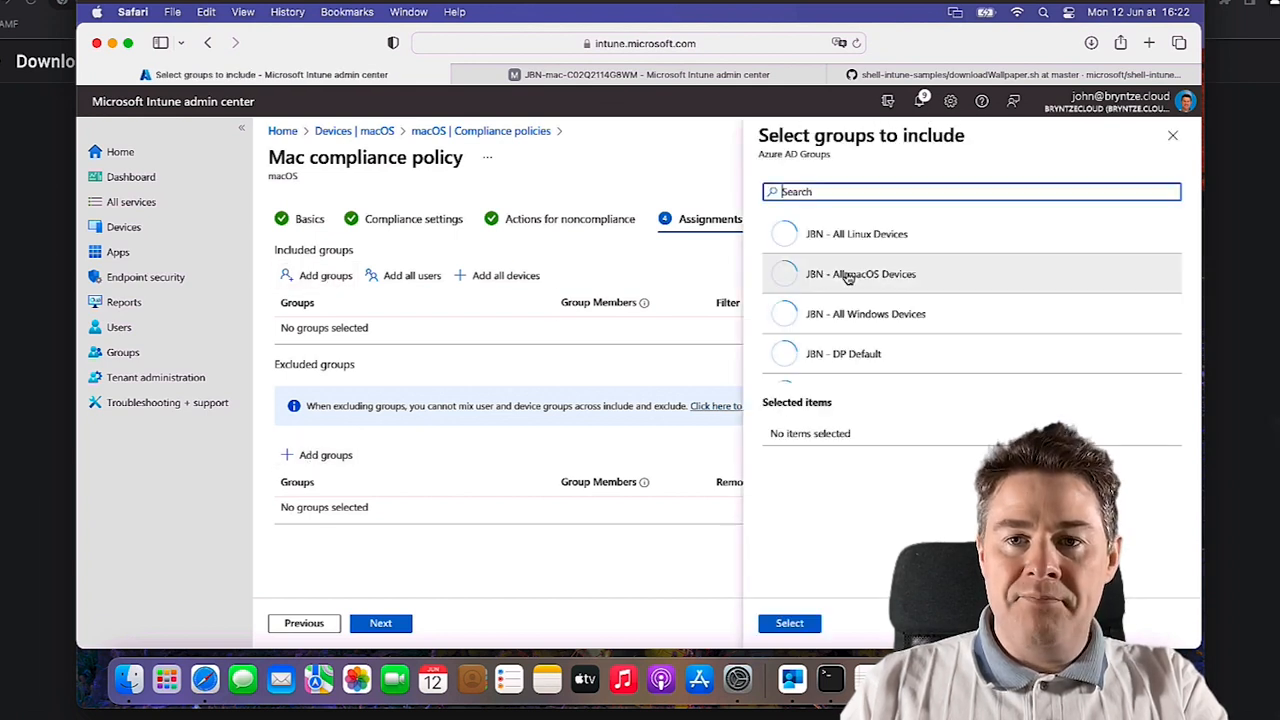
{"action": "left_click", "coordinate": [860, 274]}
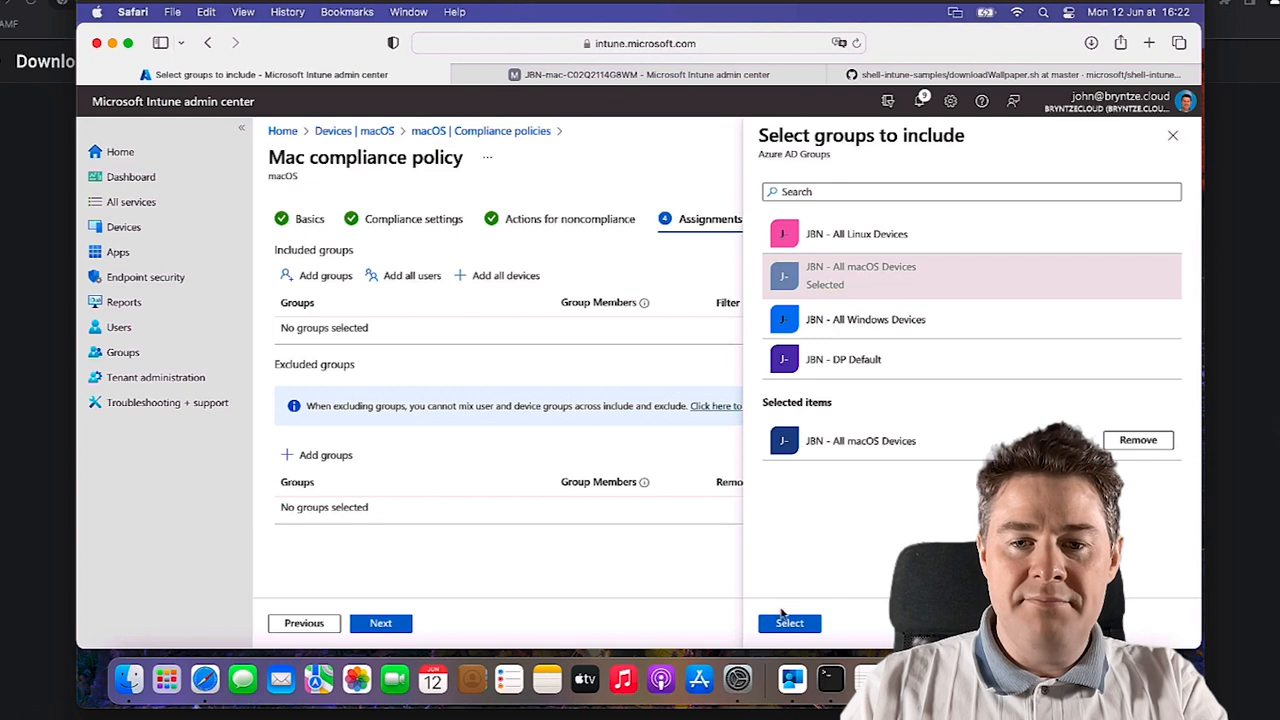
{"action": "left_click", "coordinate": [788, 622]}
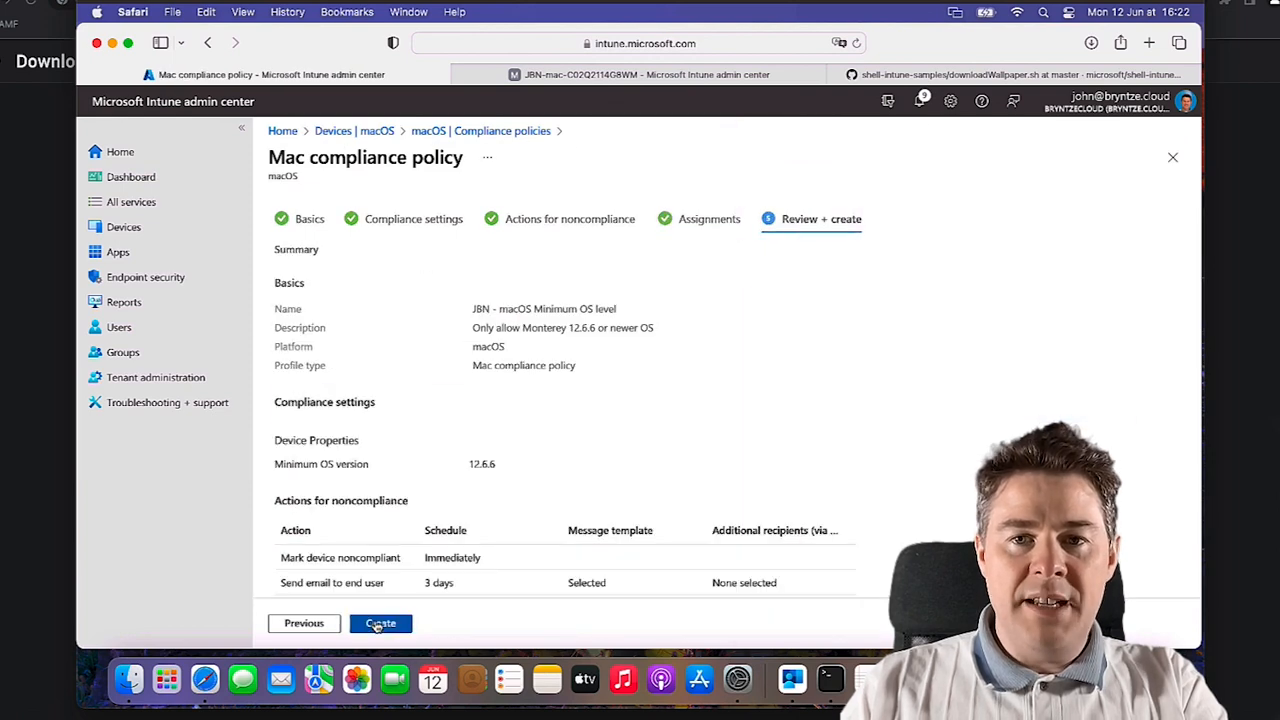
{"action": "left_click", "coordinate": [380, 624]}
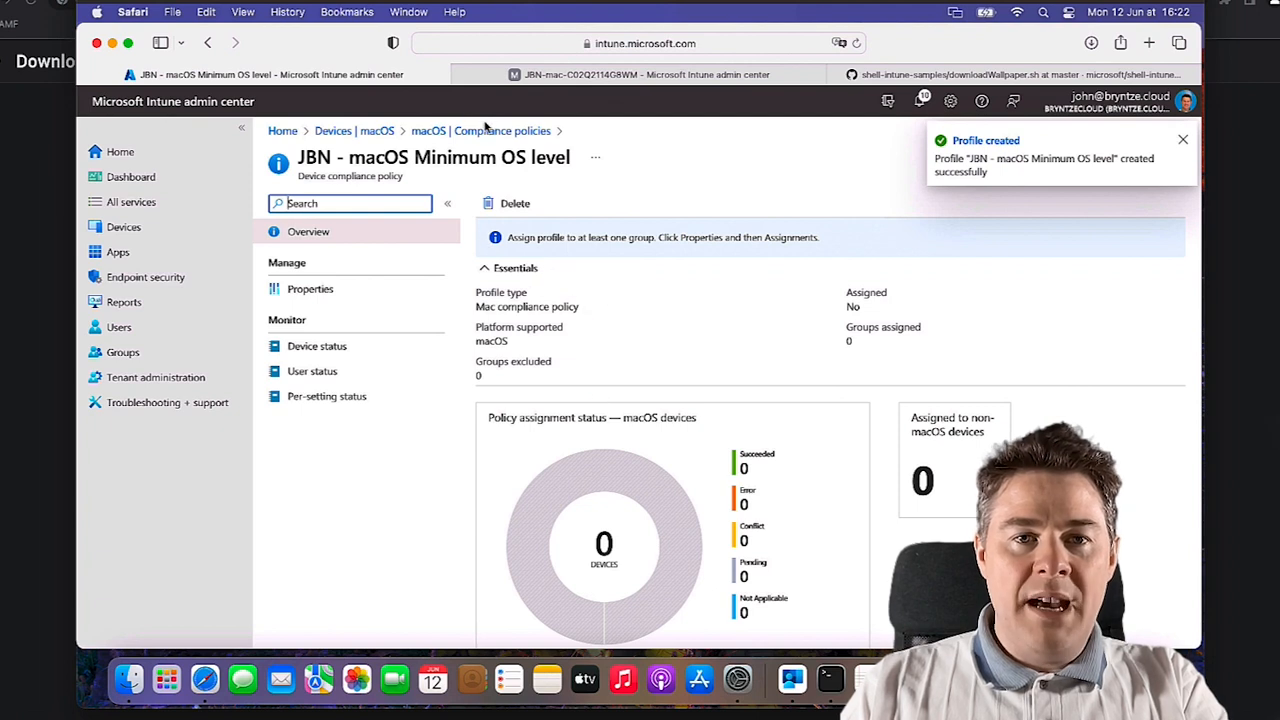
{"action": "left_click", "coordinate": [500, 130]}
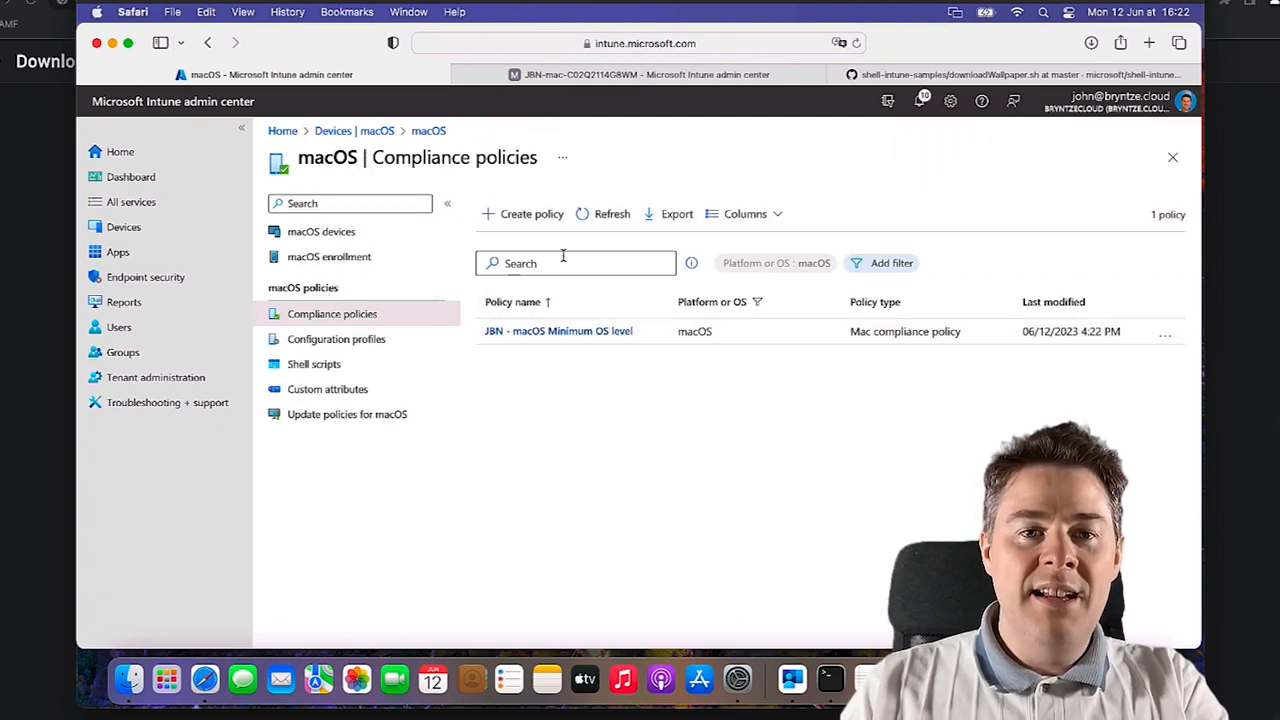
Begin another Mac compliance policy for the macOS platform
{"action": "left_click", "coordinate": [532, 212]}
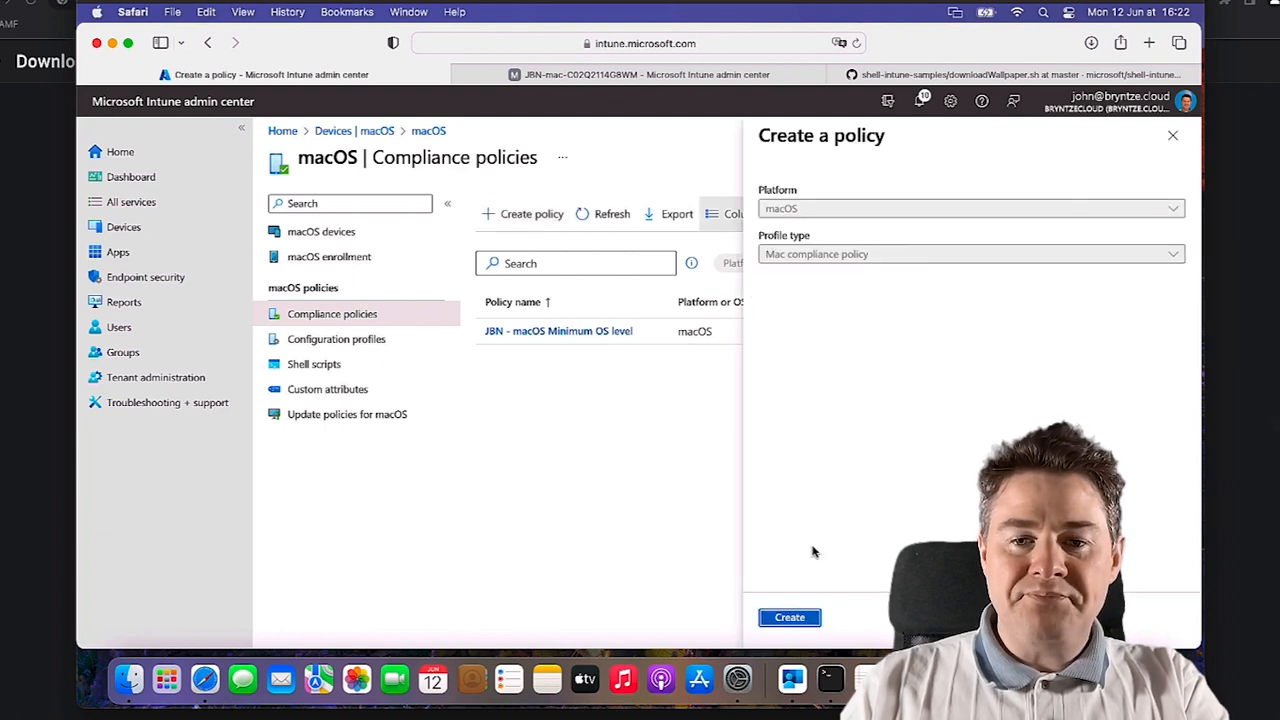
{"action": "left_click", "coordinate": [788, 616]}
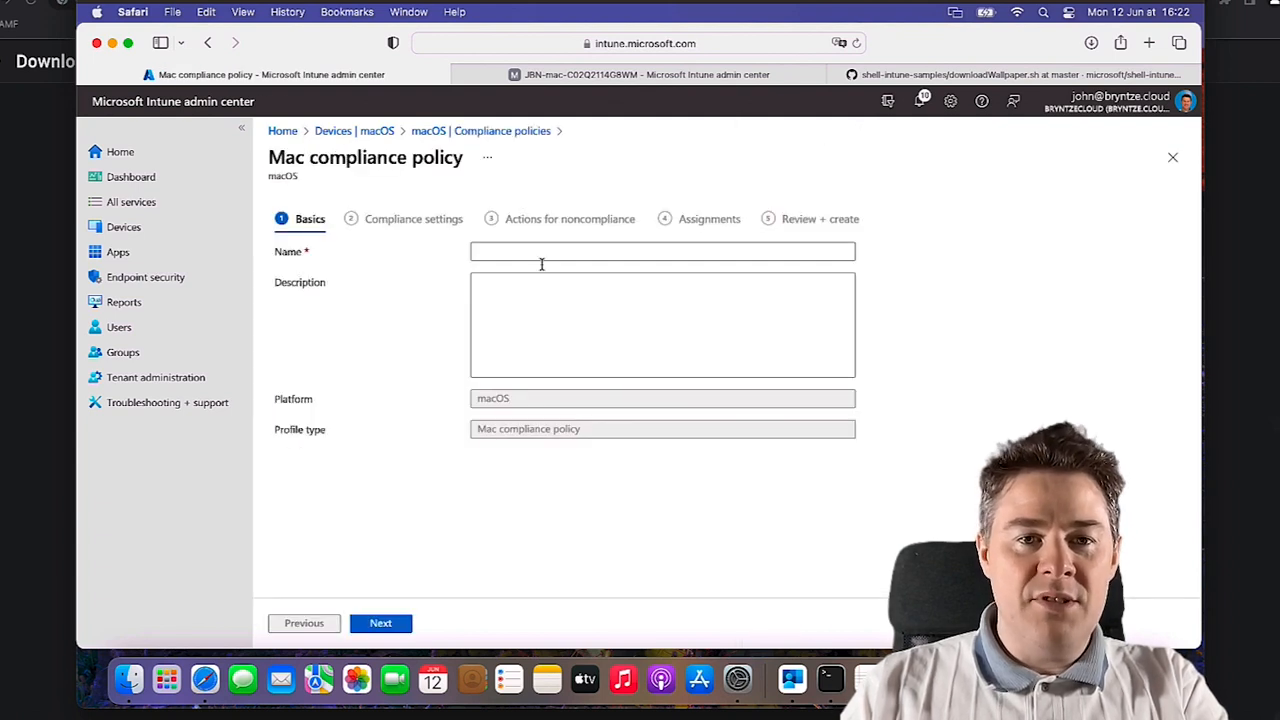
Name it 'JBN - macOS System Integrity Protection Enabled' and start describing the SIP check
{"action": "type", "text": "JBN"}
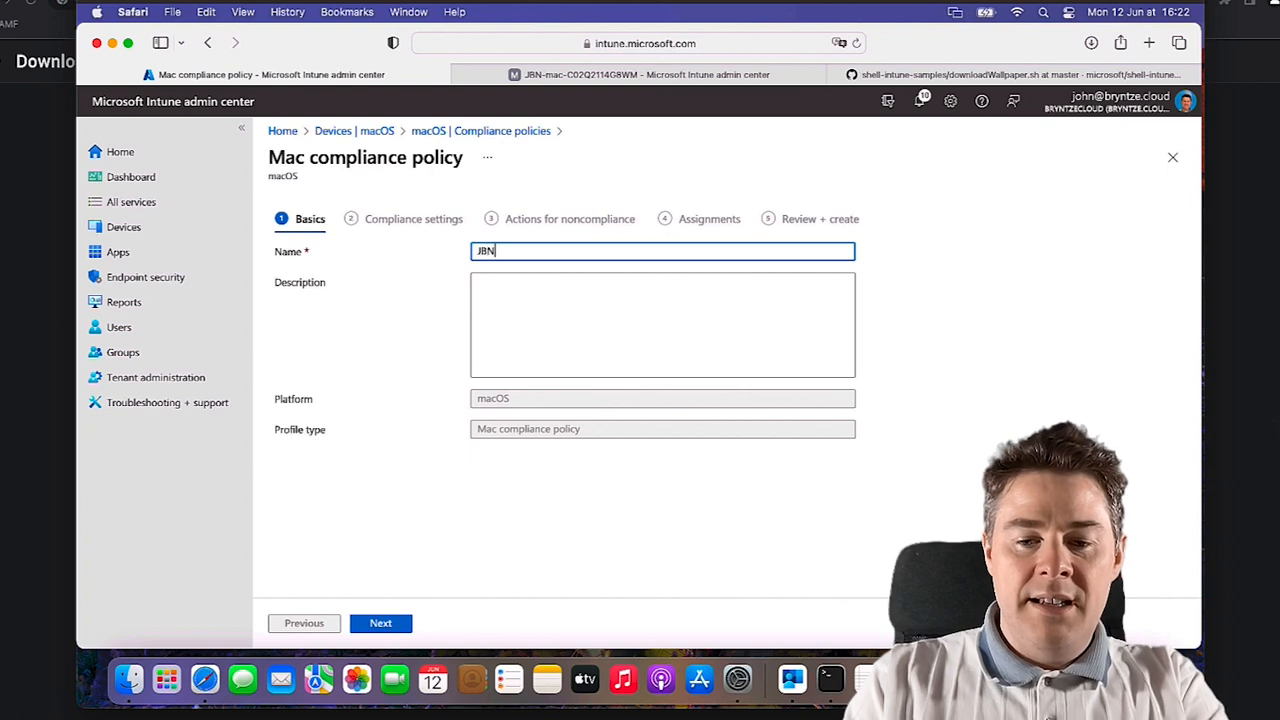
{"action": "type", "text": "- macO"}
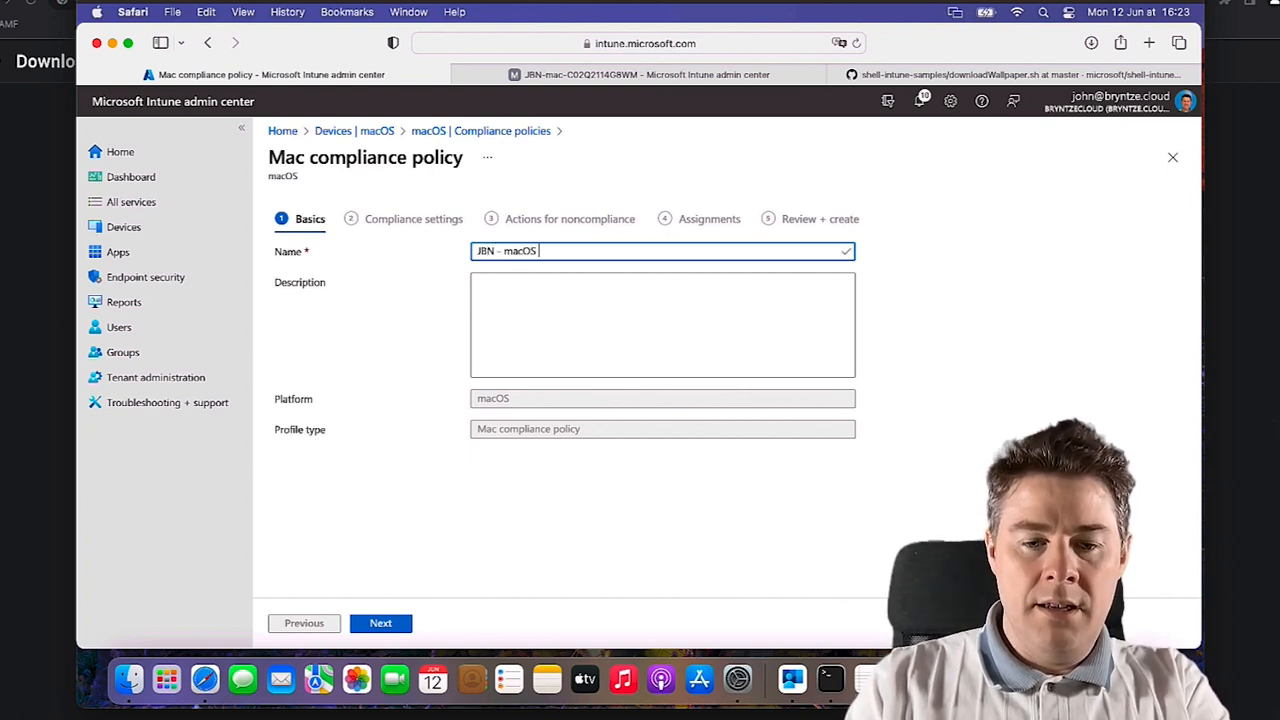
{"action": "type", "text": "System Integrity"}
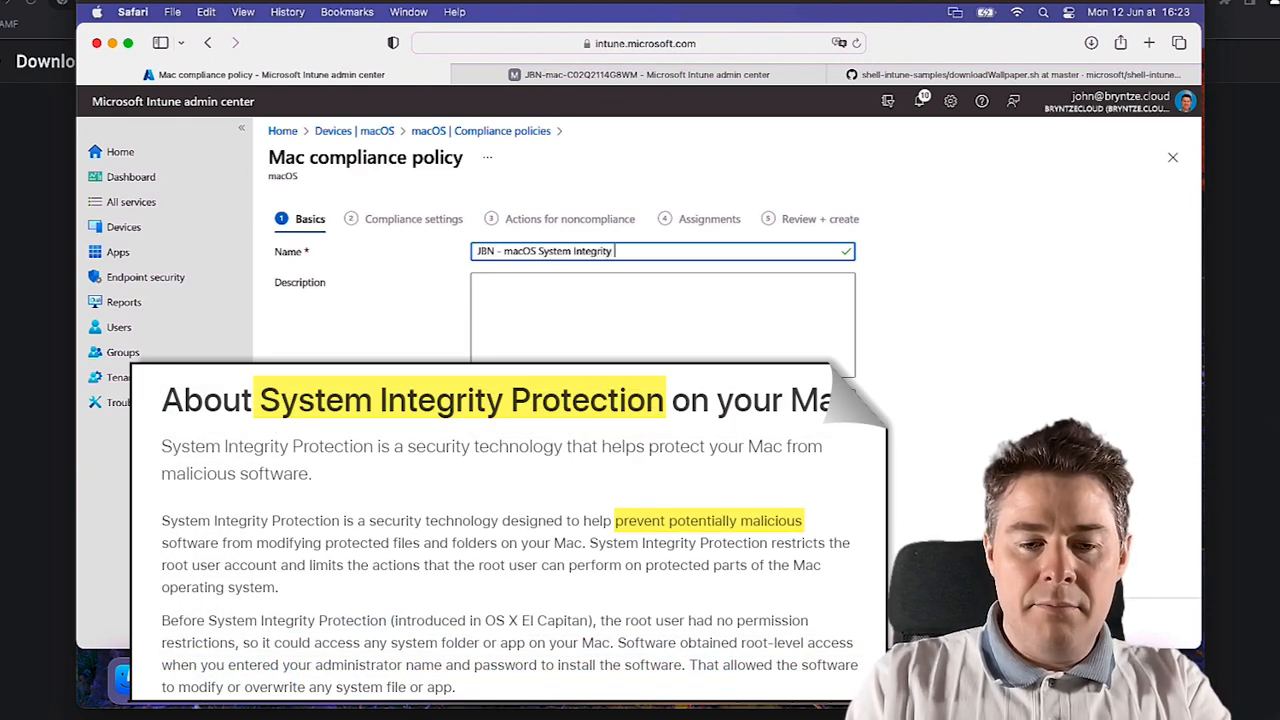
{"action": "type", "text": "Protection"}
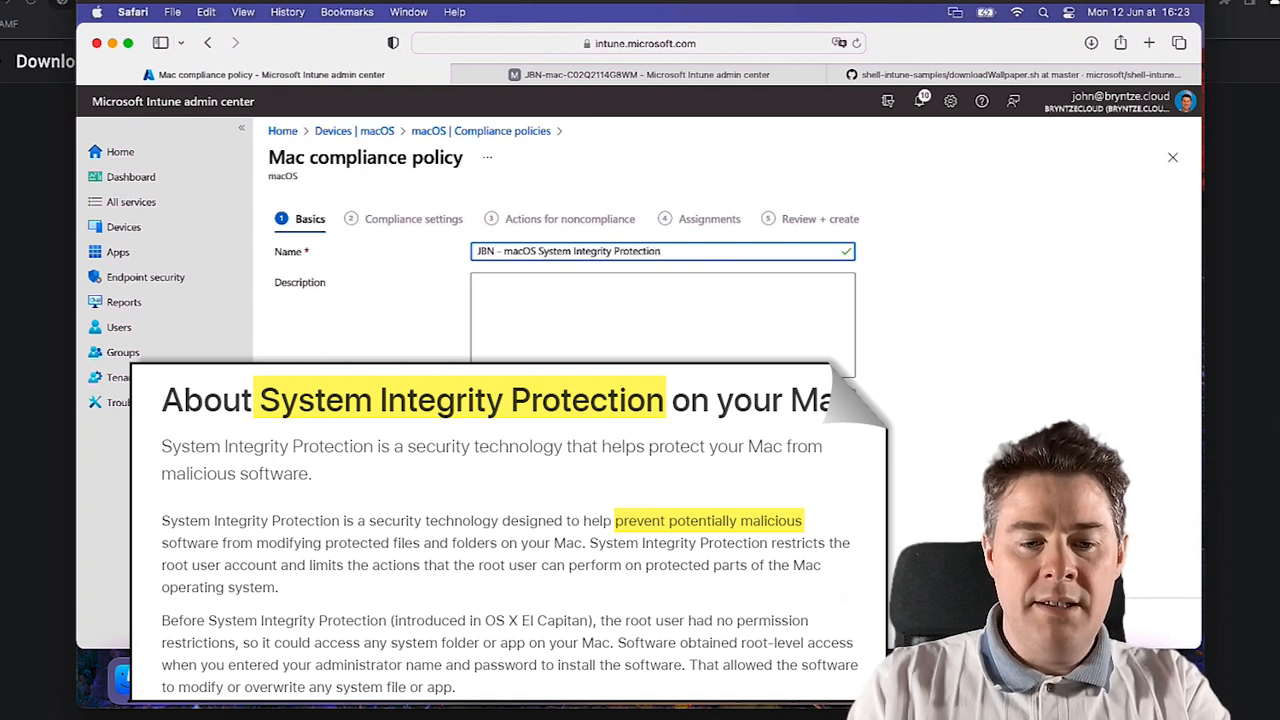
{"action": "type", "text": "Enabled"}
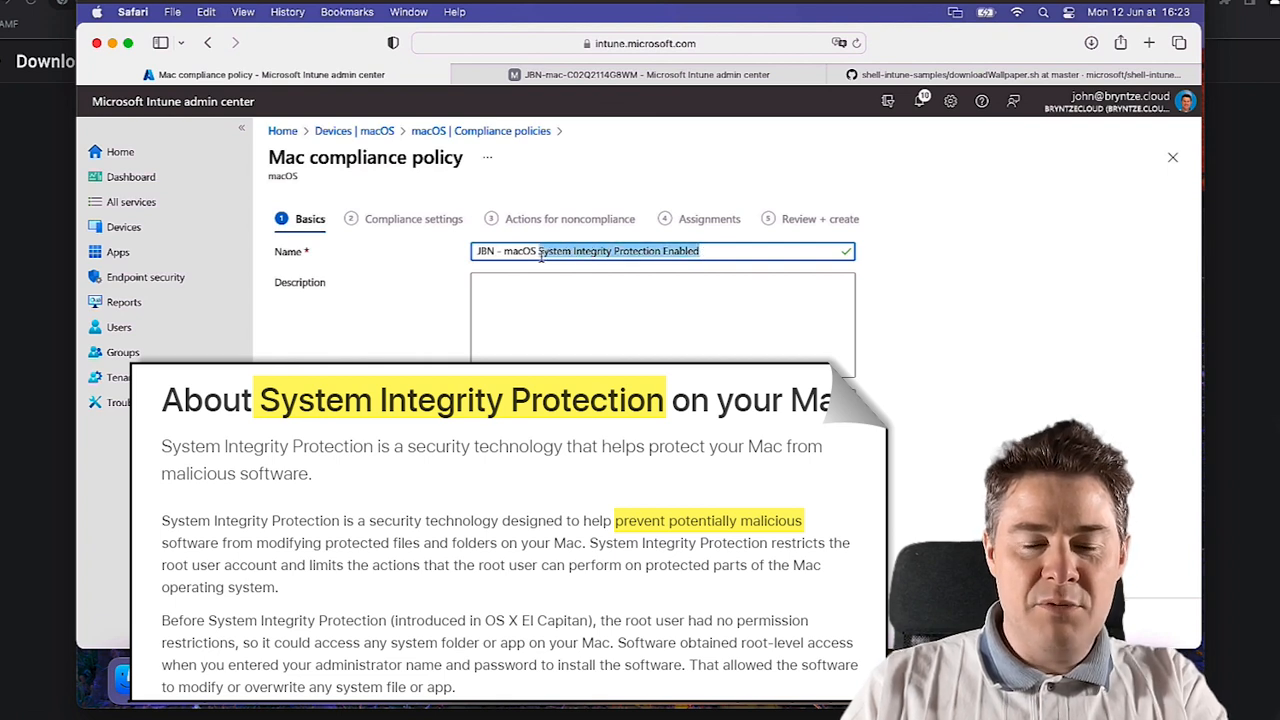
{"action": "type", "text": "Check that"}
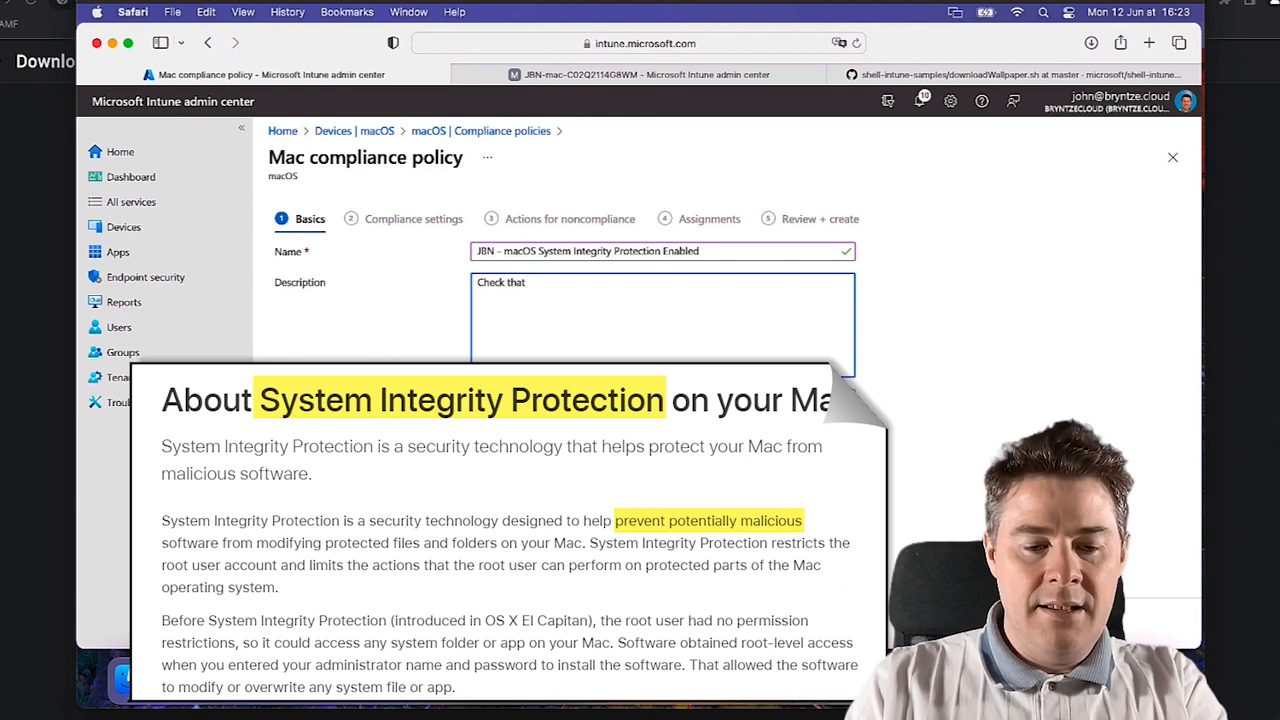
{"action": "type", "text": "System Integrity Protection Enabled"}
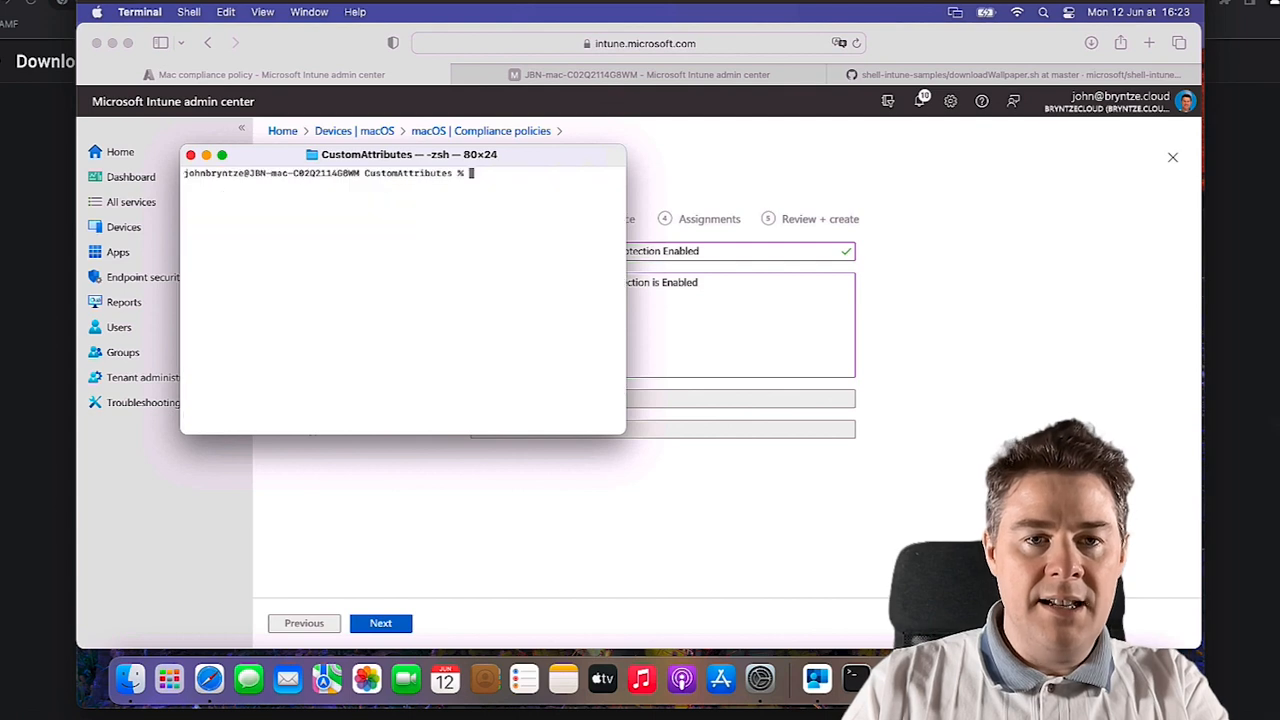
Run csrutil status in Terminal to check the Mac's SIP state
{"action": "type", "text": "c"}
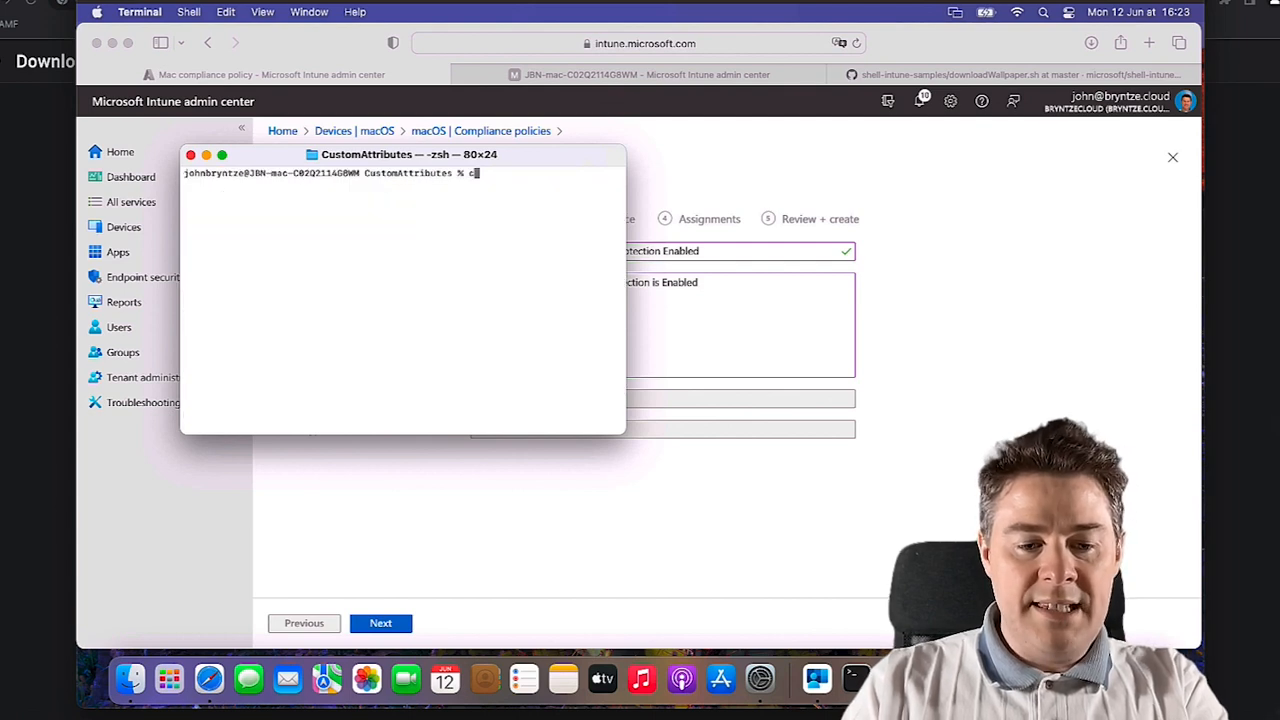
{"action": "type", "text": "srutil"}
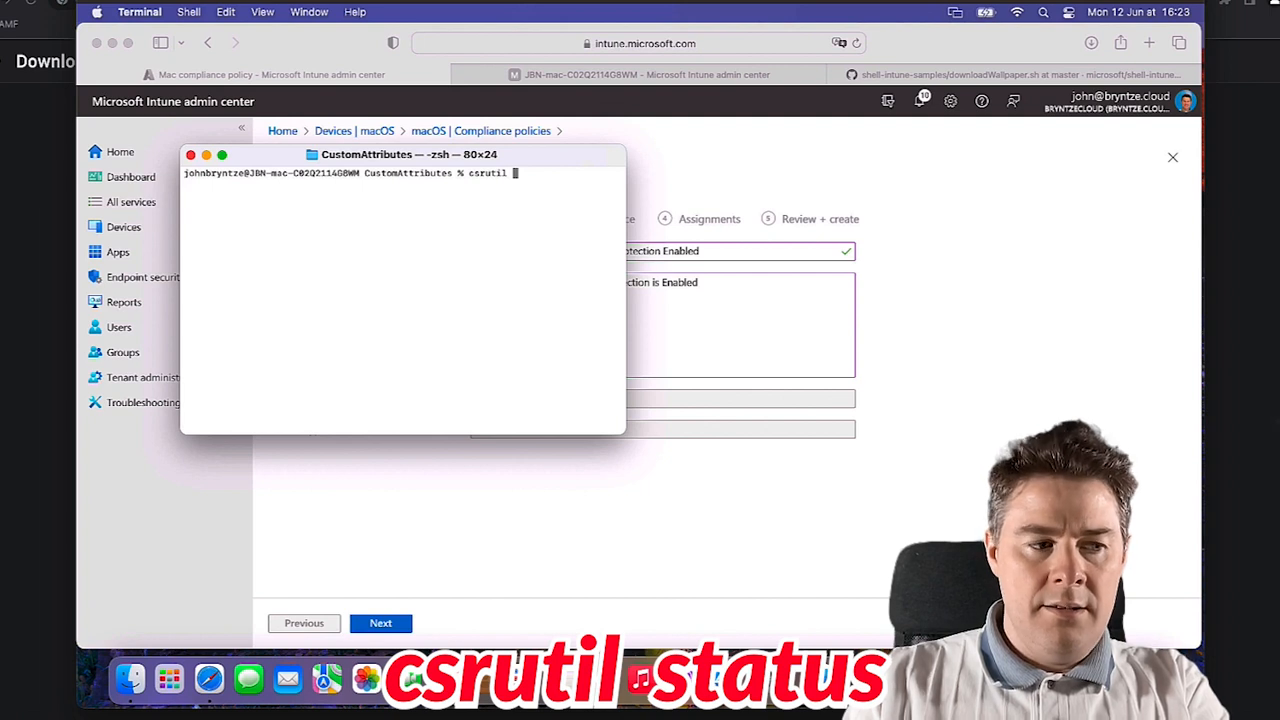
{"action": "type", "text": "stat"}
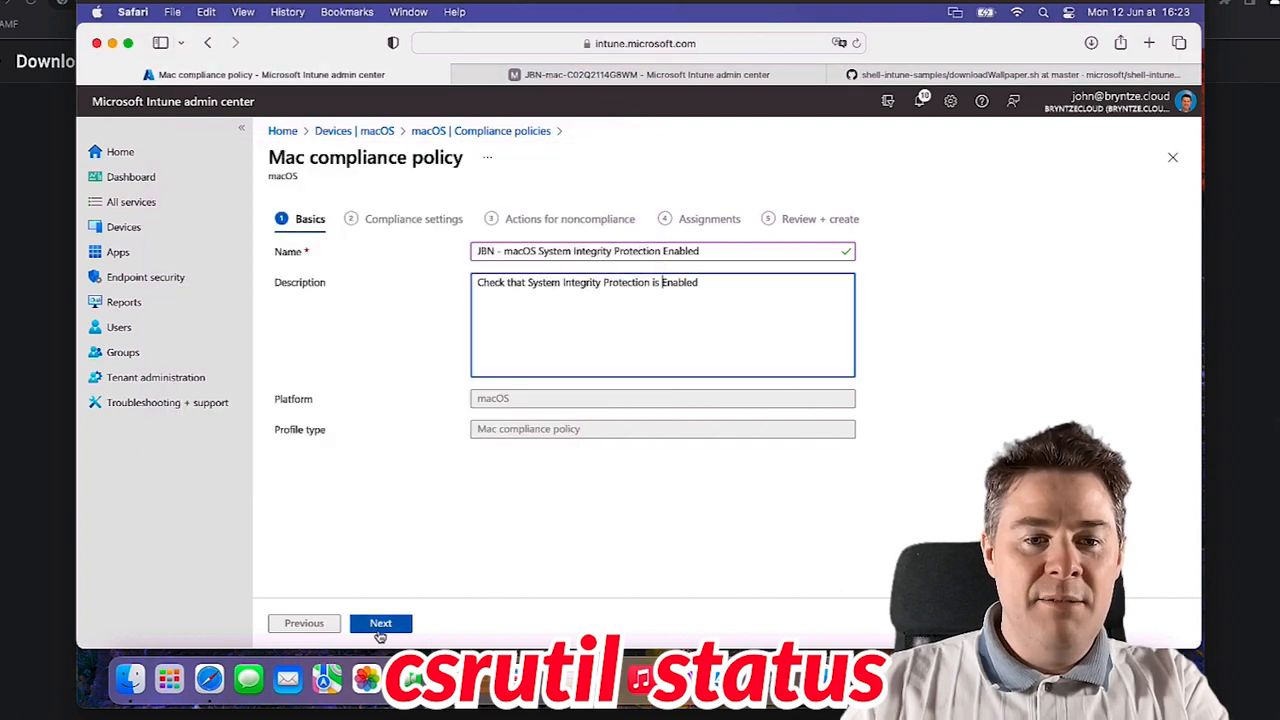
Under Device Health, set Require system integrity protection to Require
{"action": "left_click", "coordinate": [380, 624]}
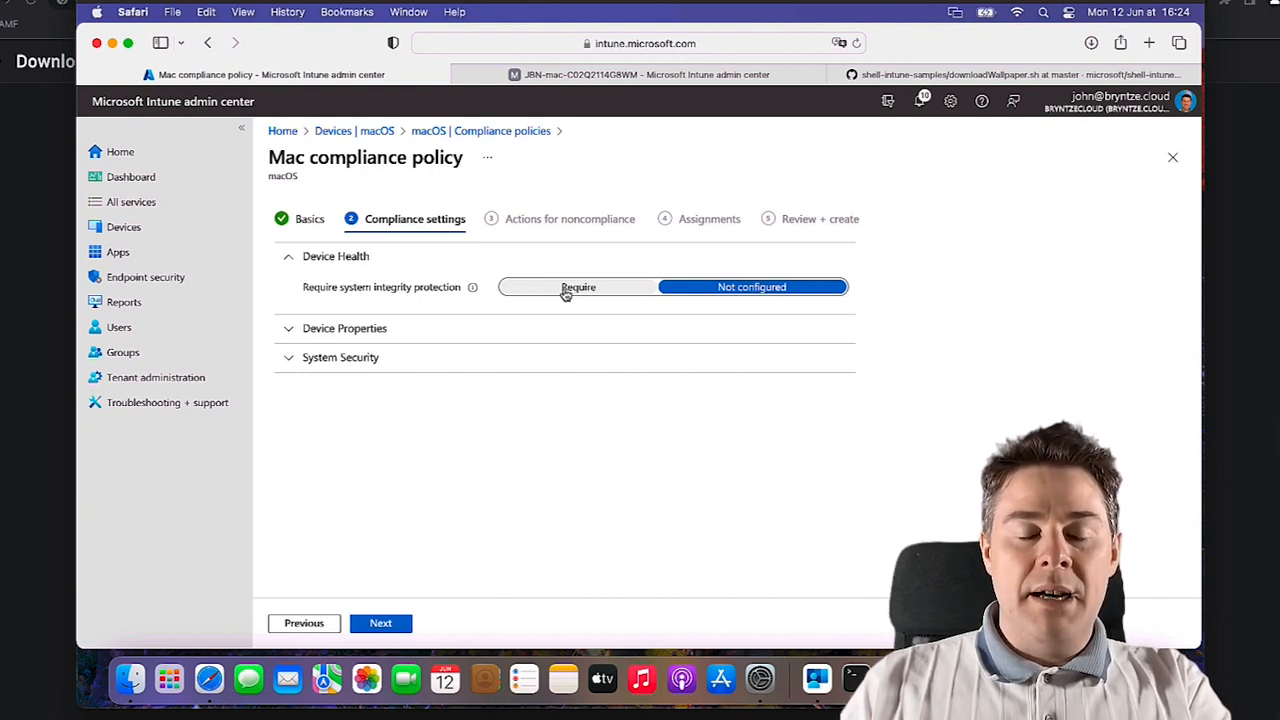
{"action": "left_click", "coordinate": [472, 288]}
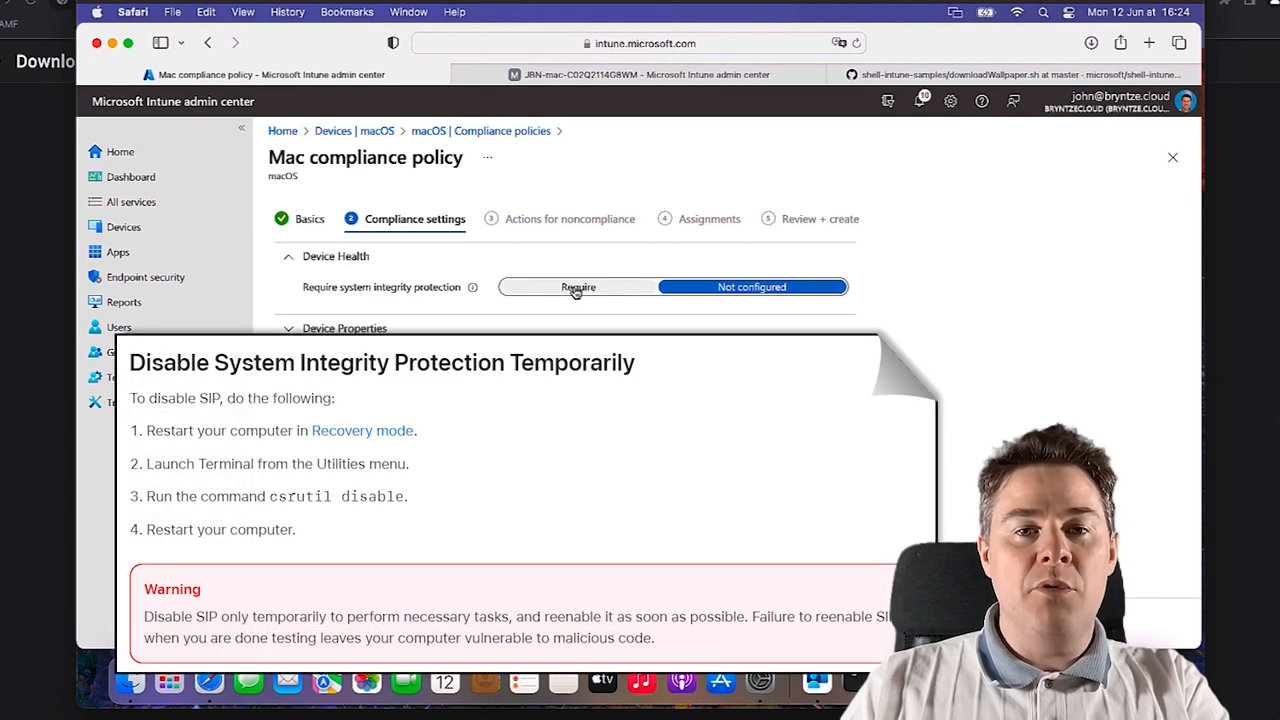
{"action": "left_click", "coordinate": [578, 288]}
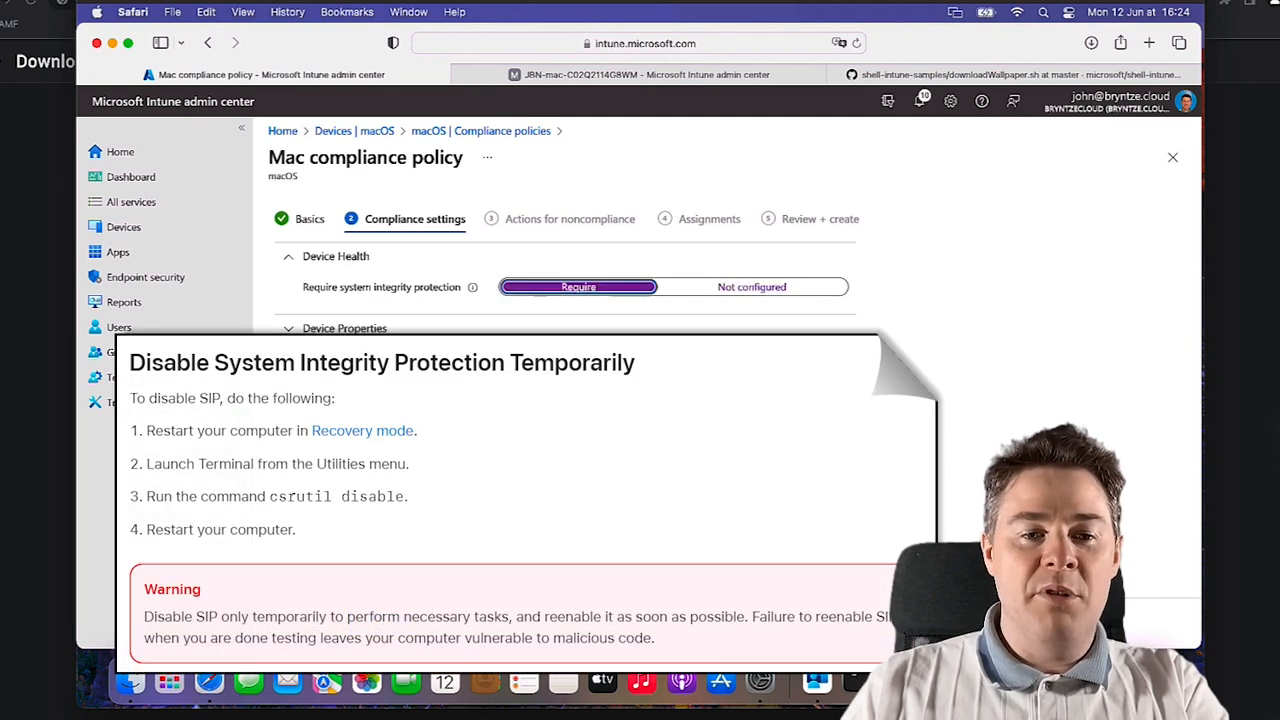
{"action": "mouse_move", "coordinate": [396, 300]}
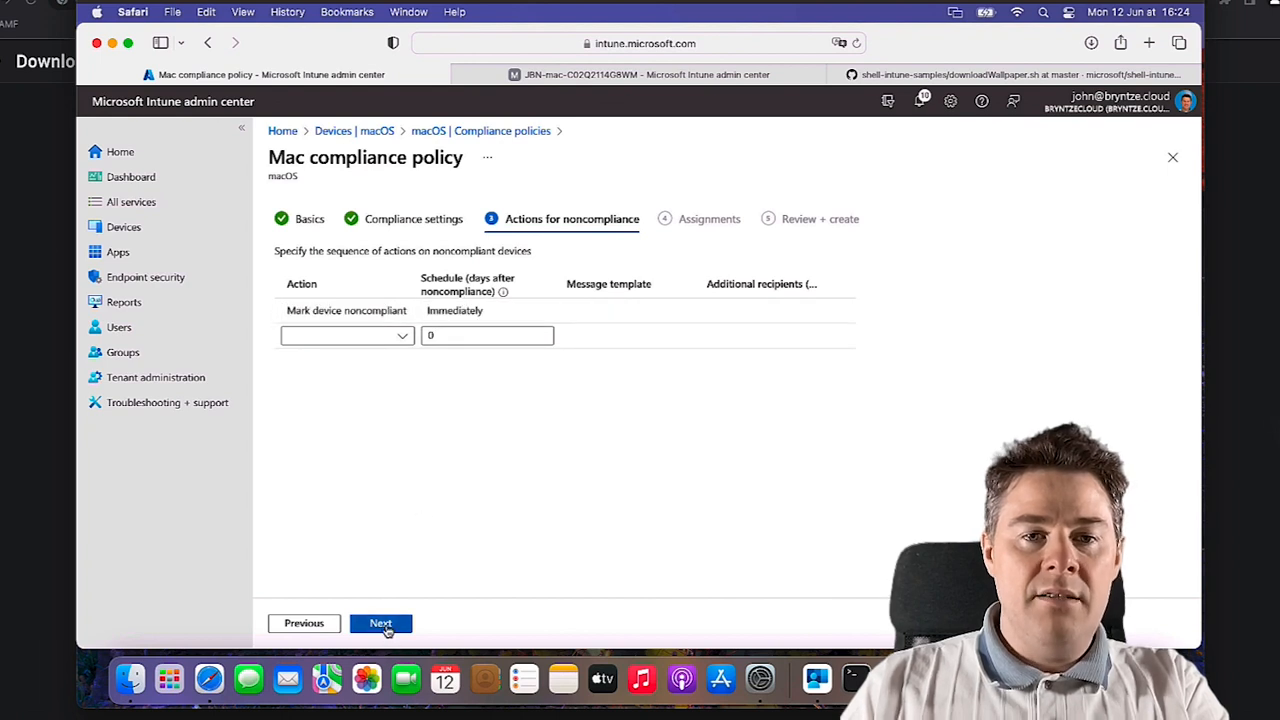
Include JBN - All macOS Devices, create the SIP policy and dismiss the notification
{"action": "left_click", "coordinate": [380, 624]}
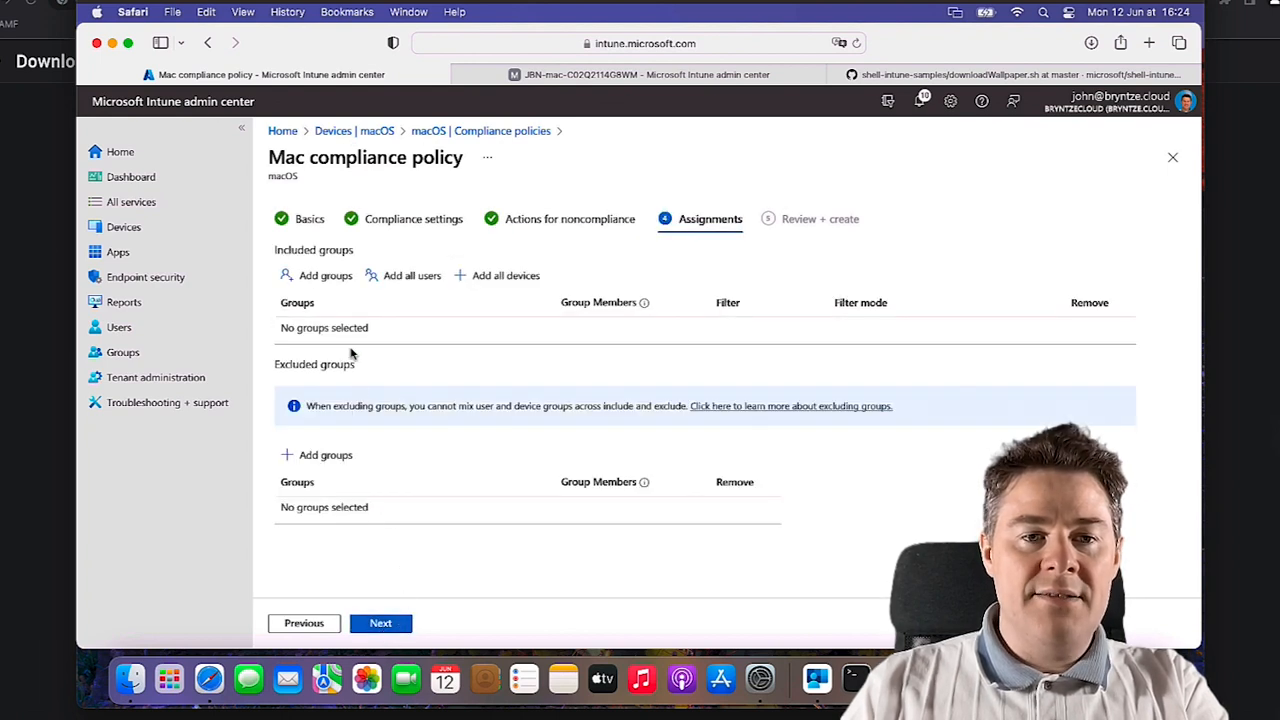
{"action": "left_click", "coordinate": [324, 276]}
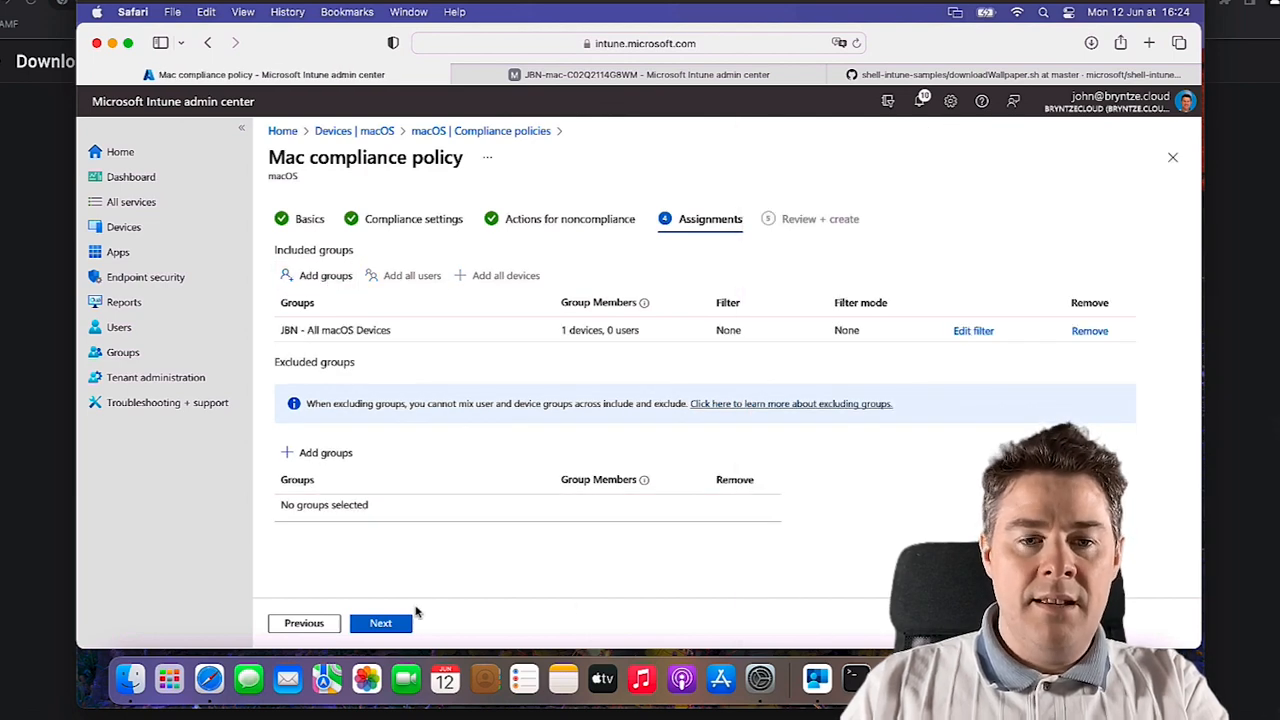
{"action": "left_click", "coordinate": [380, 624]}
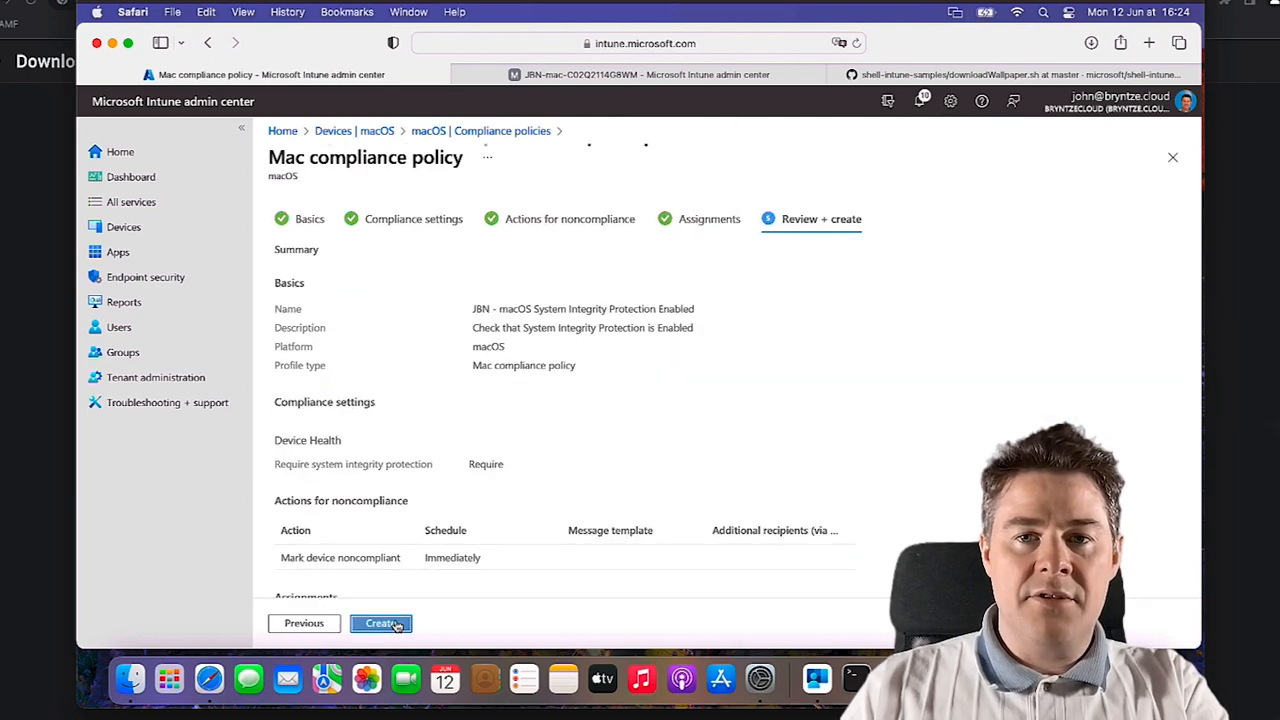
{"action": "left_click", "coordinate": [380, 624]}
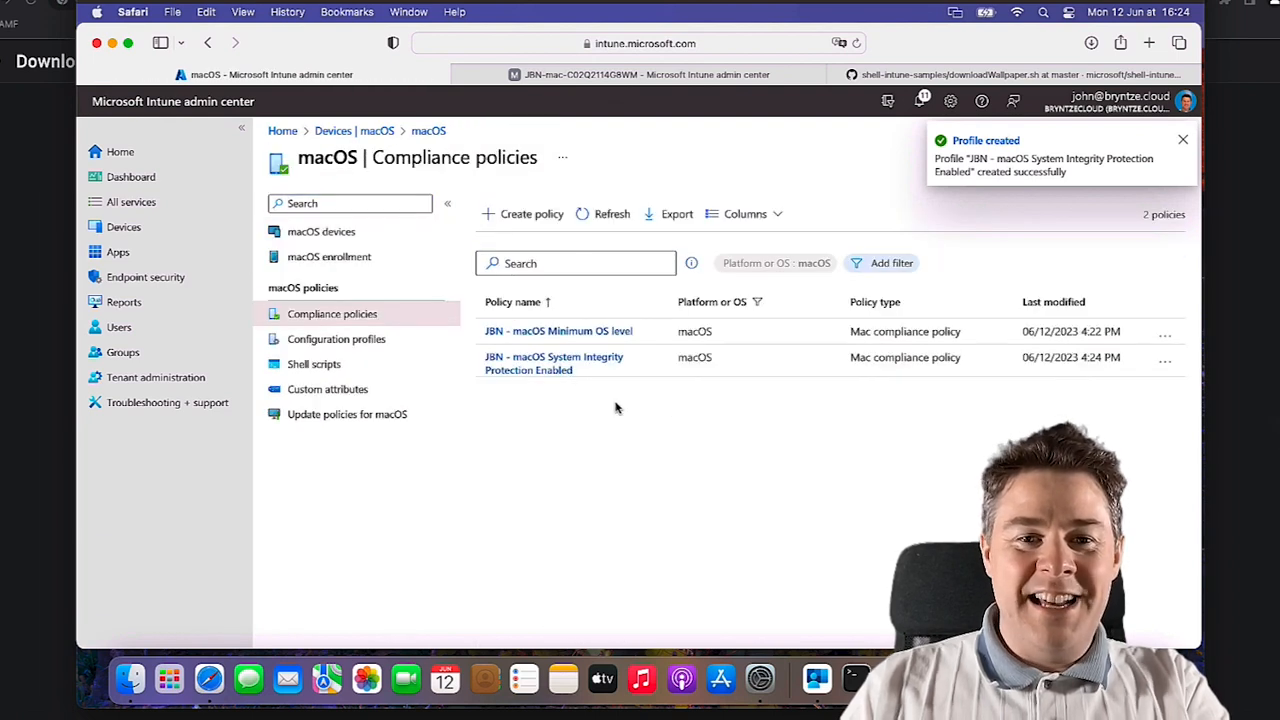
{"action": "left_click", "coordinate": [1184, 140]}
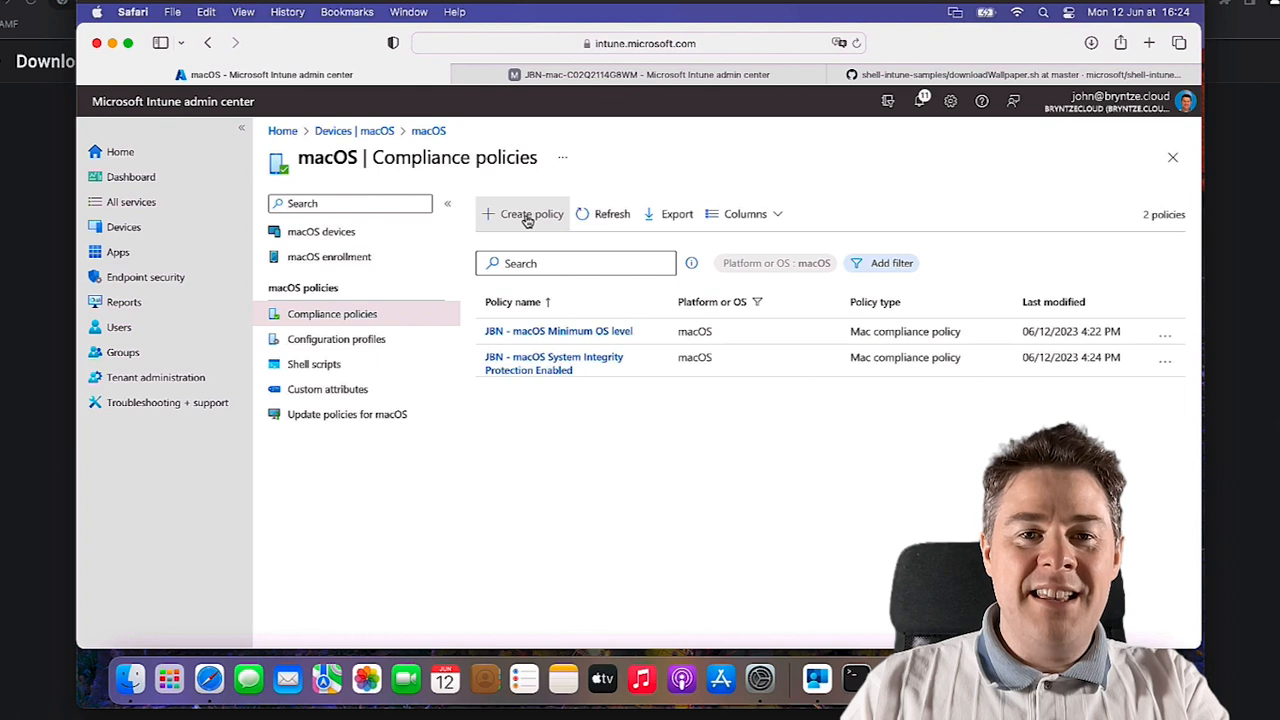
Create a Mac compliance policy named JBN - macOS Firewall, described as checking that Firewall is enabled
{"action": "left_click", "coordinate": [532, 212]}
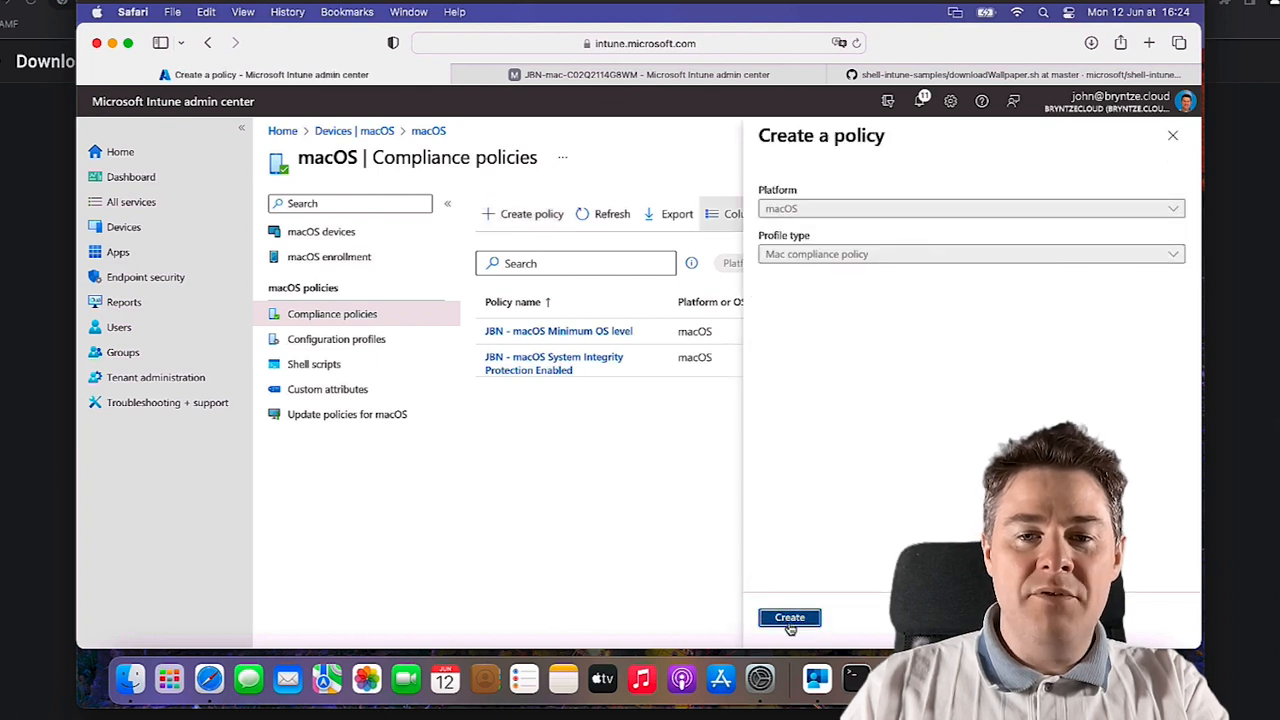
{"action": "left_click", "coordinate": [788, 616]}
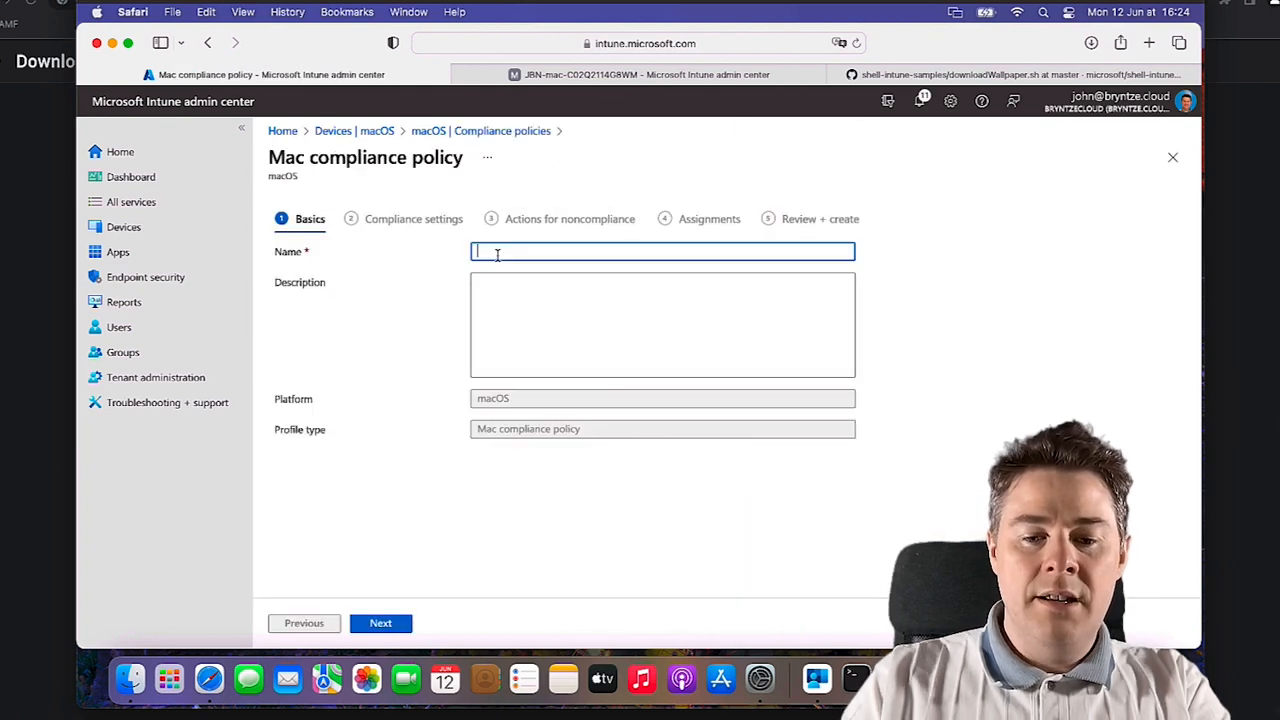
{"action": "type", "text": "JBN - macOS Firewall"}
{"action": "left_click", "coordinate": [662, 324]}
{"action": "type", "text": "Check t"}
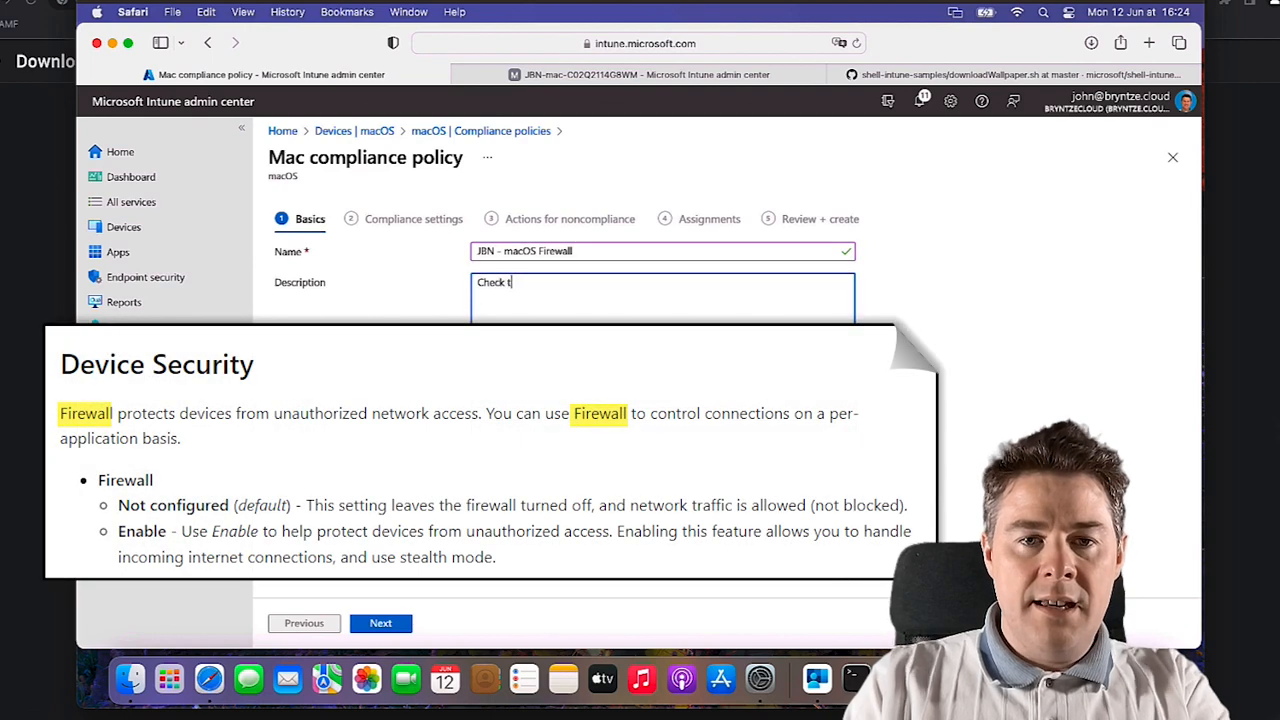
{"action": "type", "text": "hat Firewall is enabled."}
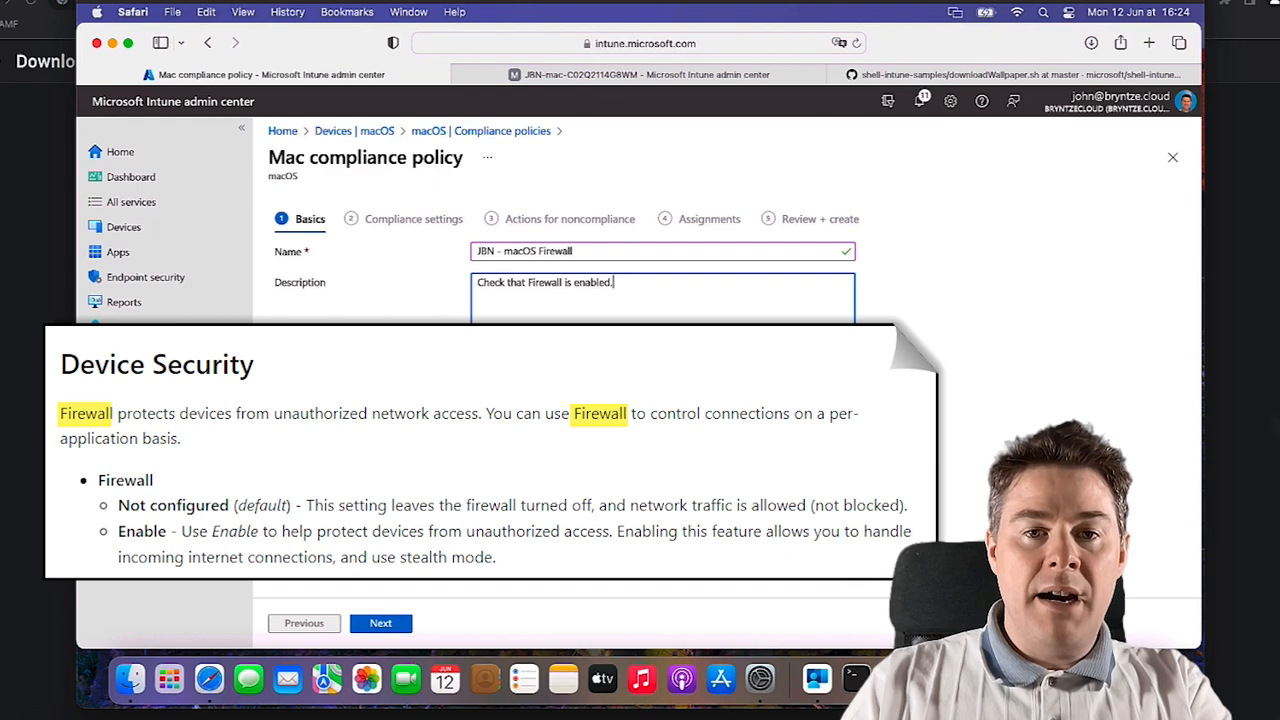
{"action": "mouse_move", "coordinate": [380, 172]}
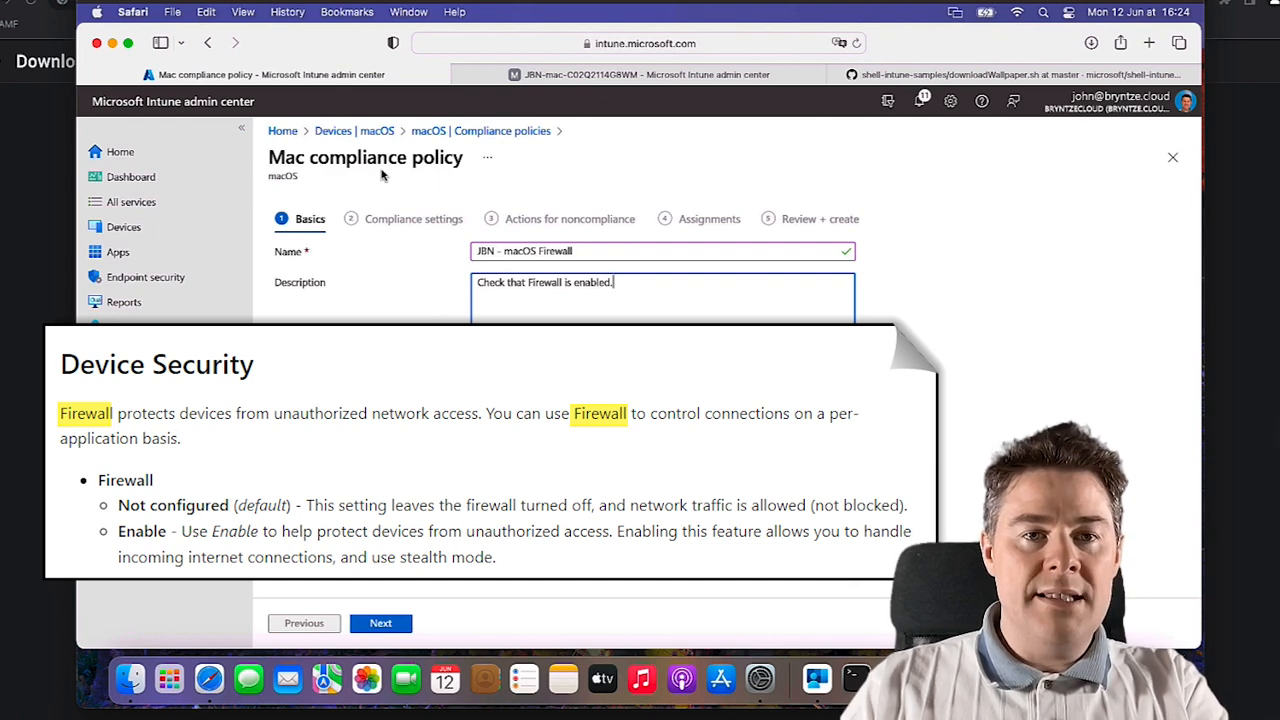
{"action": "left_click", "coordinate": [380, 624]}
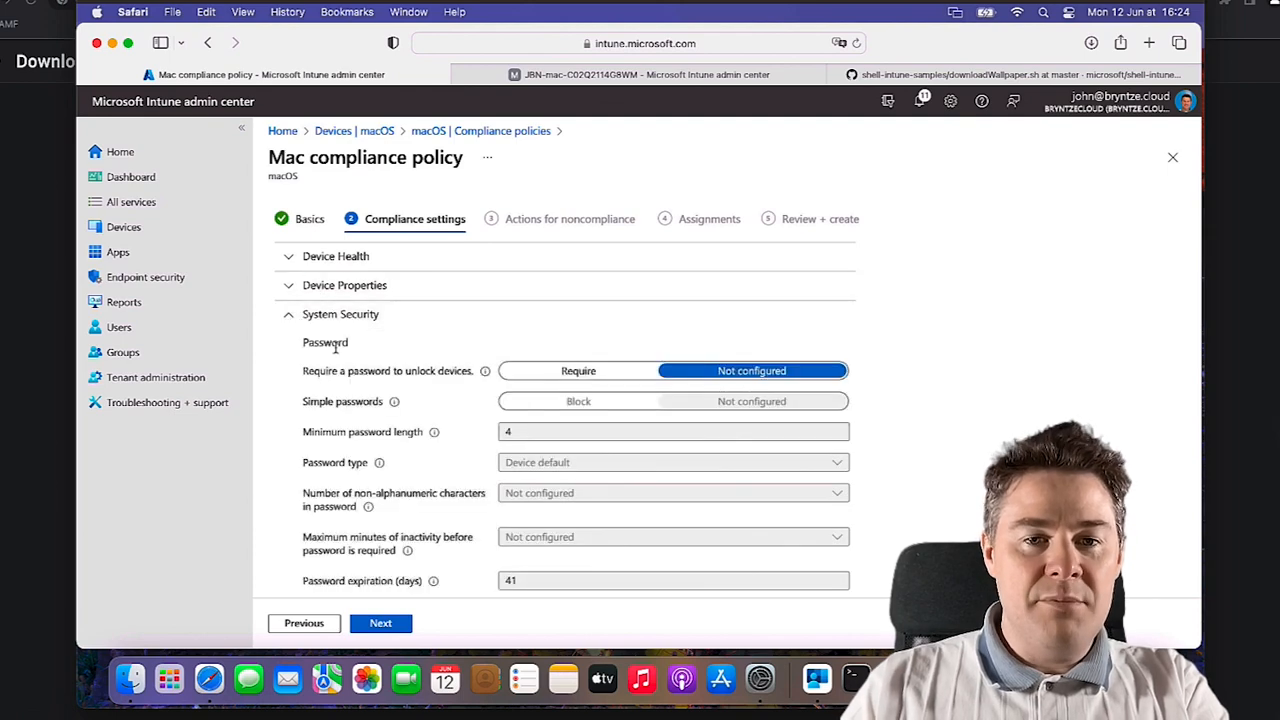
Under Device Security, set Firewall to Enable and continue to noncompliance actions
{"action": "scroll", "scroll_direction": "down", "scroll_amount": 3}
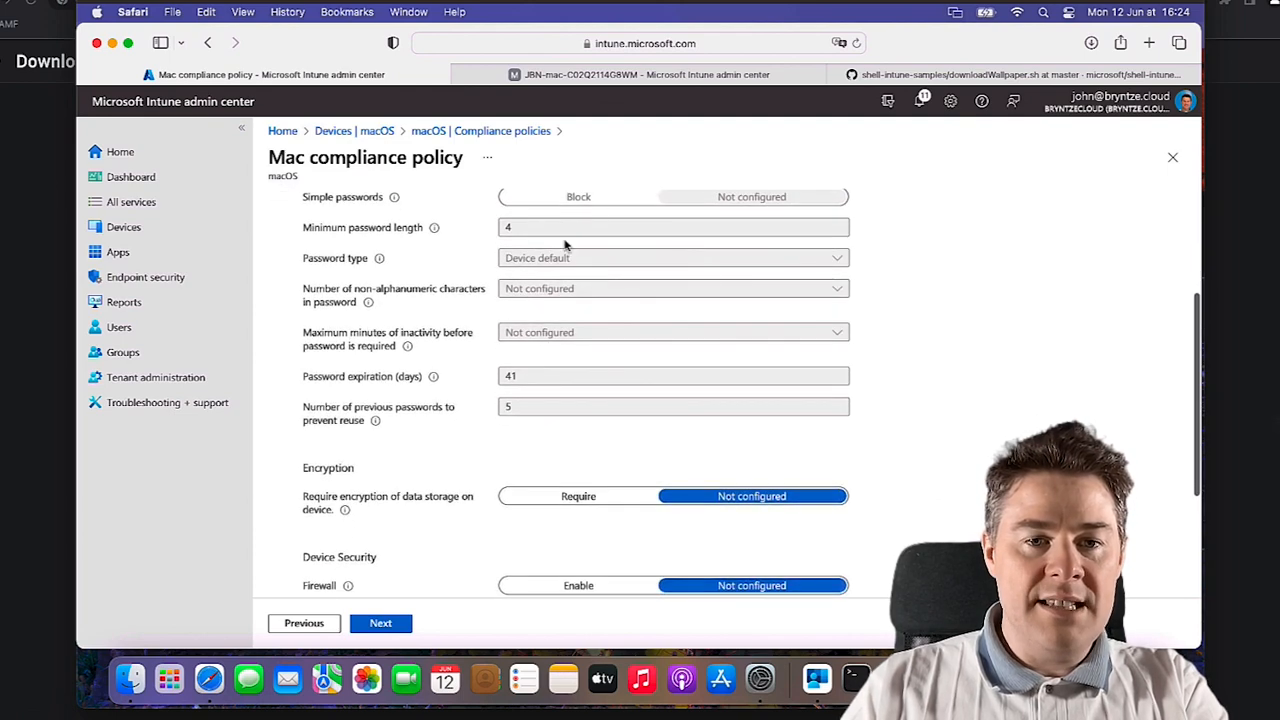
{"action": "scroll", "scroll_direction": "down", "scroll_amount": 3}
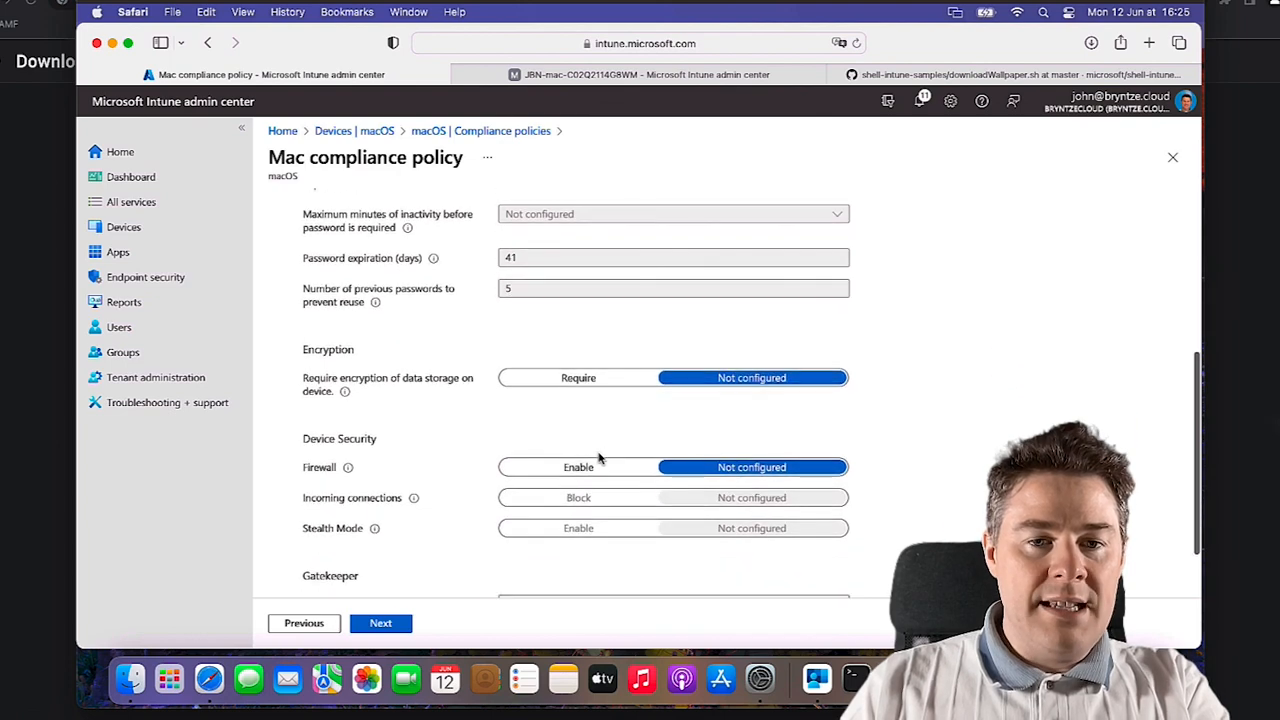
{"action": "left_click", "coordinate": [578, 468]}
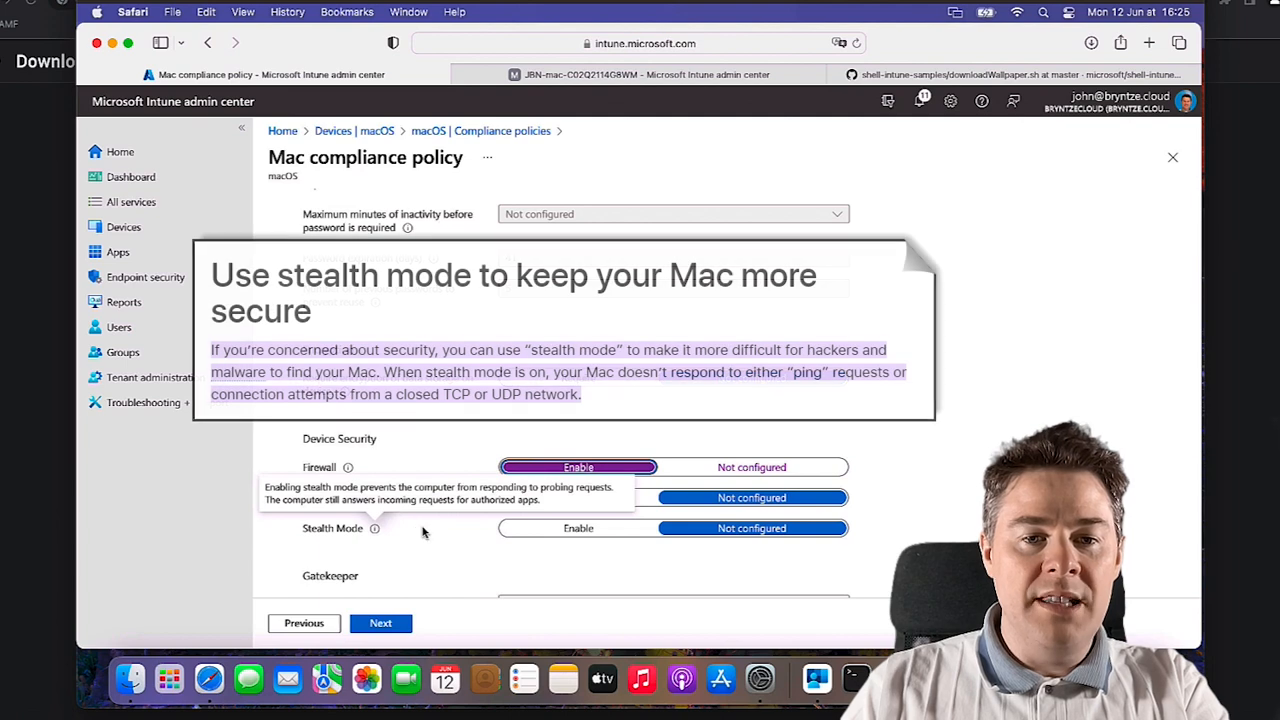
{"action": "mouse_move", "coordinate": [374, 536]}
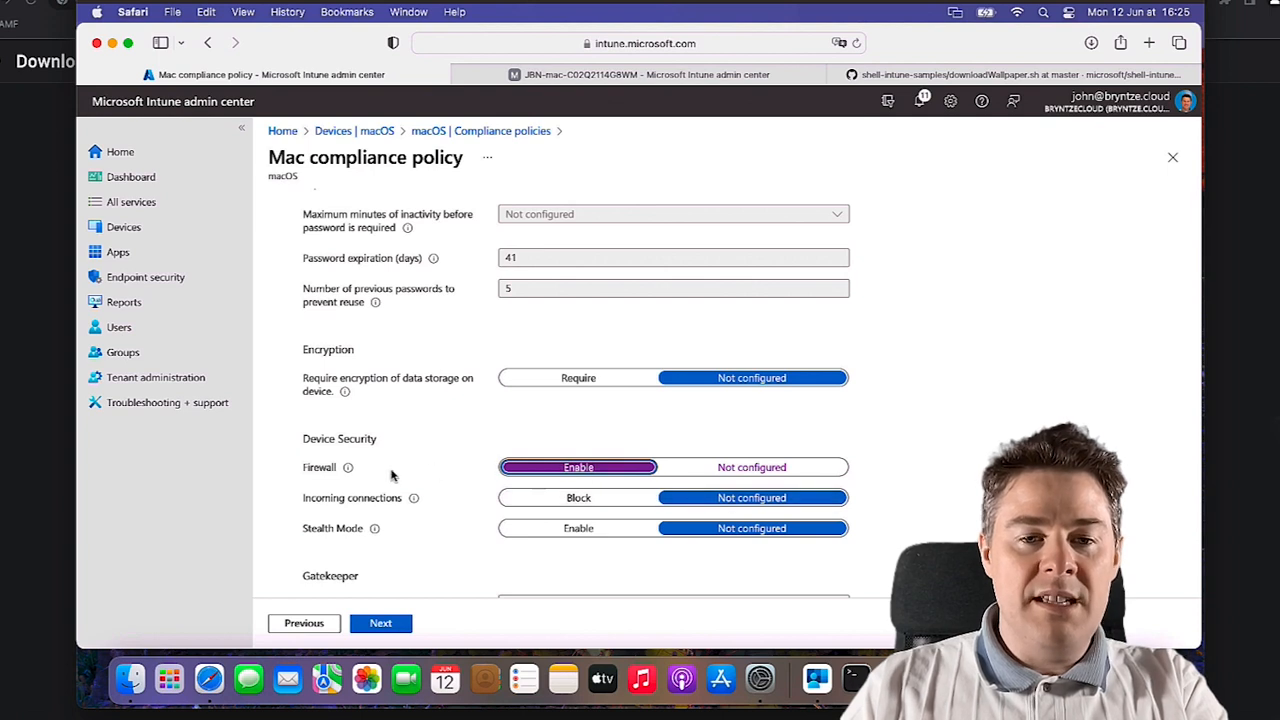
{"action": "mouse_move", "coordinate": [364, 460]}
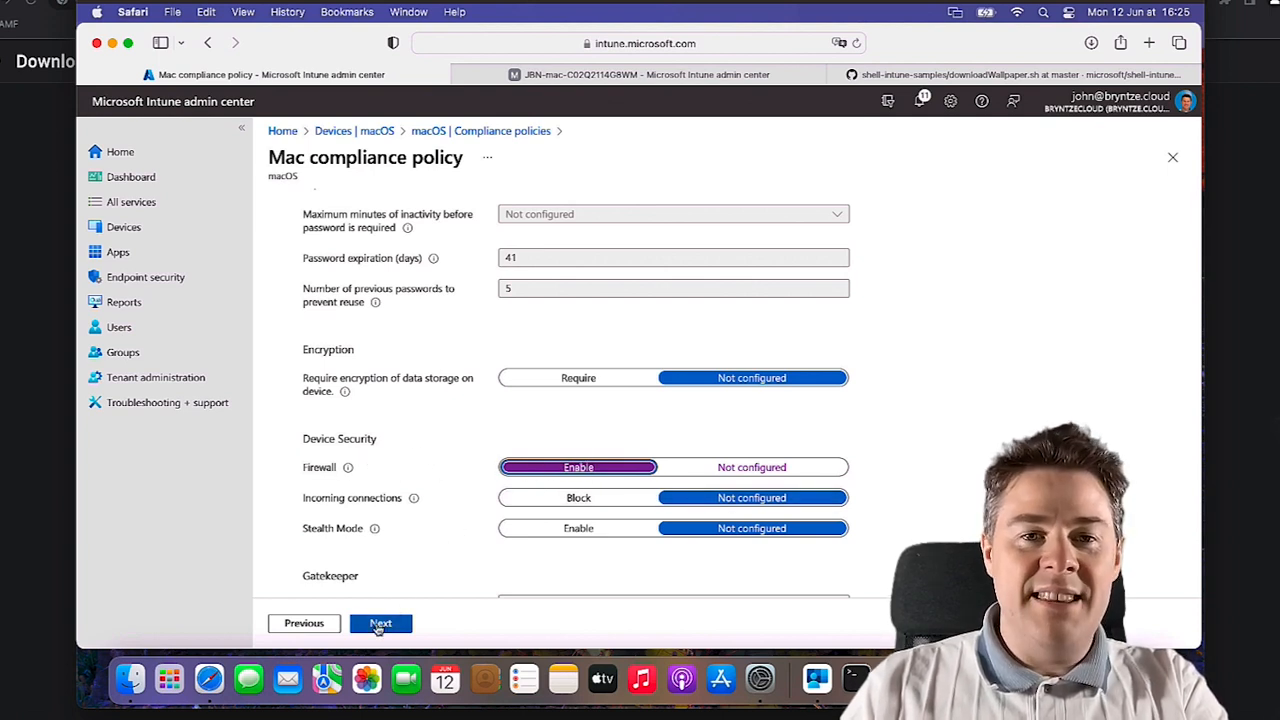
{"action": "left_click", "coordinate": [380, 624]}
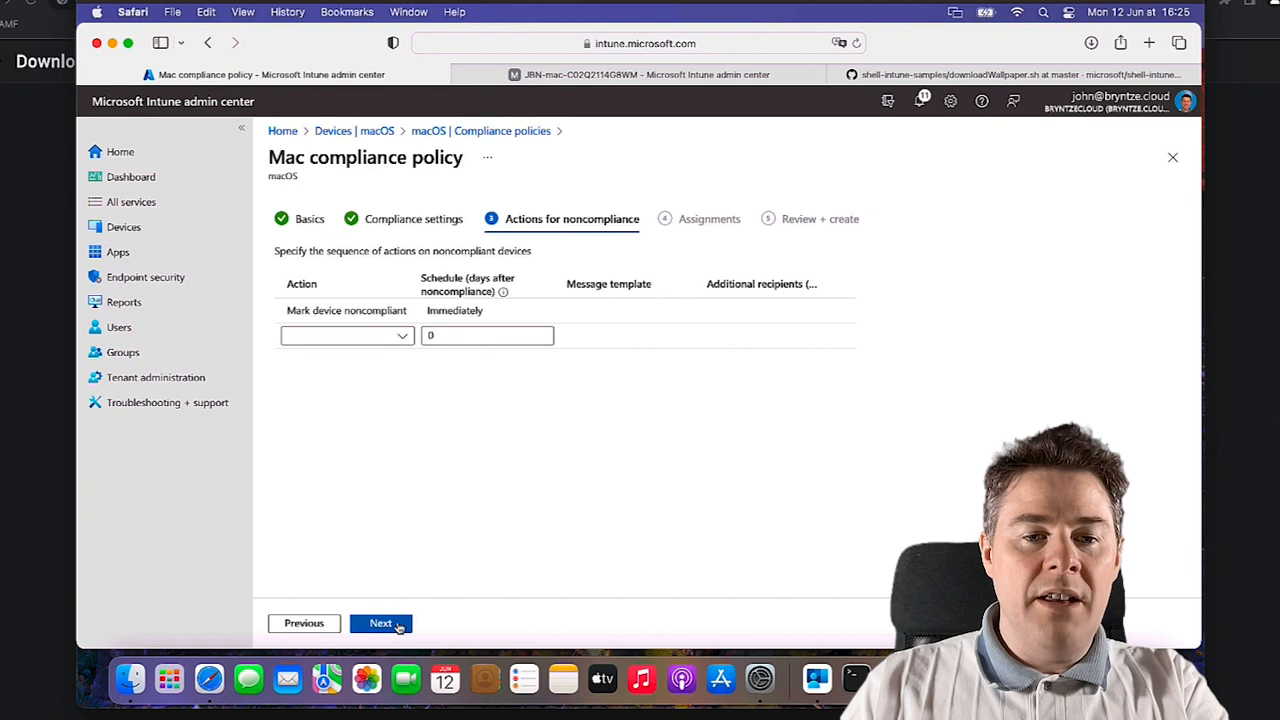
Review the noncompliance Action options, leave them unchanged, and continue to Assignments
{"action": "left_click", "coordinate": [344, 336]}
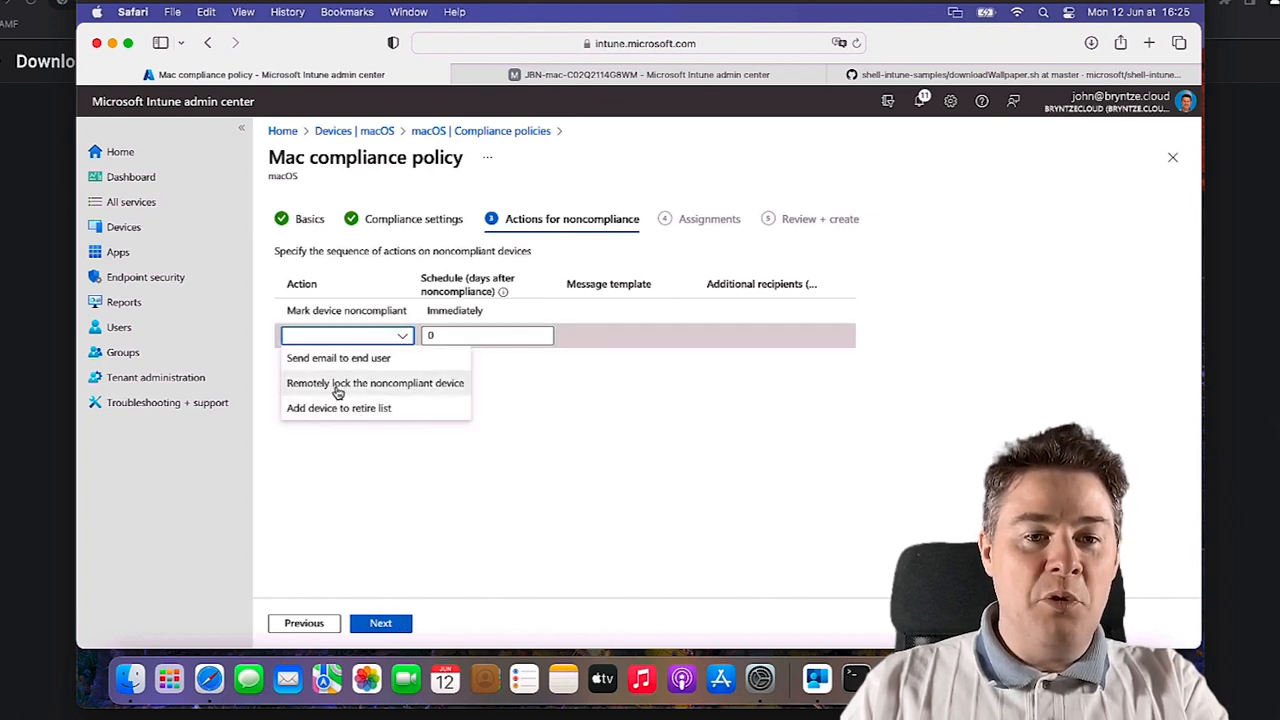
{"action": "mouse_move", "coordinate": [564, 376]}
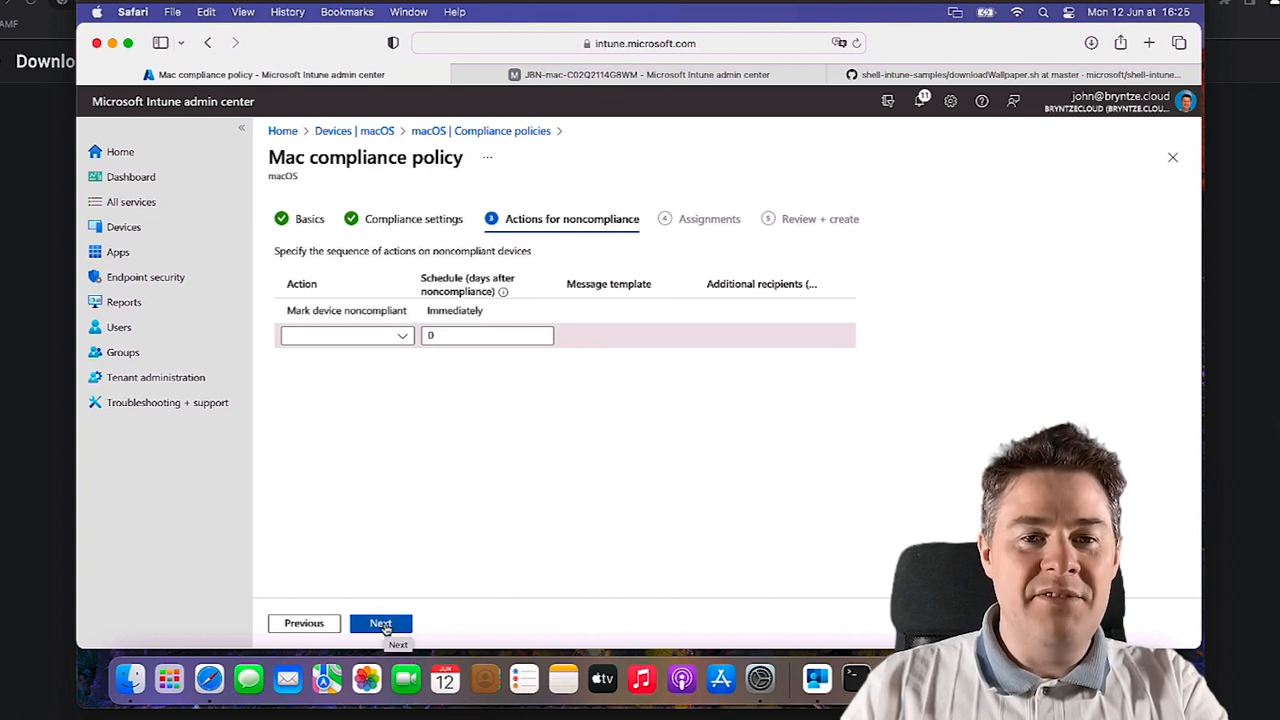
{"action": "left_click", "coordinate": [380, 624]}
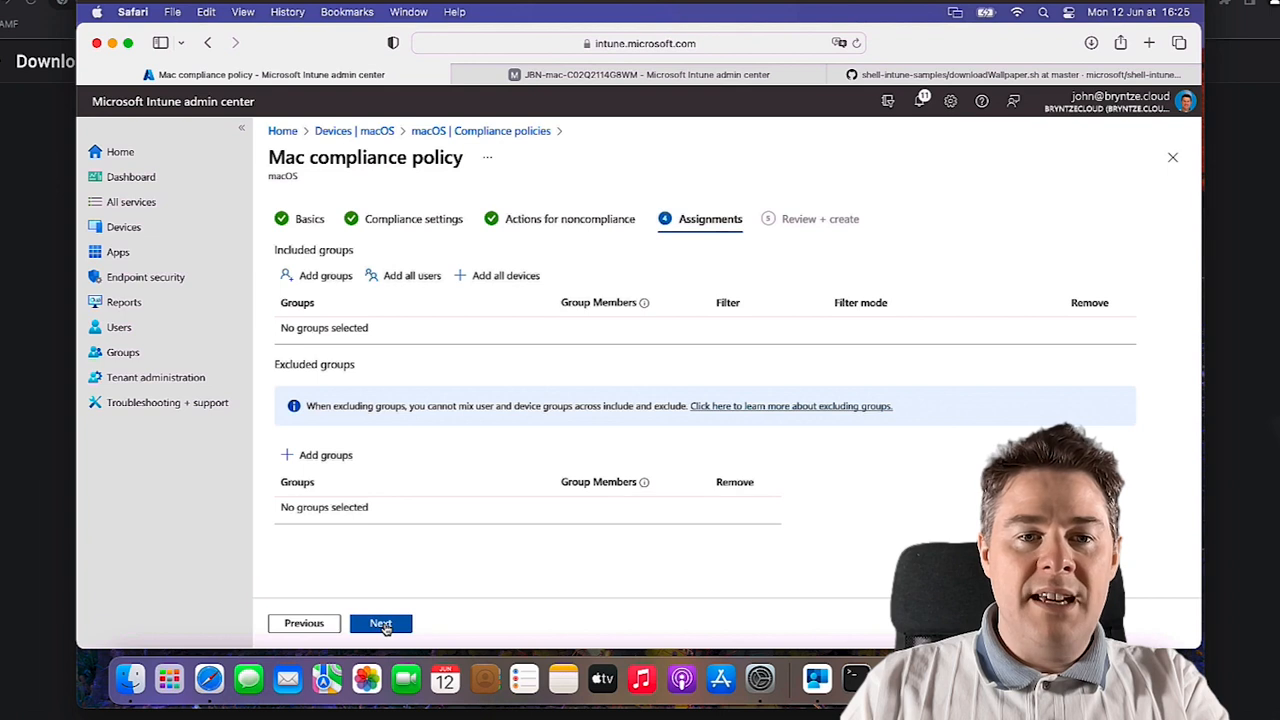
Include JBN - All macOS Devices, create the Firewall policy and return to the policy list
{"action": "left_click", "coordinate": [324, 276]}
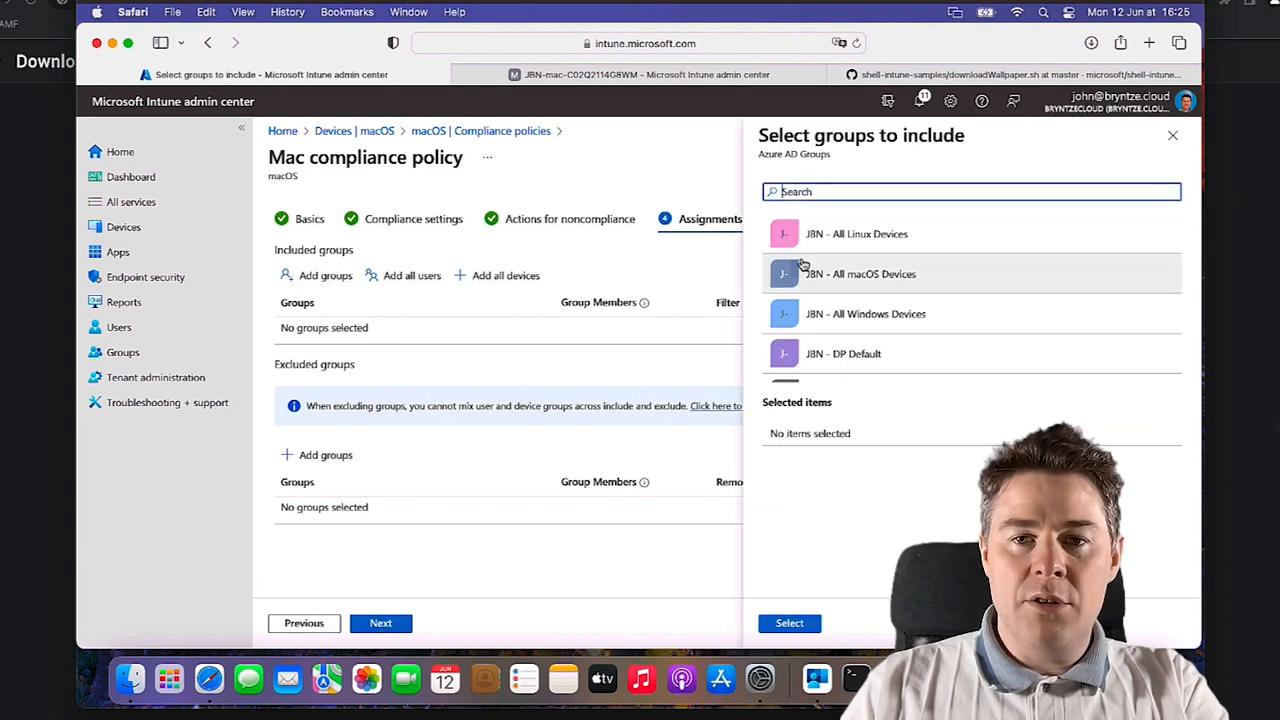
{"action": "left_click", "coordinate": [860, 272]}
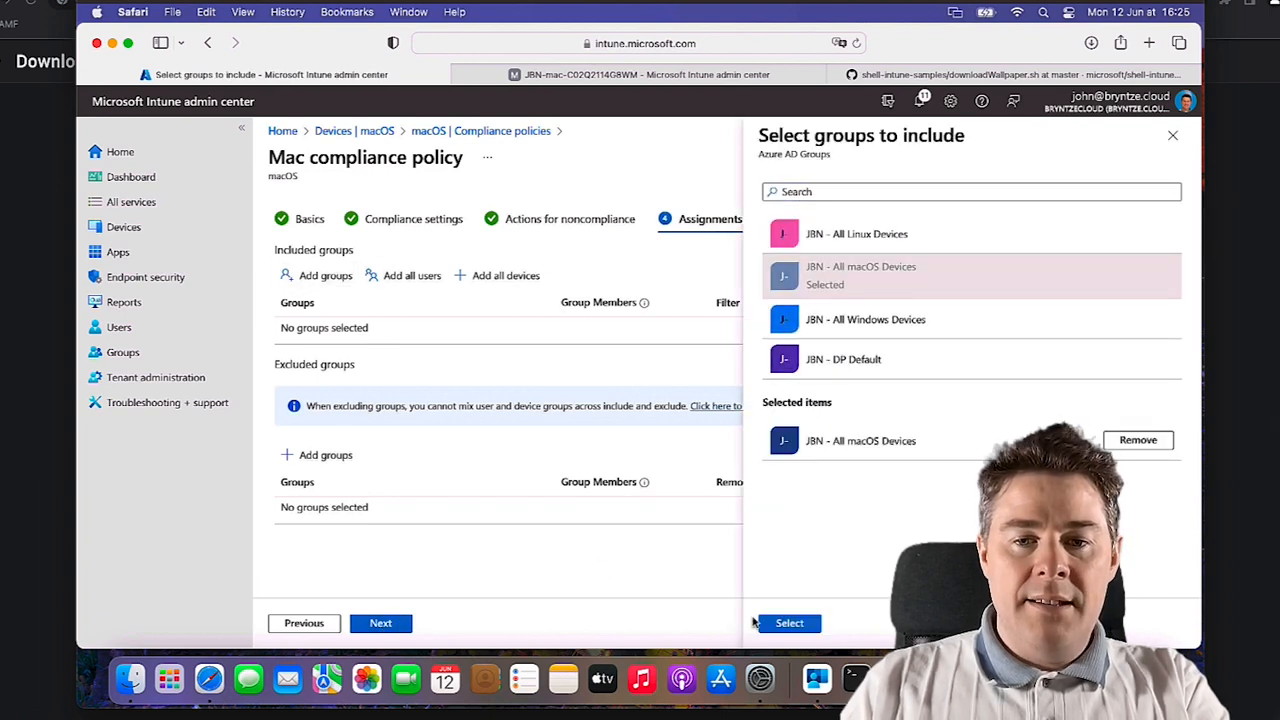
{"action": "left_click", "coordinate": [788, 624]}
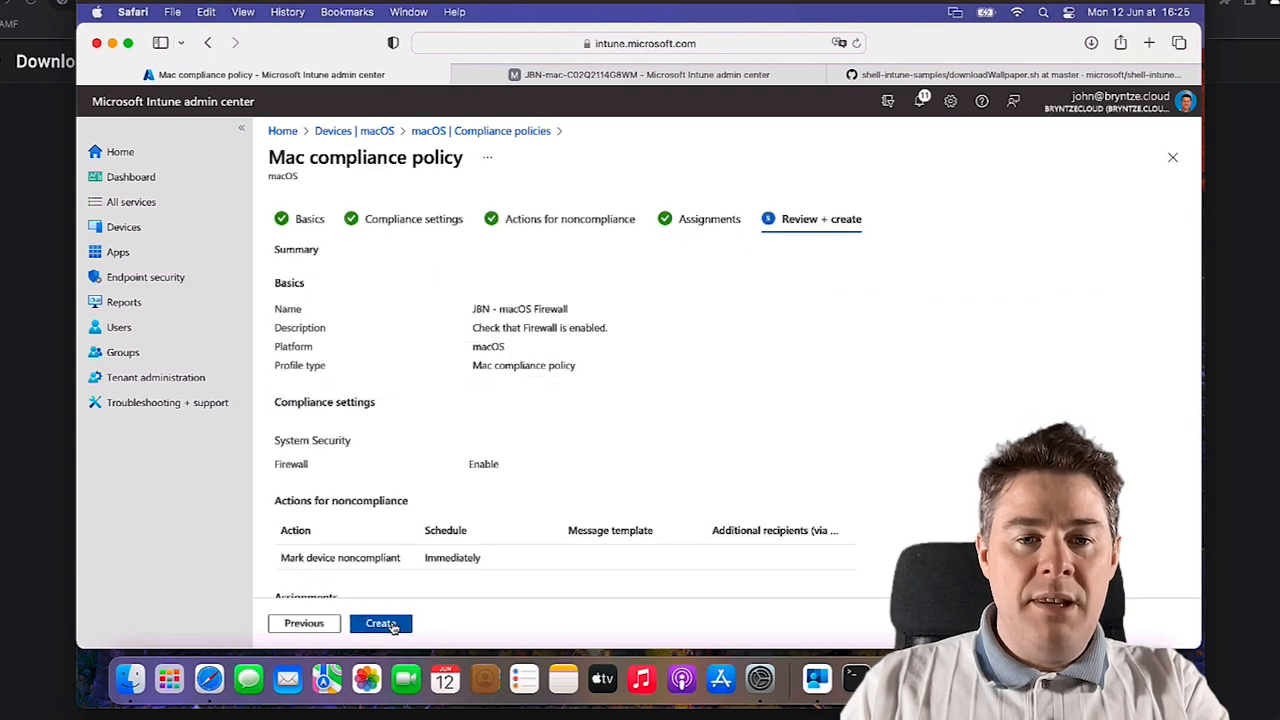
{"action": "left_click", "coordinate": [380, 624]}
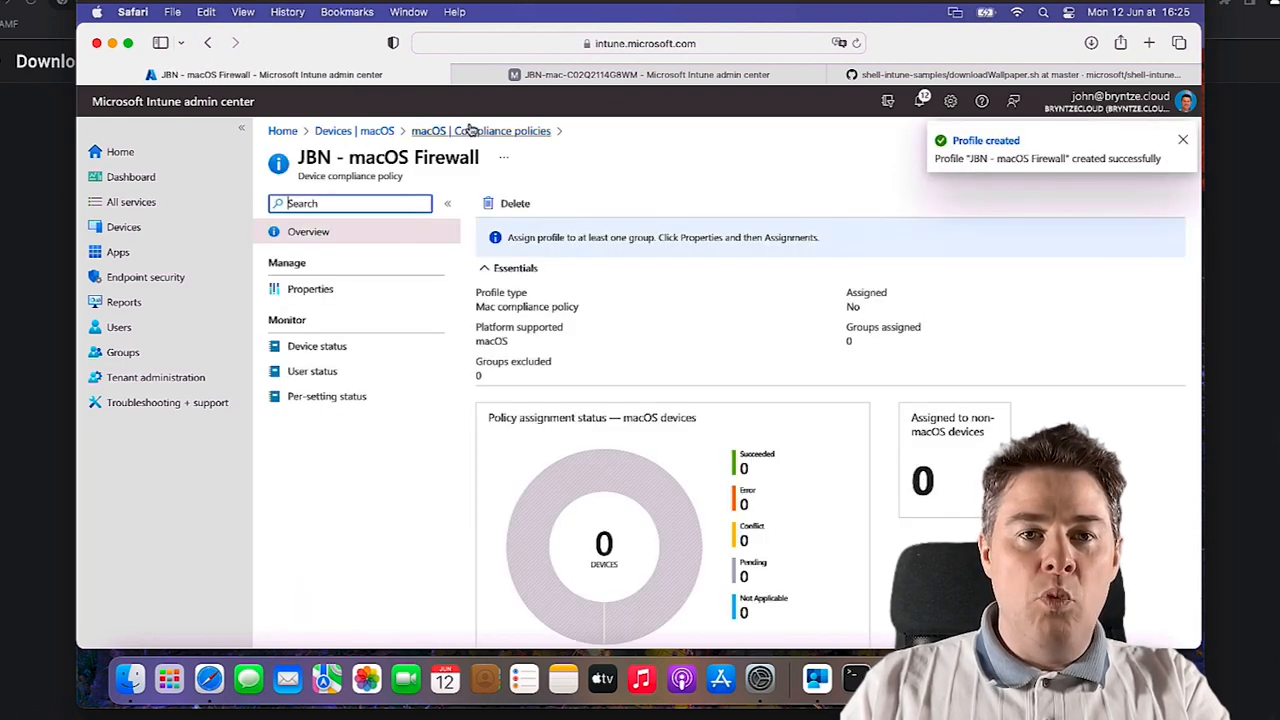
{"action": "left_click", "coordinate": [480, 132]}
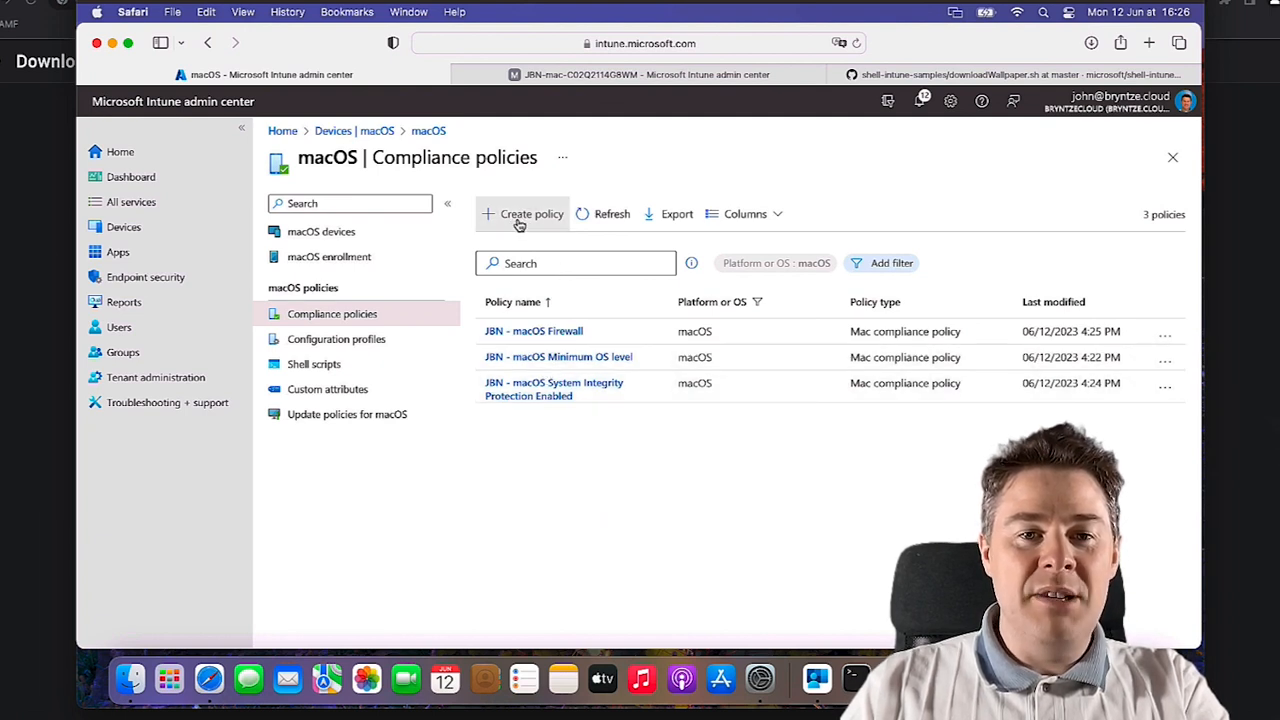
Name the new policy JBN - macOS FileVault Encryption with description 'Check if device is encrypted' and continue
{"action": "left_click", "coordinate": [532, 214]}
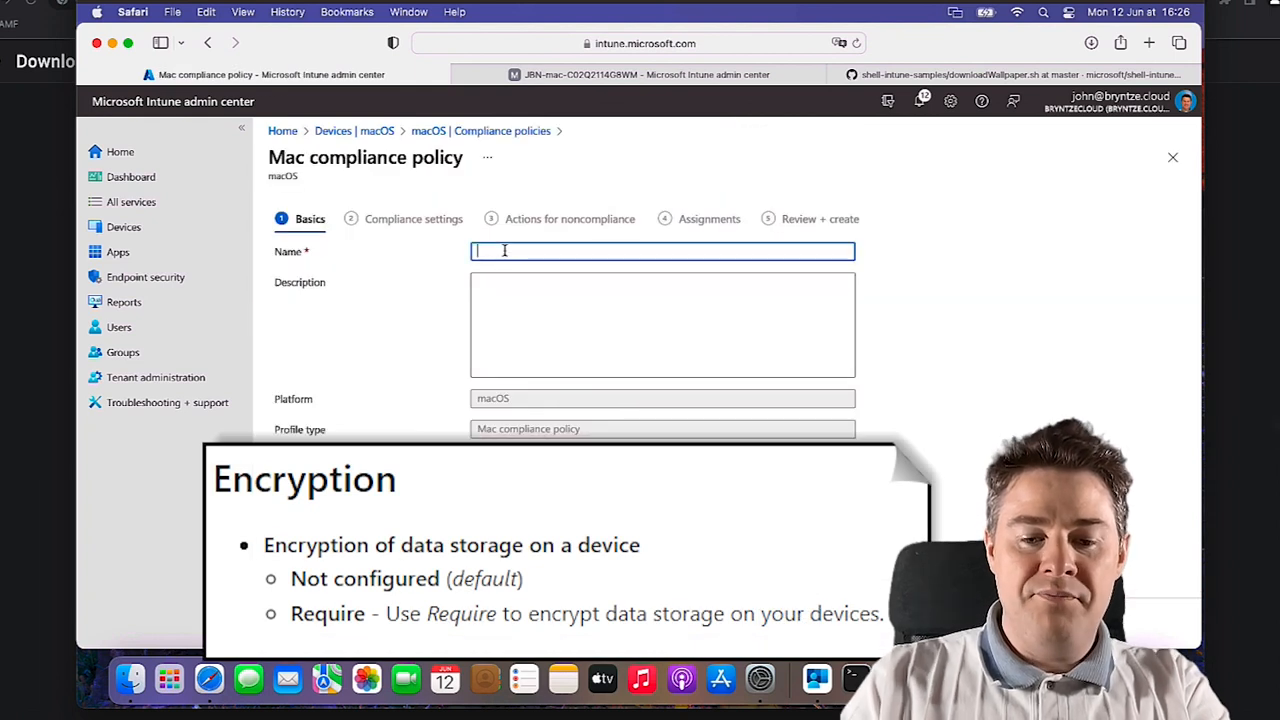
{"action": "type", "text": "JBN -"}
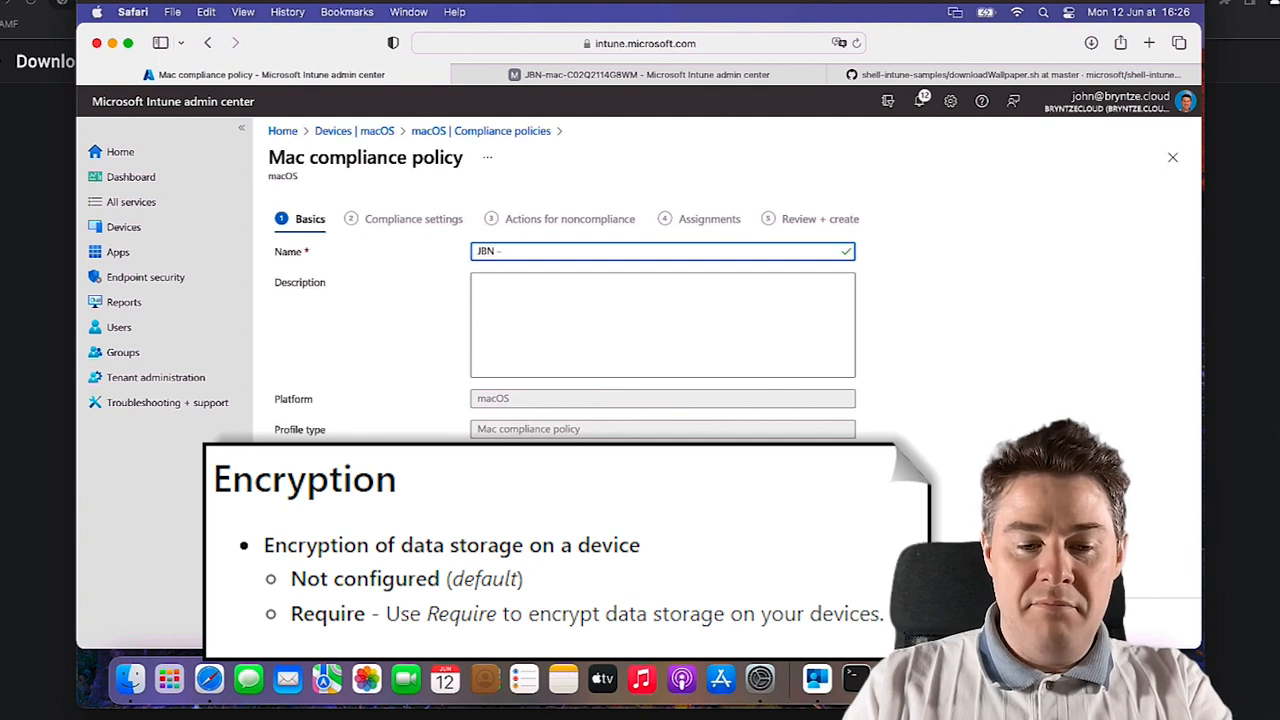
{"action": "type", "text": "macOS FileVault Encryption"}
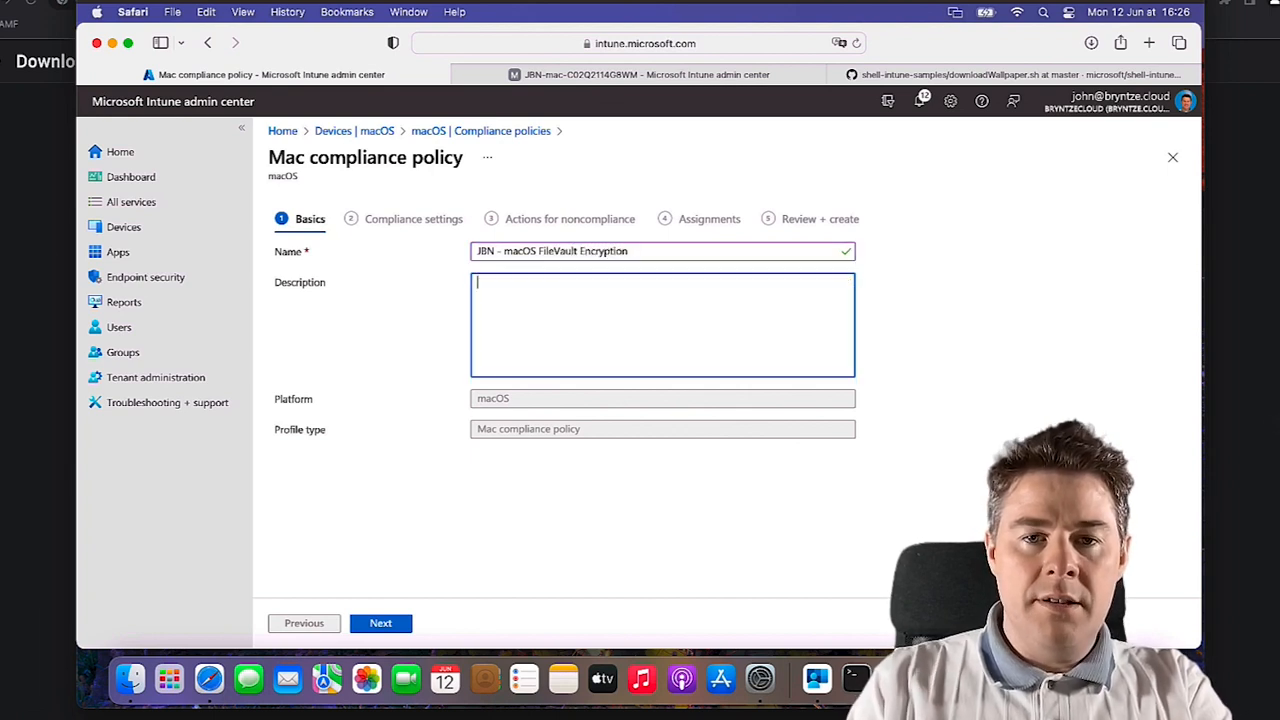
{"action": "type", "text": "Check if d"}
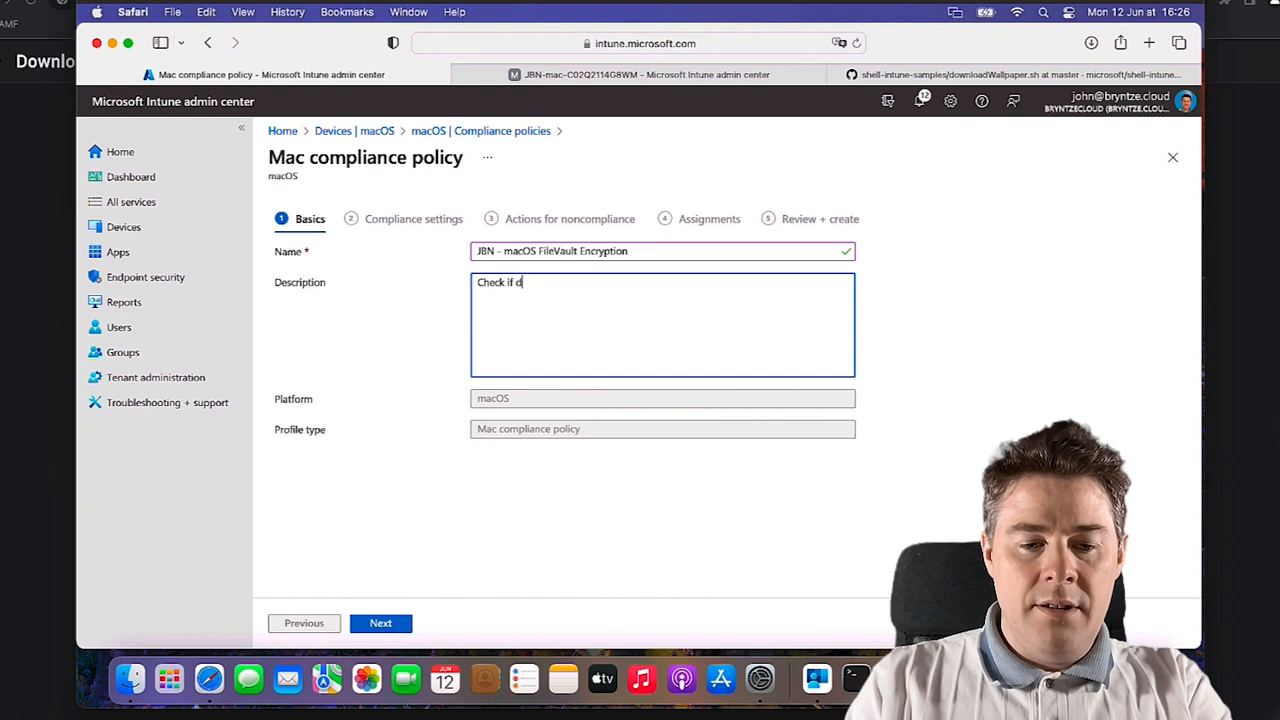
{"action": "type", "text": "evice is encrypte"}
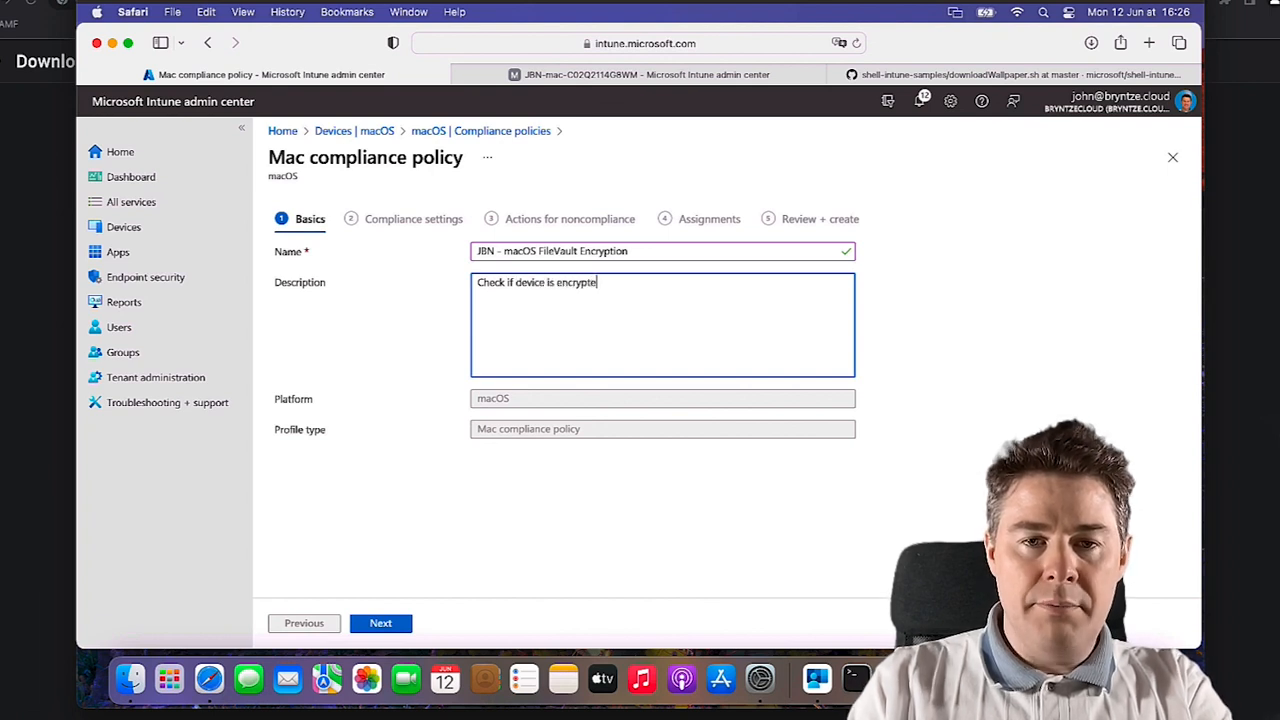
{"action": "type", "text": "d"}
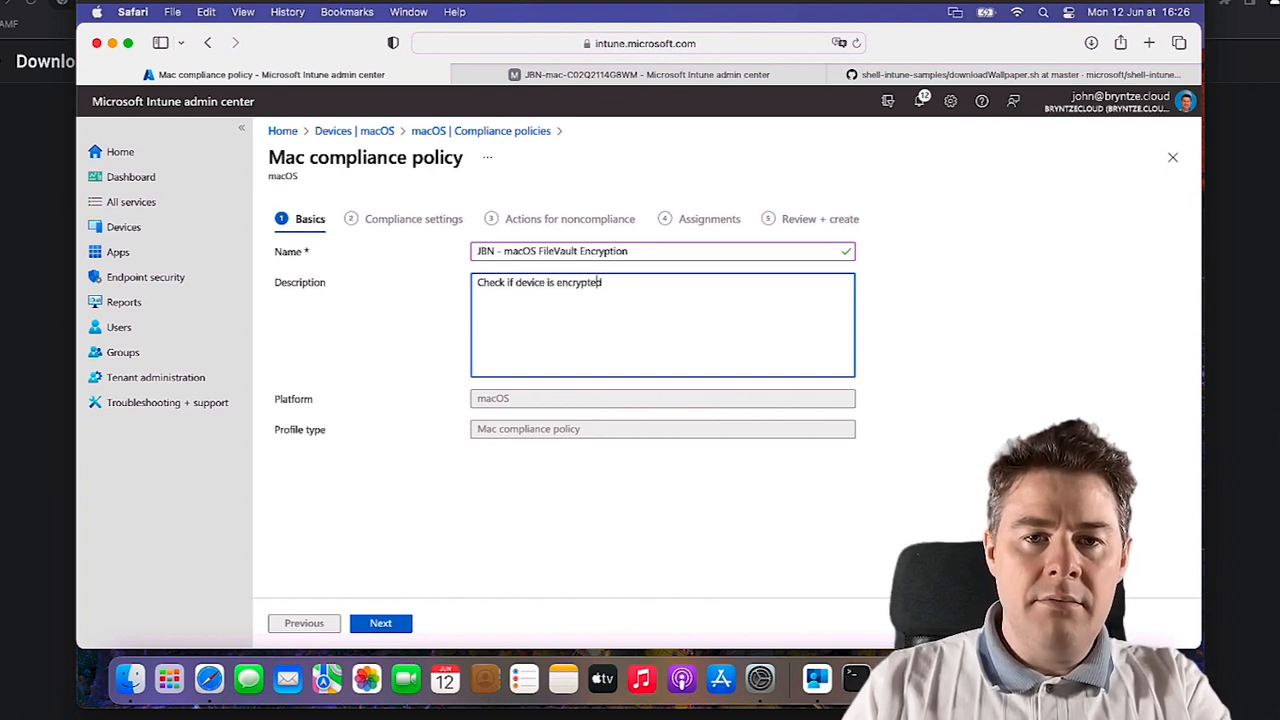
{"action": "key", "text": "Backspace"}
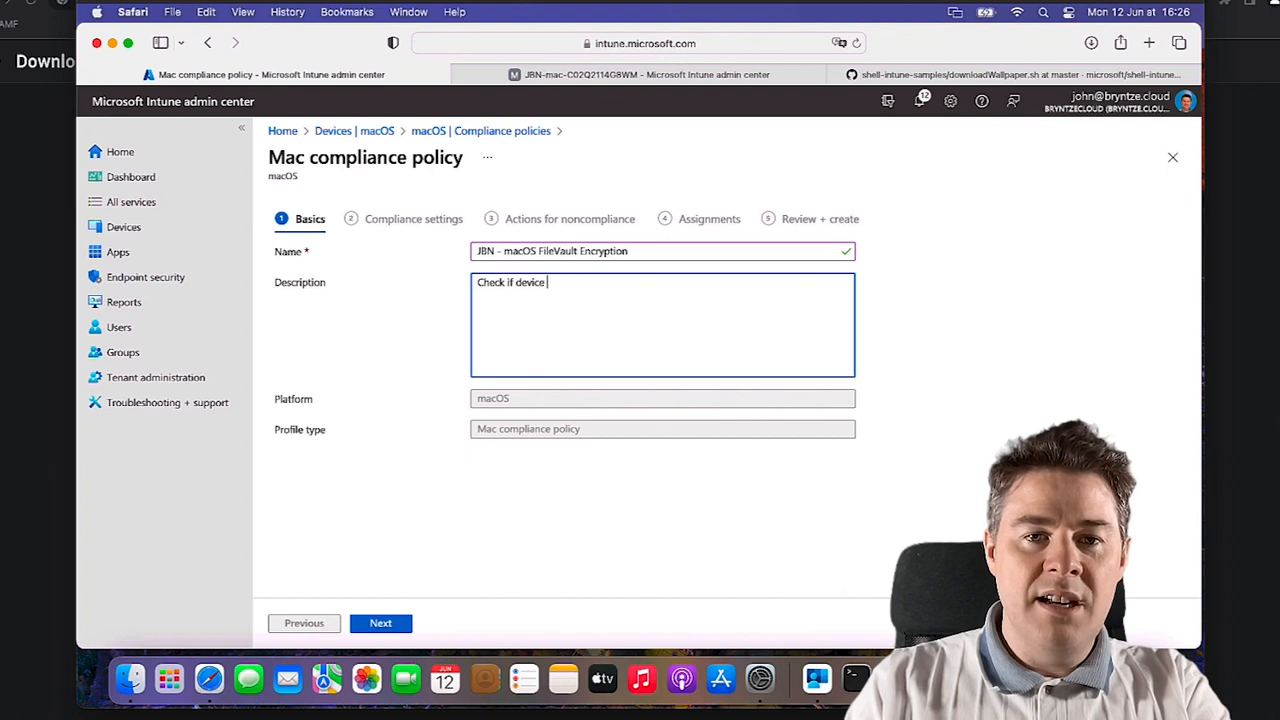
{"action": "key", "text": "Backspace"}
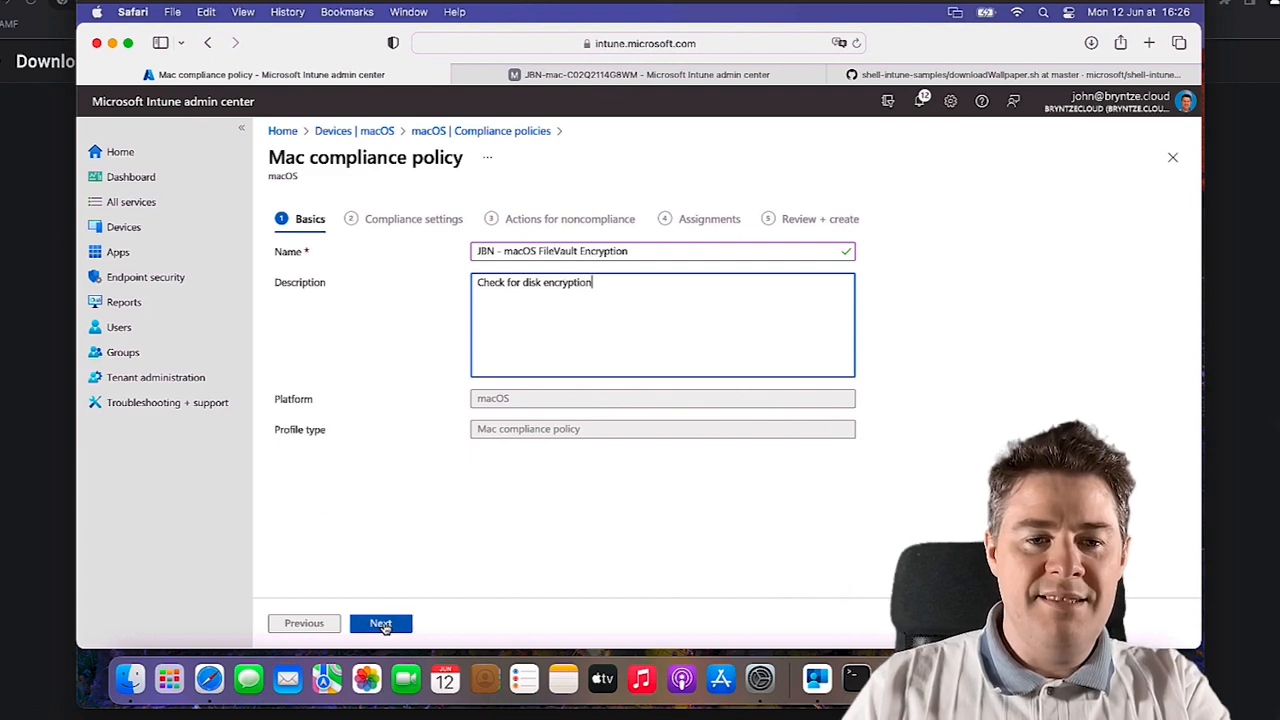
{"action": "left_click", "coordinate": [380, 624]}
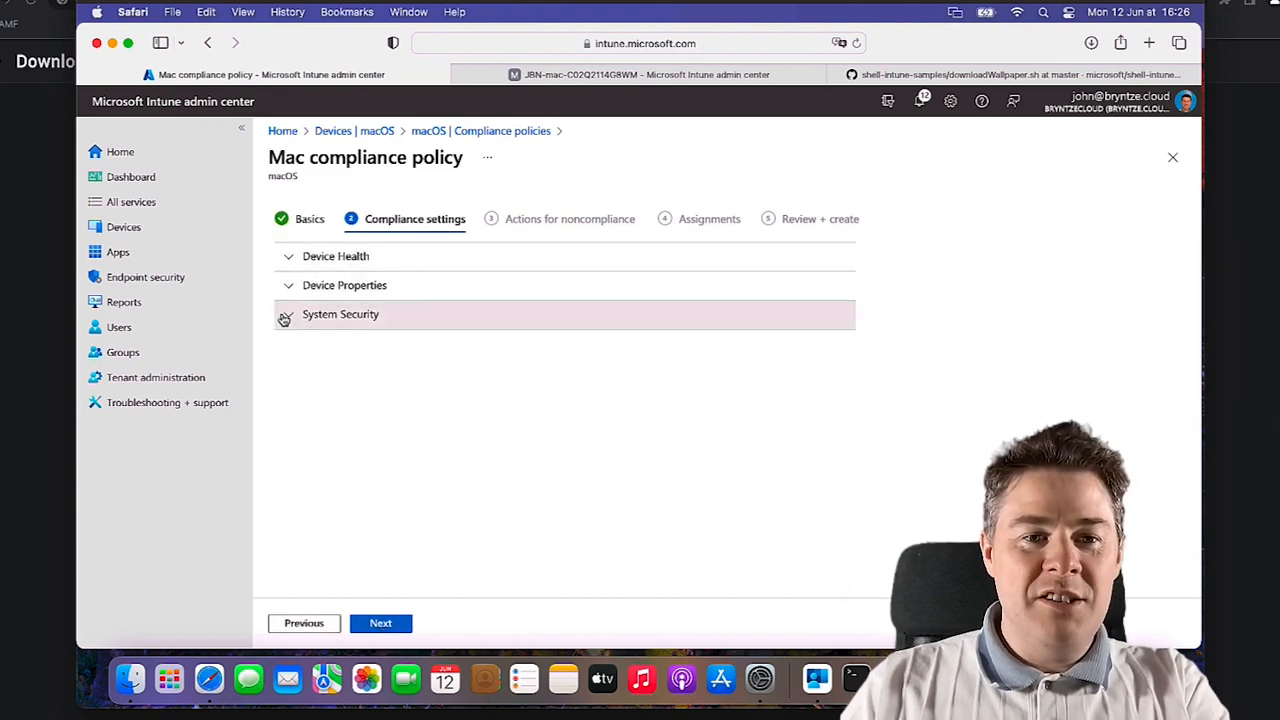
Under System Security, set Require encryption of data storage on device to Require
{"action": "left_click", "coordinate": [340, 314]}
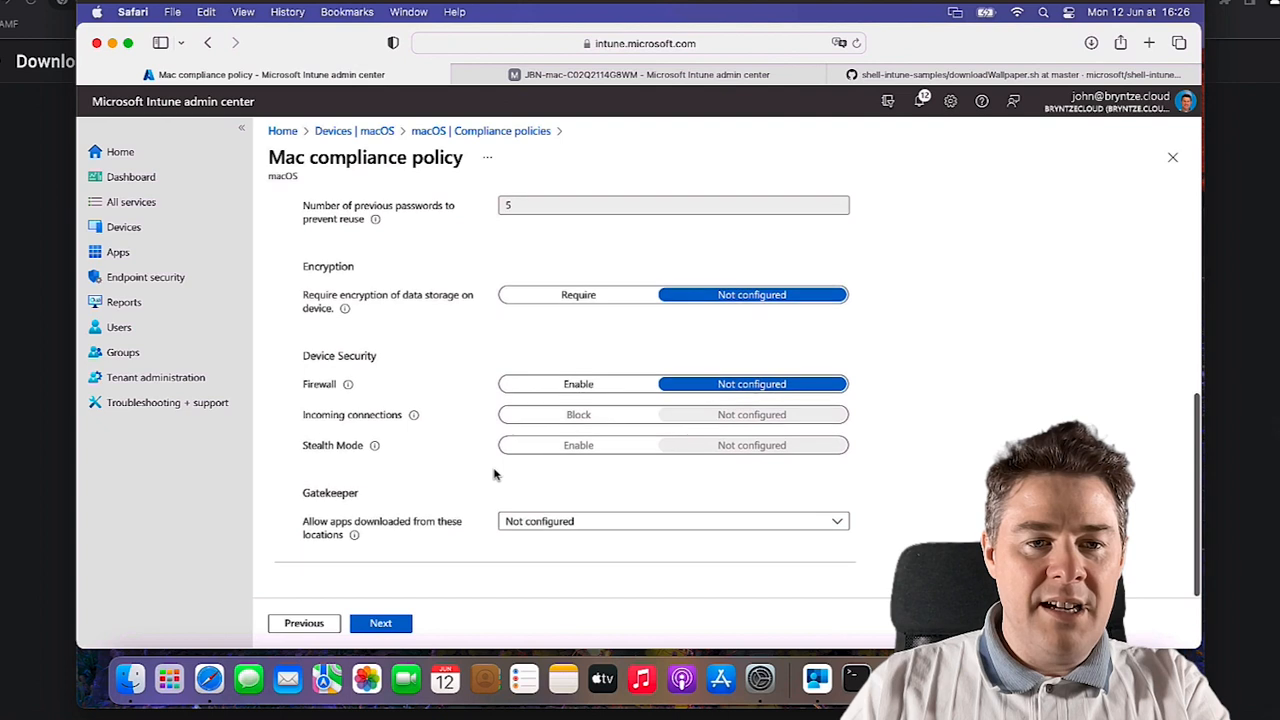
{"action": "mouse_move", "coordinate": [438, 320]}
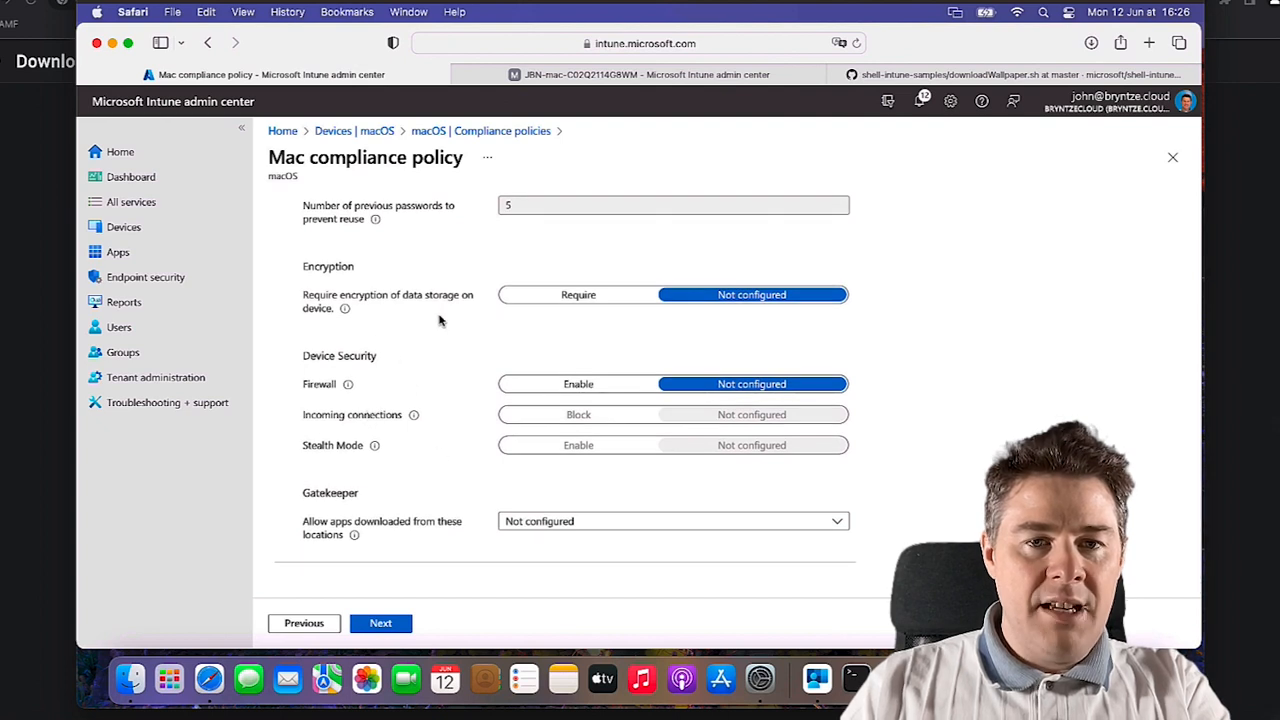
{"action": "left_click", "coordinate": [578, 294]}
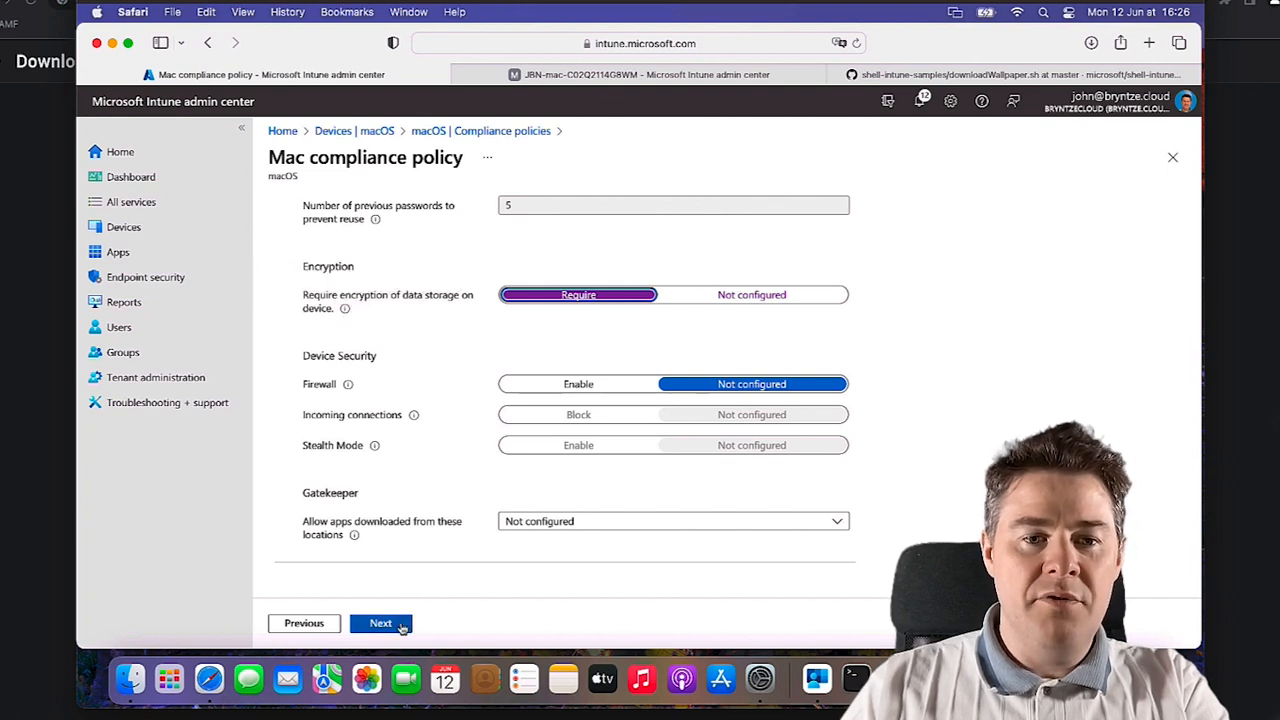
{"action": "left_click", "coordinate": [380, 624]}
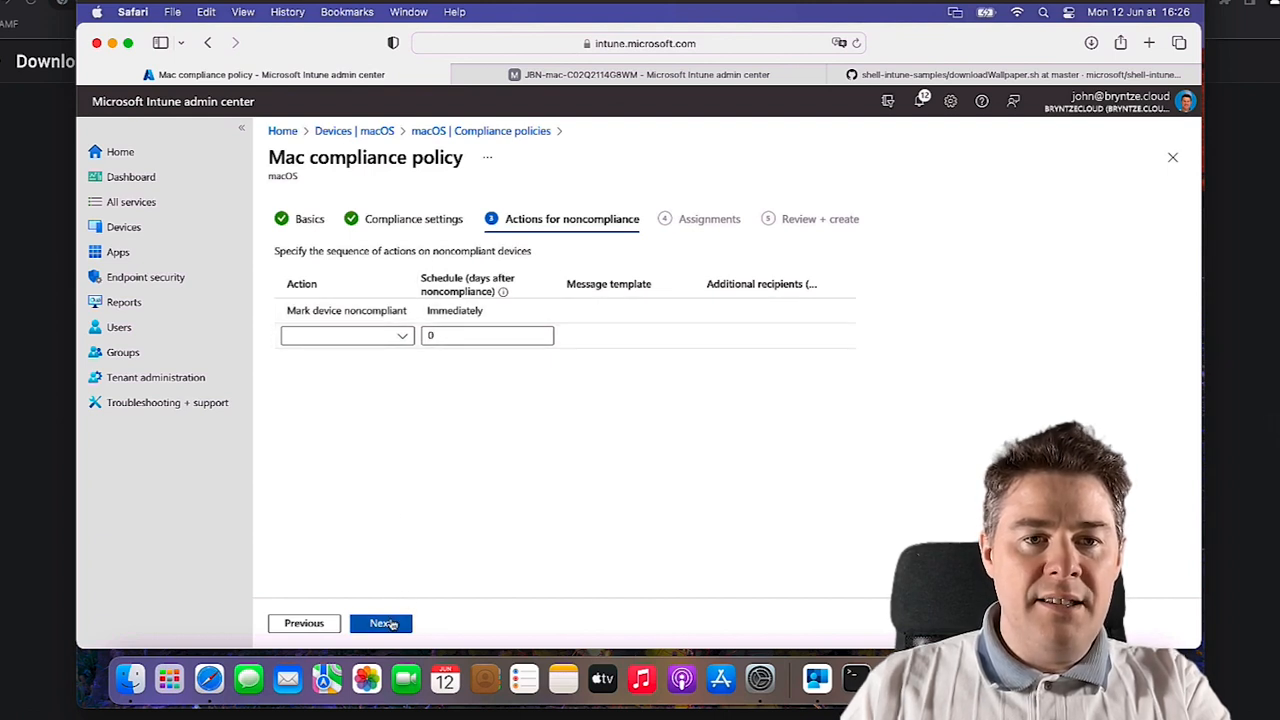
Assign JBN - All macOS Devices, create the FileVault Encryption policy and return to the policy list
{"action": "left_click", "coordinate": [380, 624]}
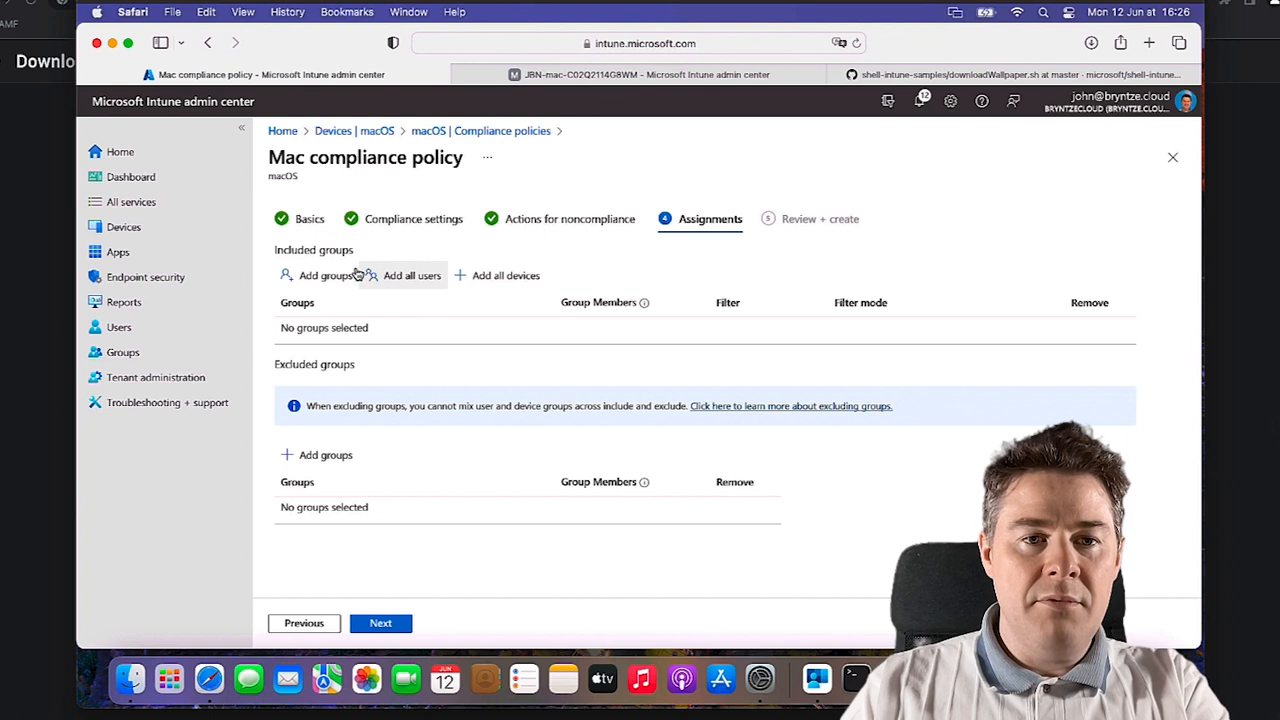
{"action": "left_click", "coordinate": [318, 276]}
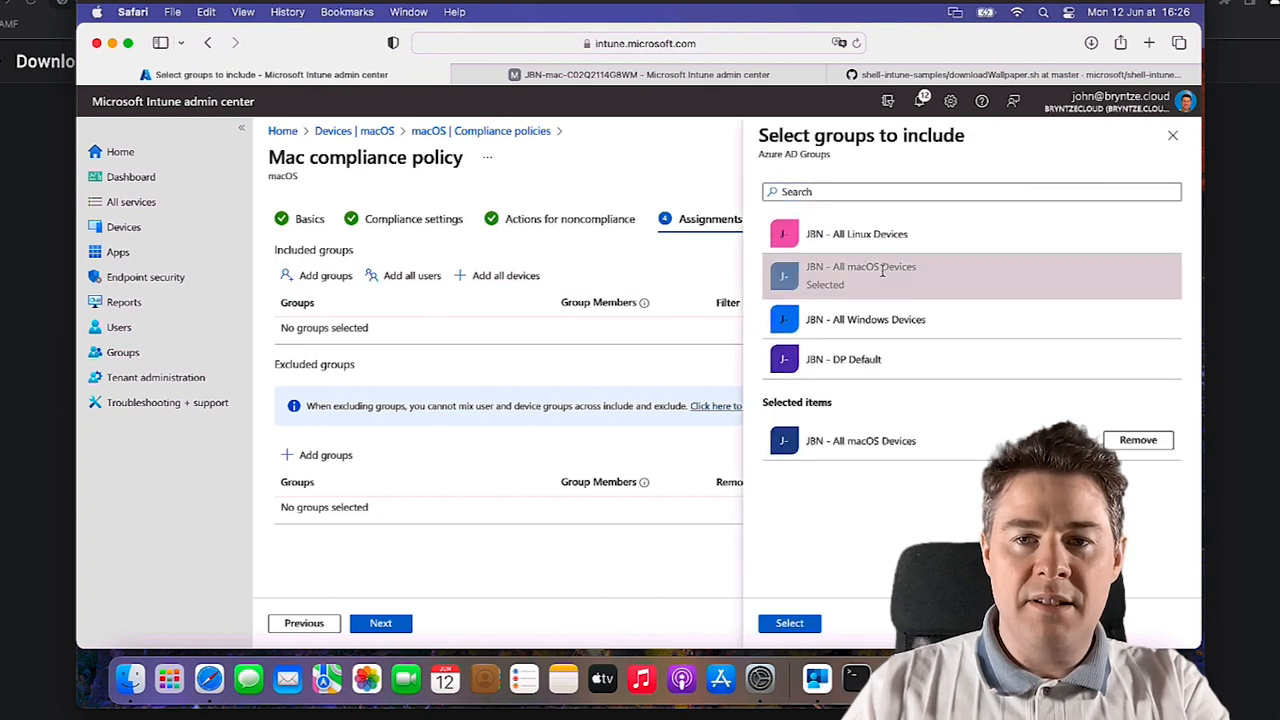
{"action": "left_click", "coordinate": [788, 624]}
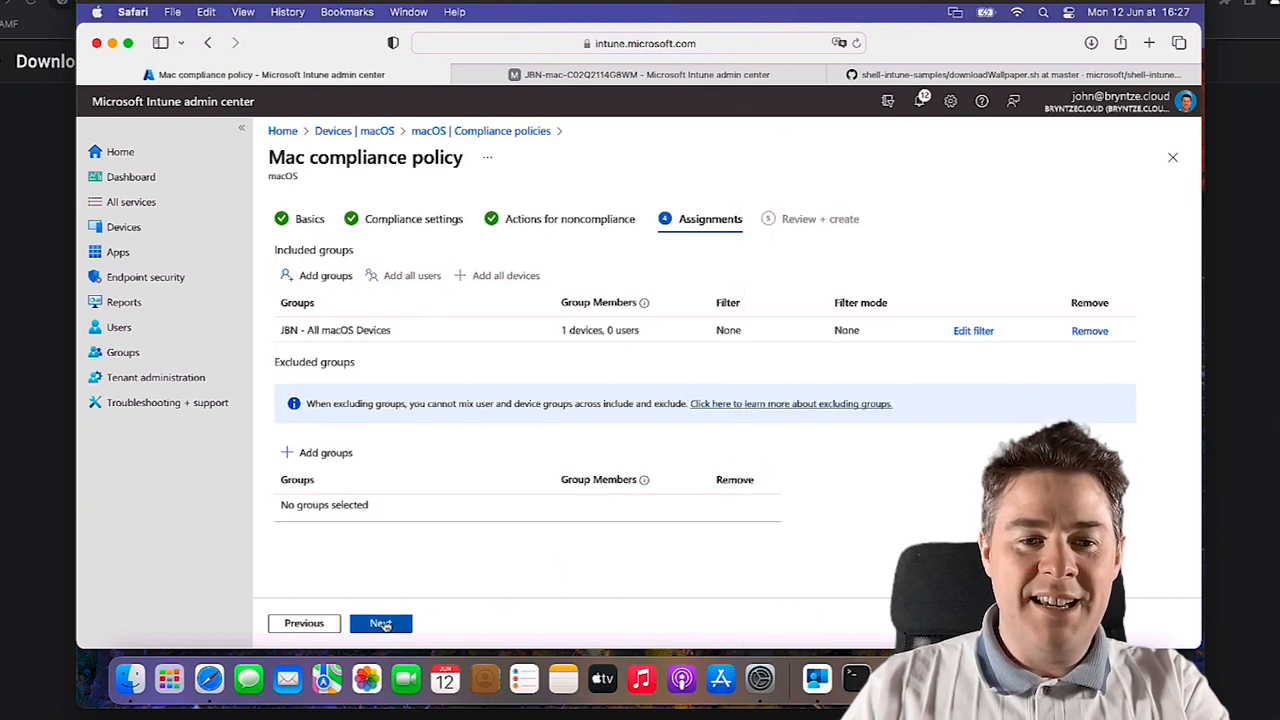
{"action": "left_click", "coordinate": [380, 624]}
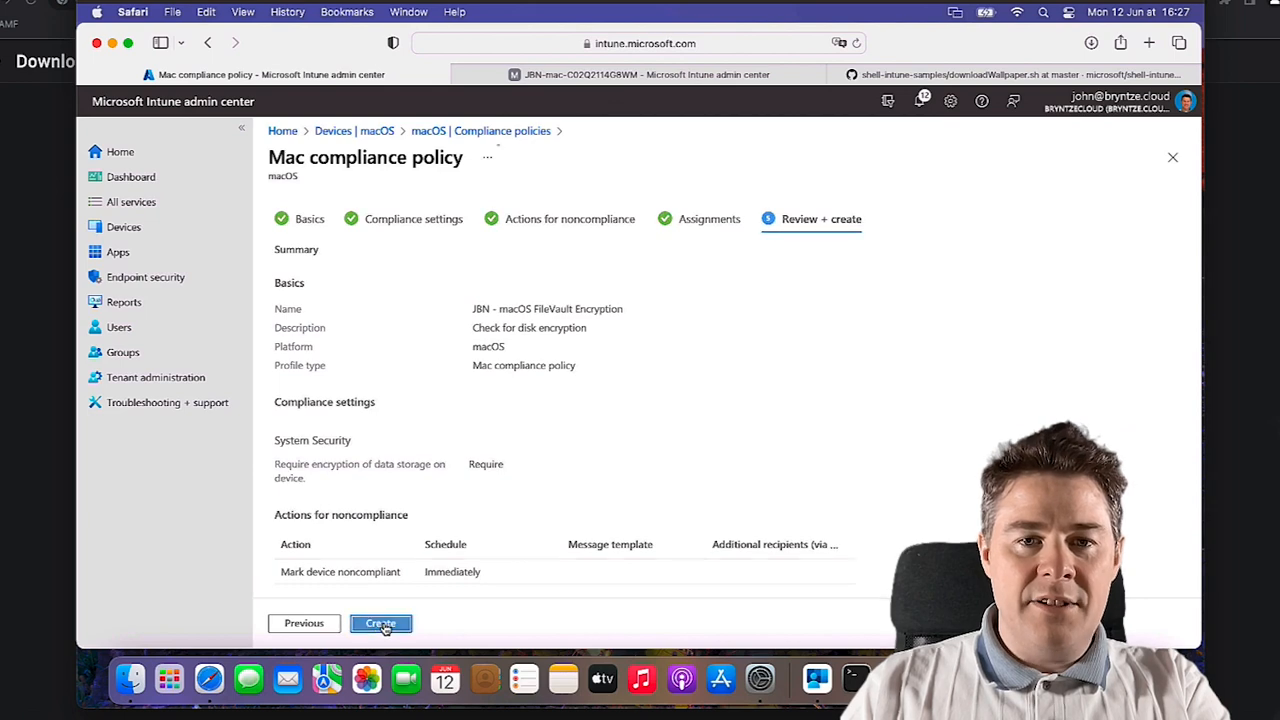
{"action": "left_click", "coordinate": [380, 624]}
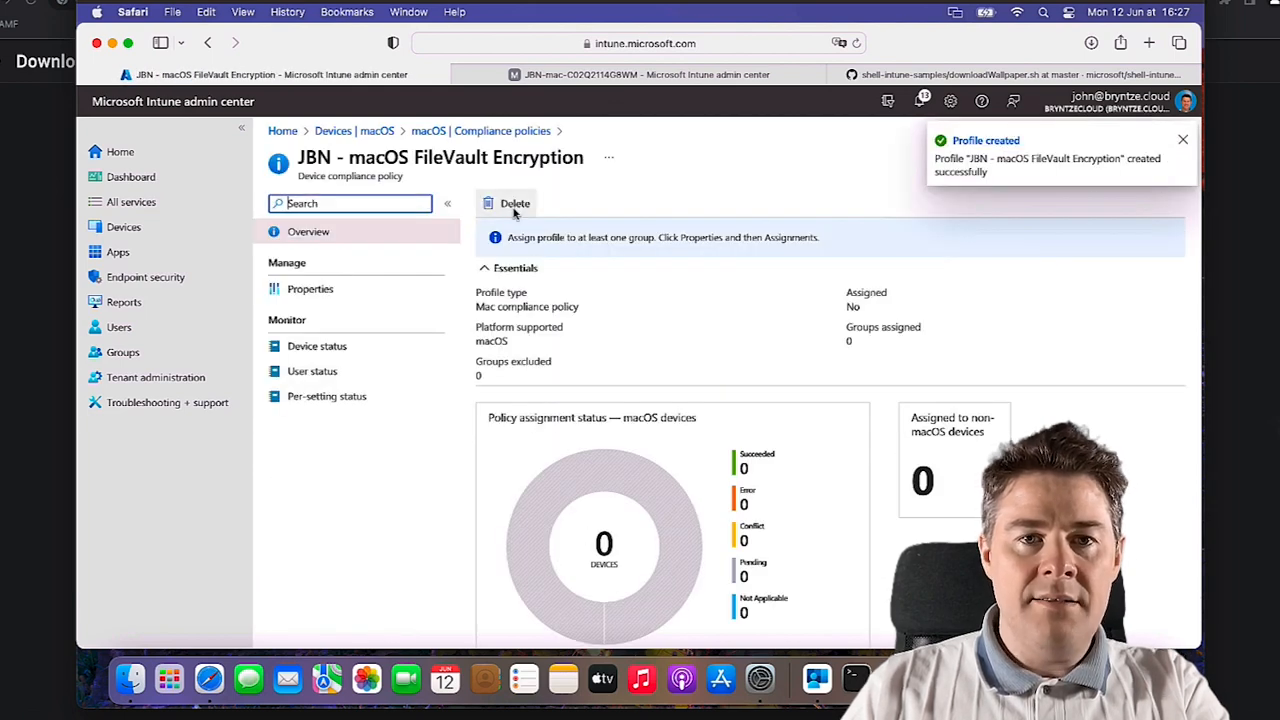
{"action": "left_click", "coordinate": [502, 130]}
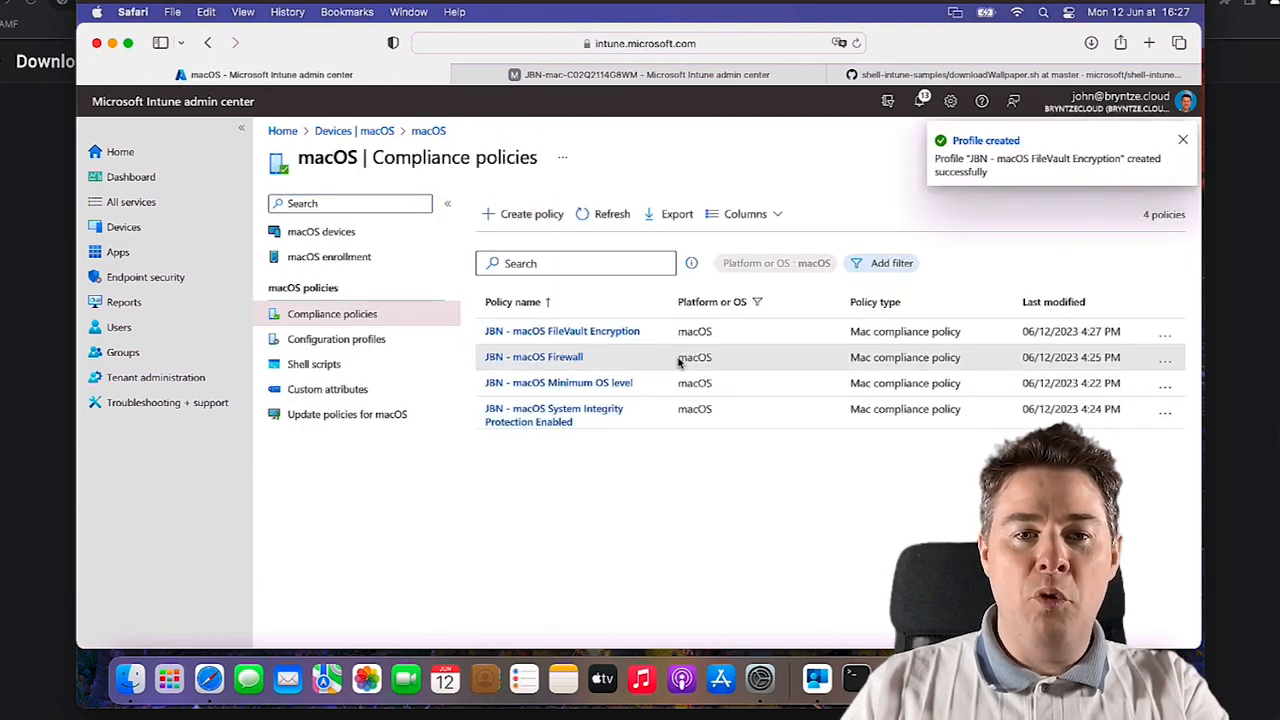
{"action": "left_click", "coordinate": [1184, 140]}
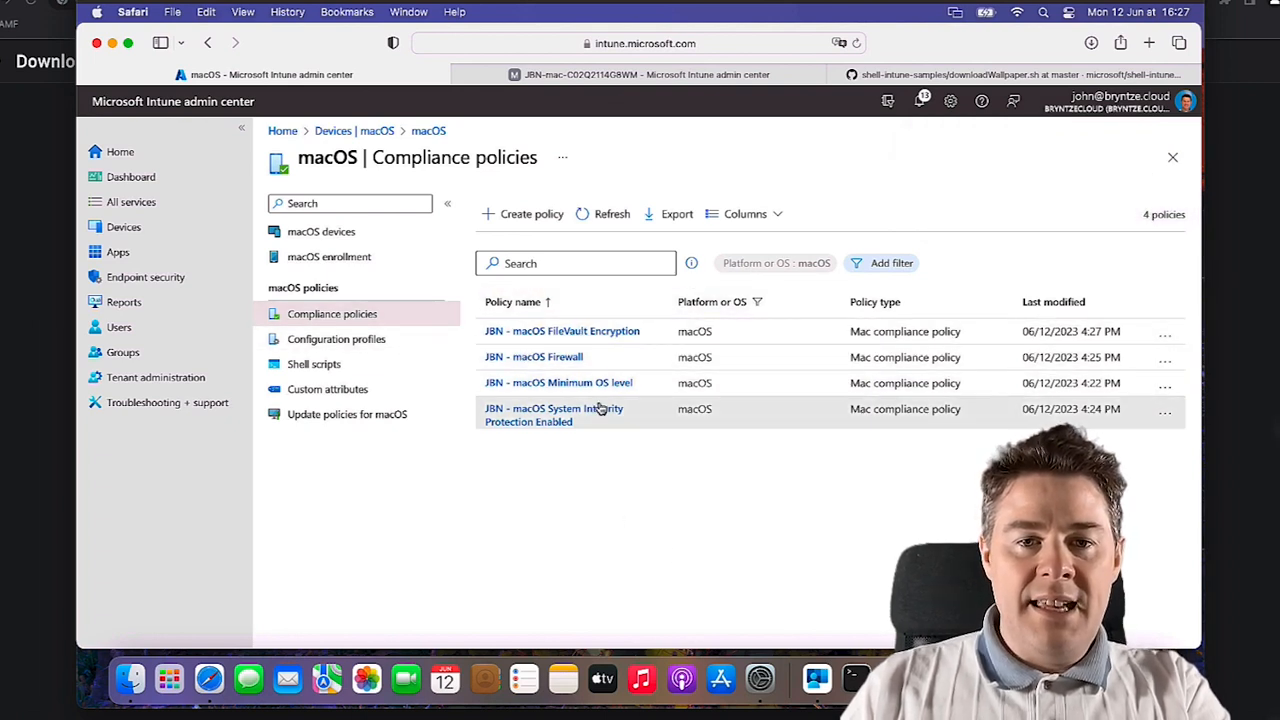
{"action": "left_click", "coordinate": [558, 382]}
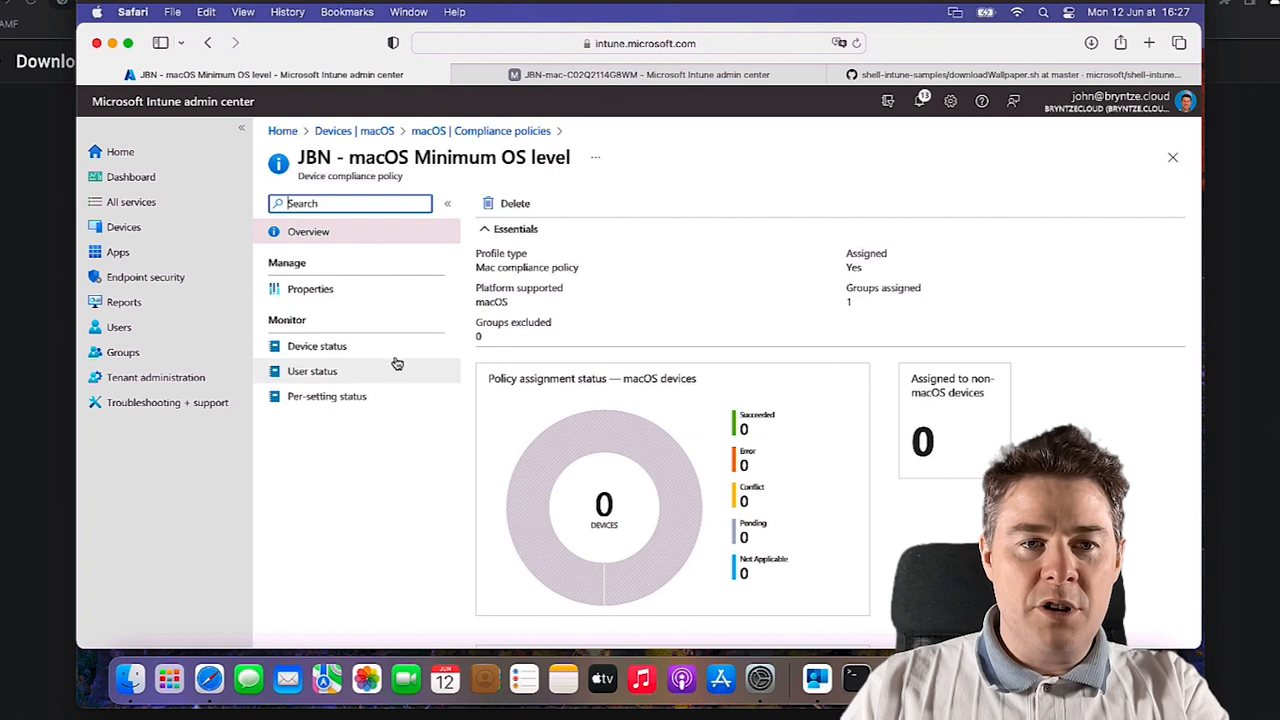
{"action": "left_click", "coordinate": [316, 344]}
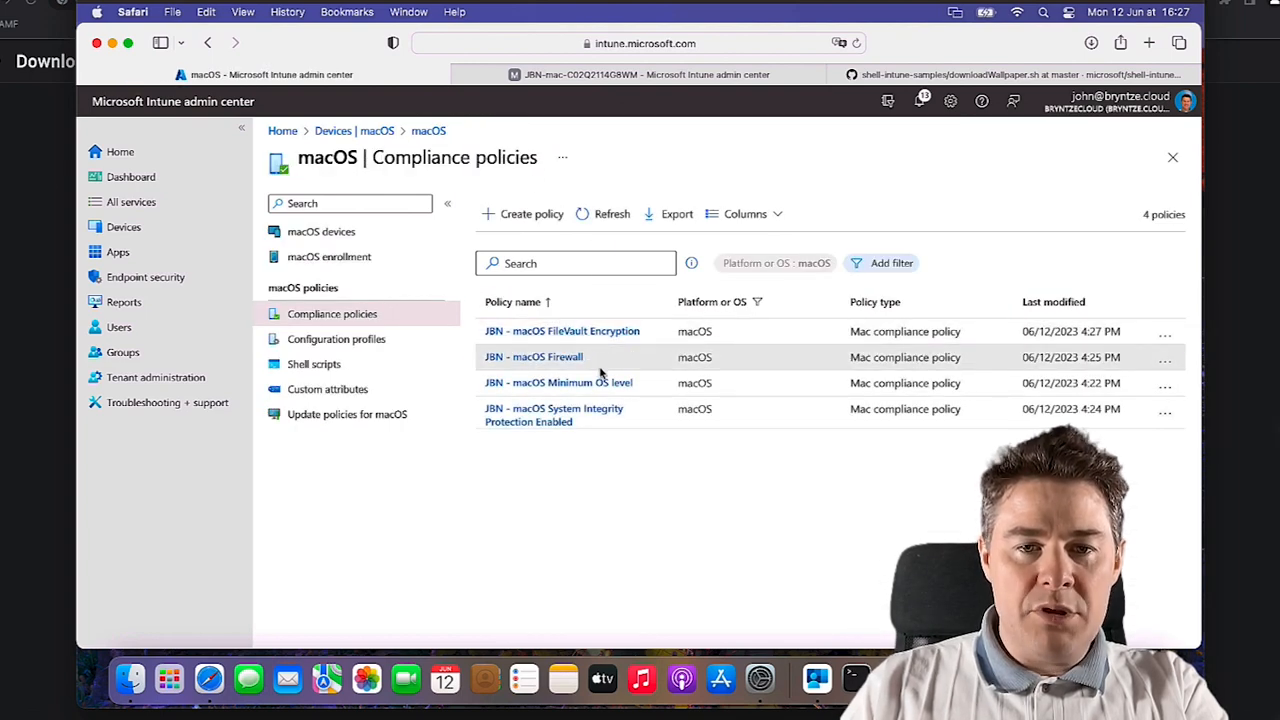
{"action": "left_click", "coordinate": [532, 356]}
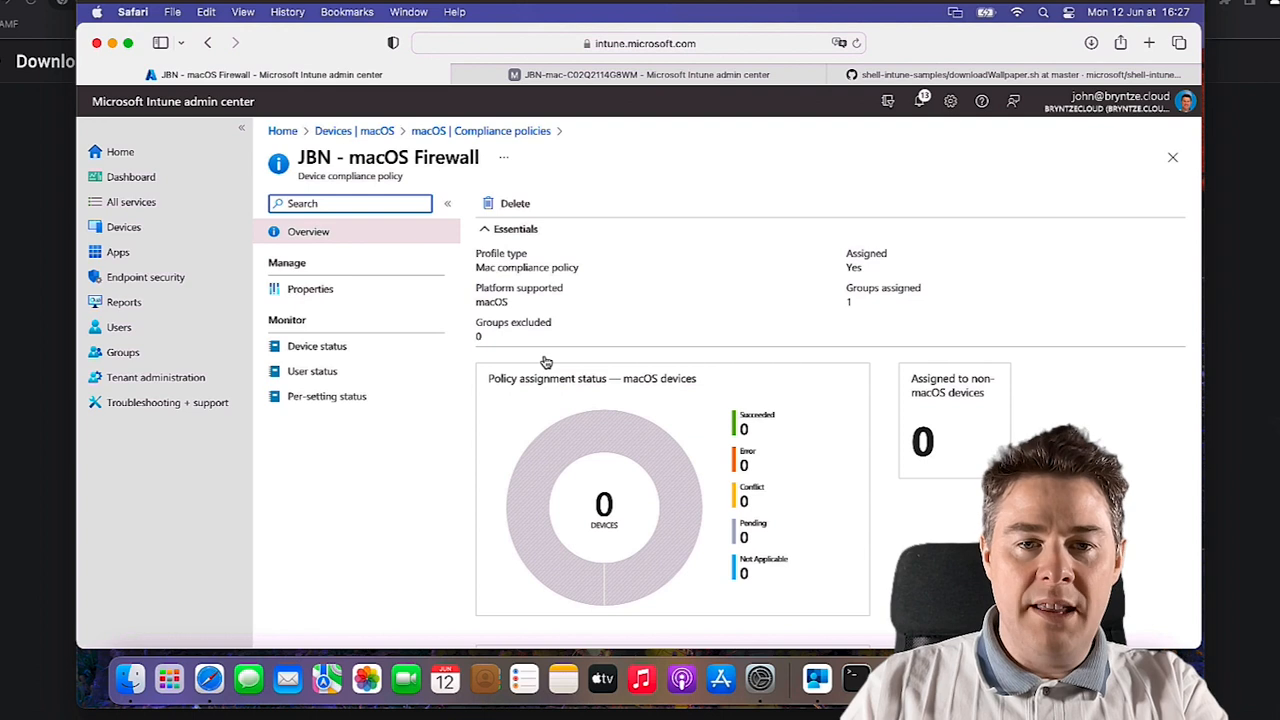
{"action": "left_click", "coordinate": [316, 346]}
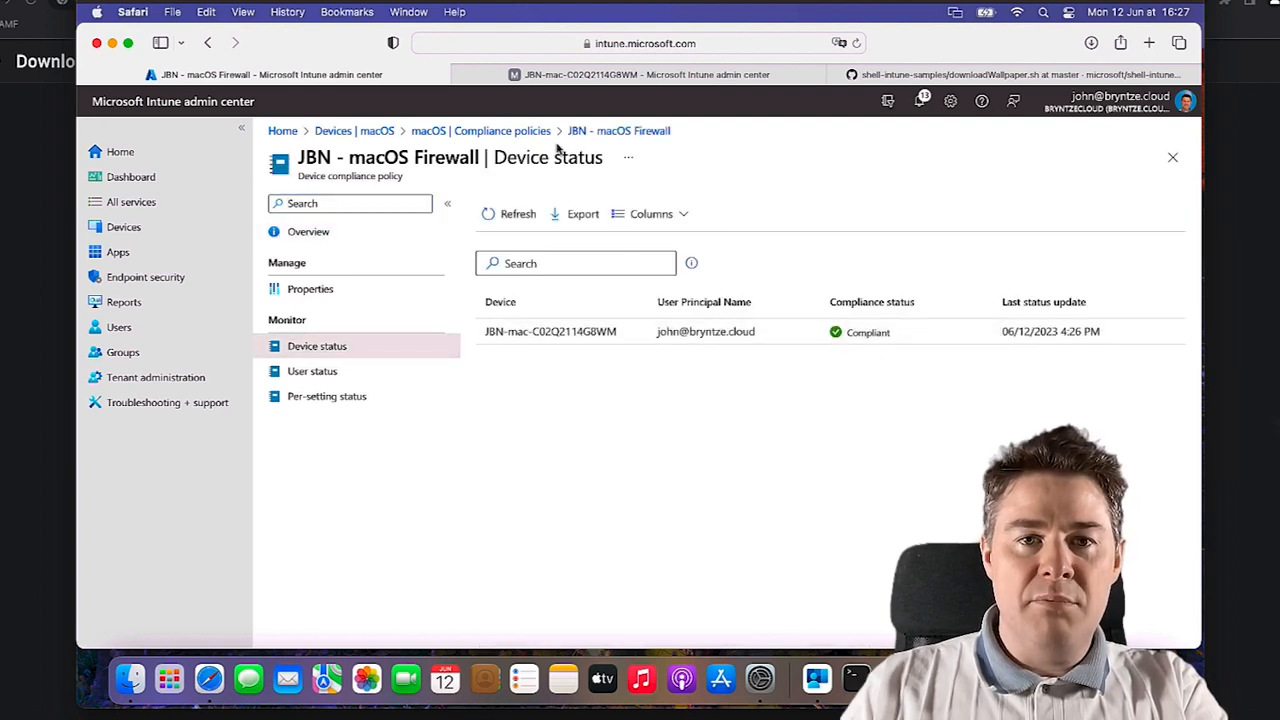
{"action": "left_click", "coordinate": [480, 130]}
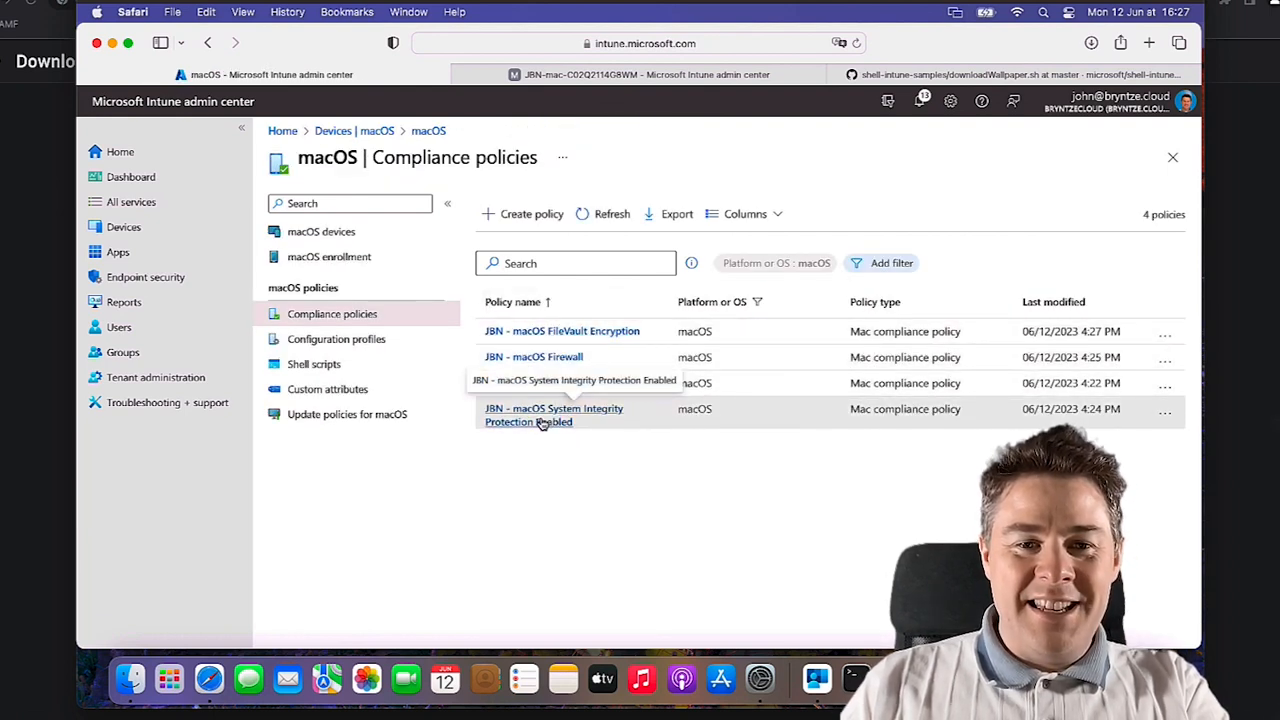
{"action": "left_click", "coordinate": [552, 408]}
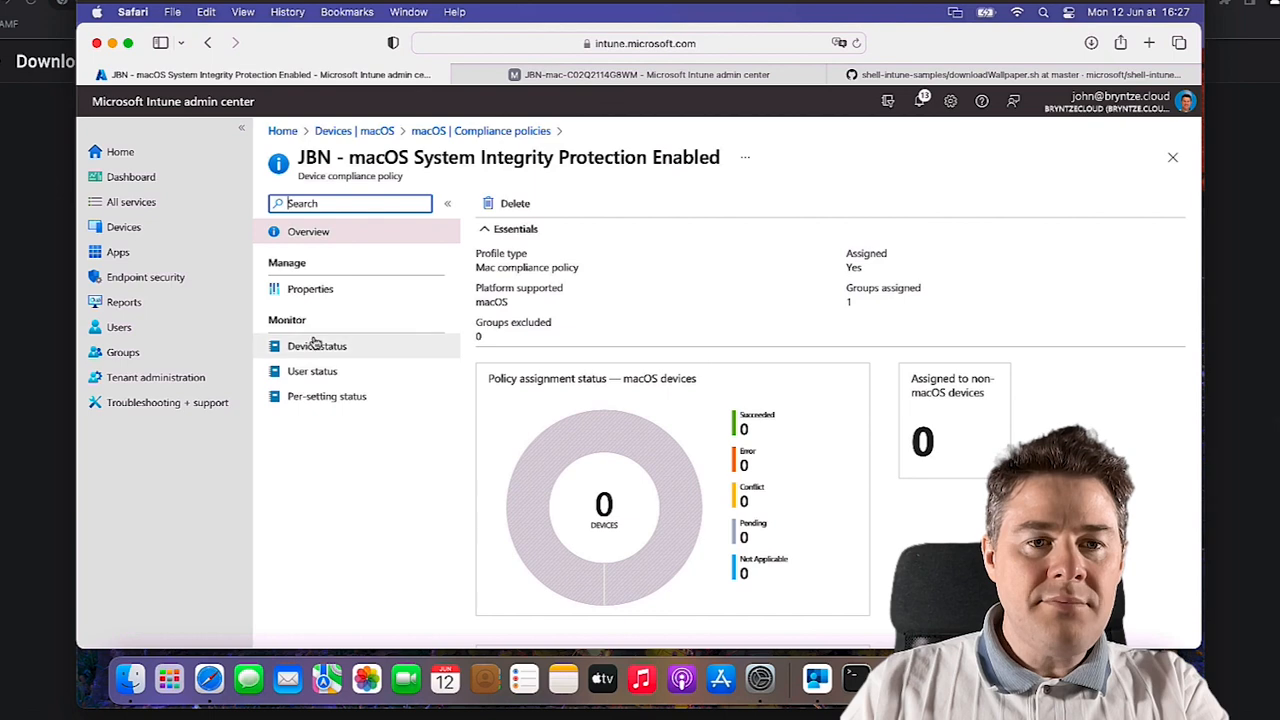
{"action": "left_click", "coordinate": [316, 344]}
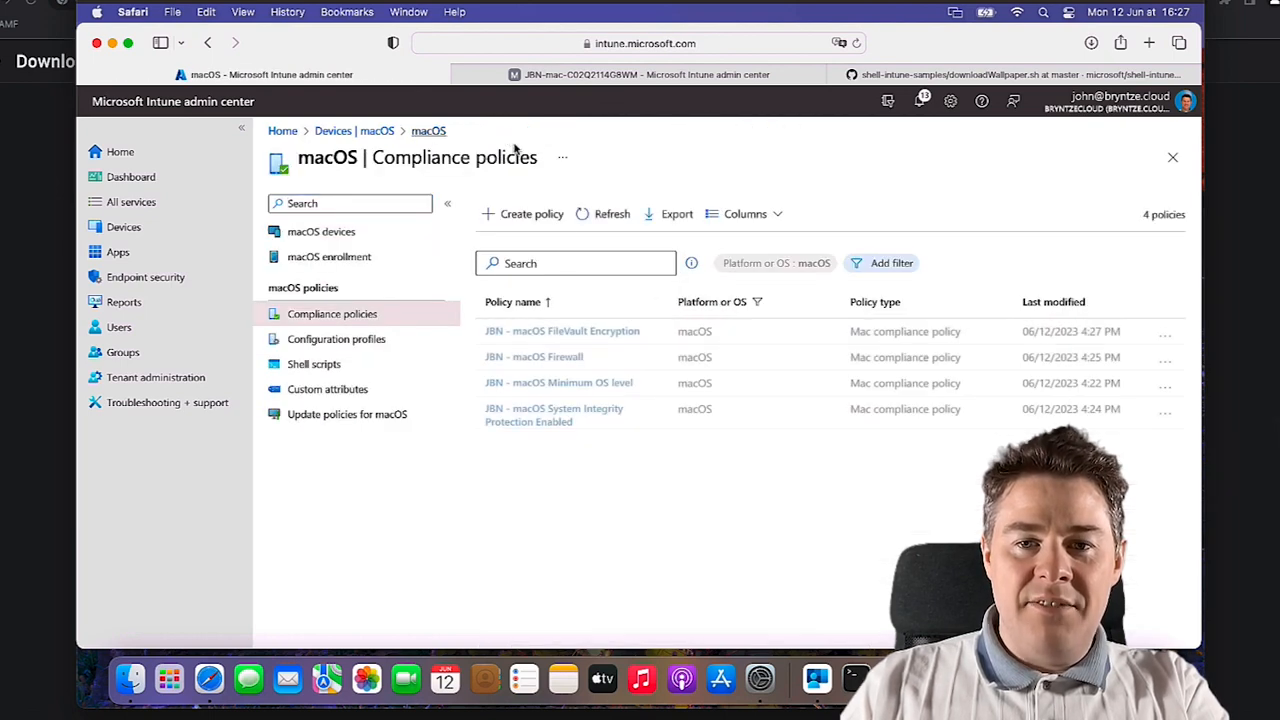
Show the device status of the JBN - macOS FileVault Encryption policy under Monitor
{"action": "left_click", "coordinate": [560, 332]}
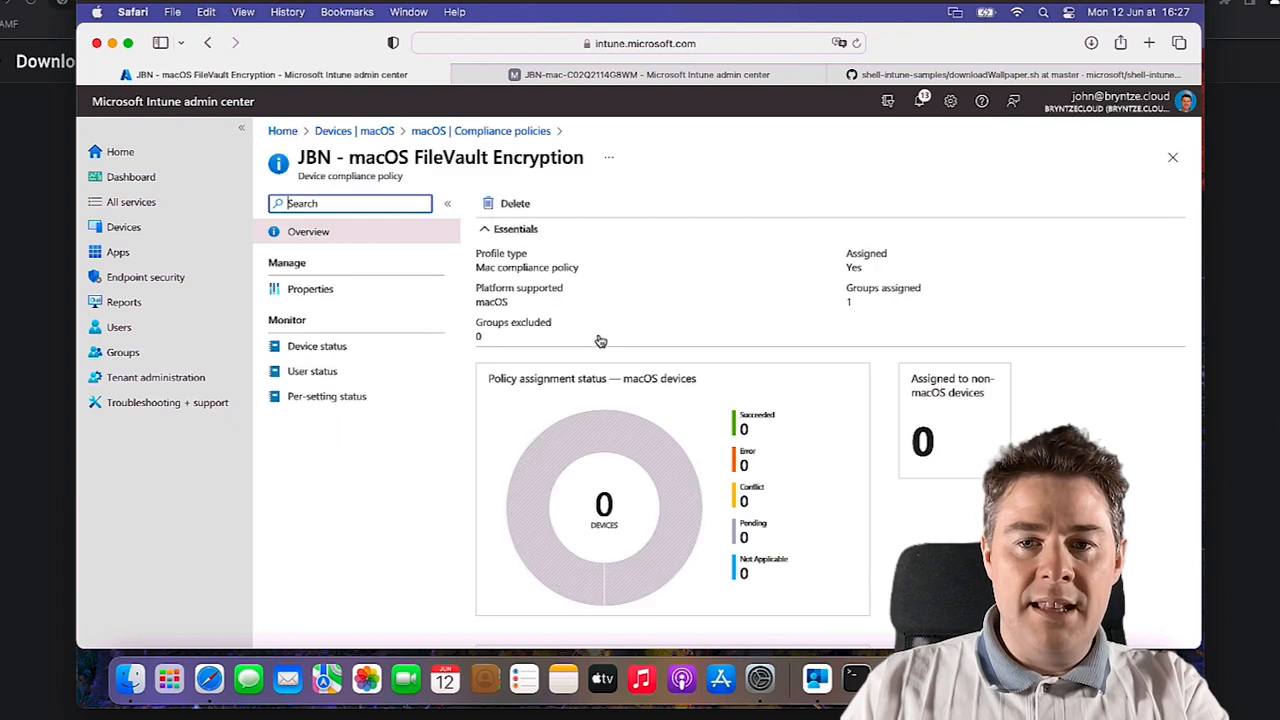
{"action": "left_click", "coordinate": [316, 346]}
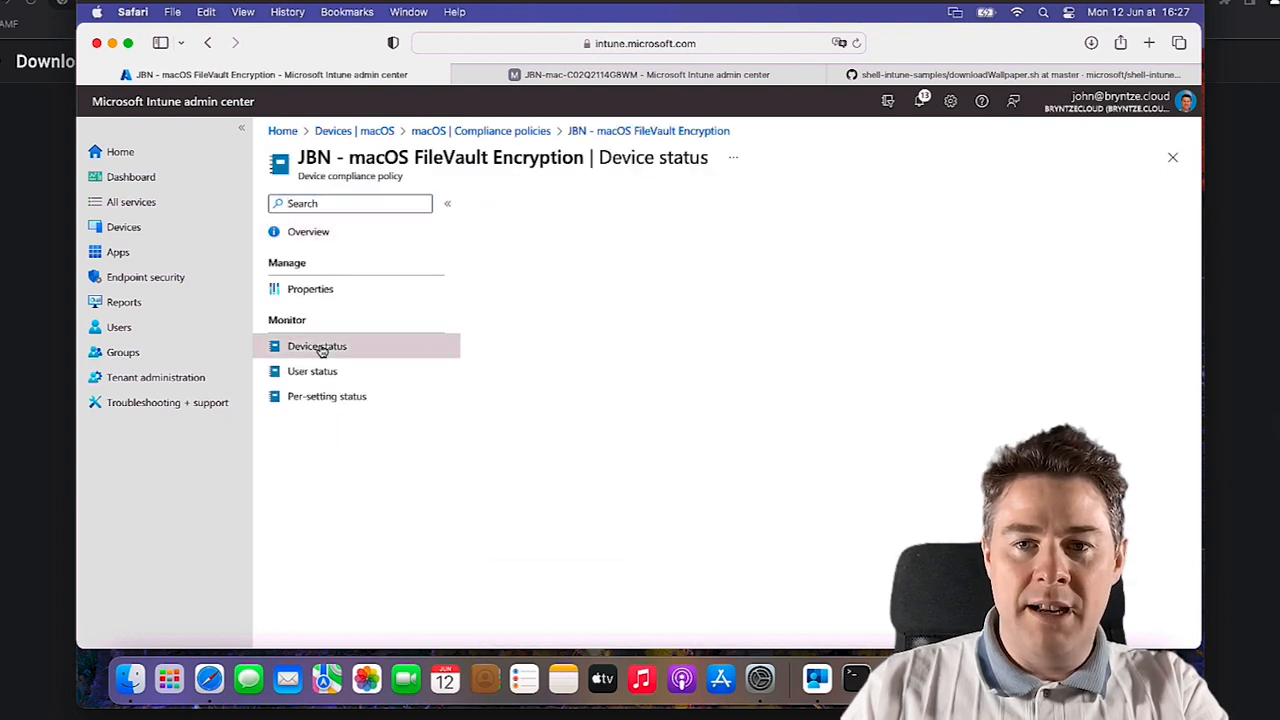
{"action": "left_click", "coordinate": [316, 344]}
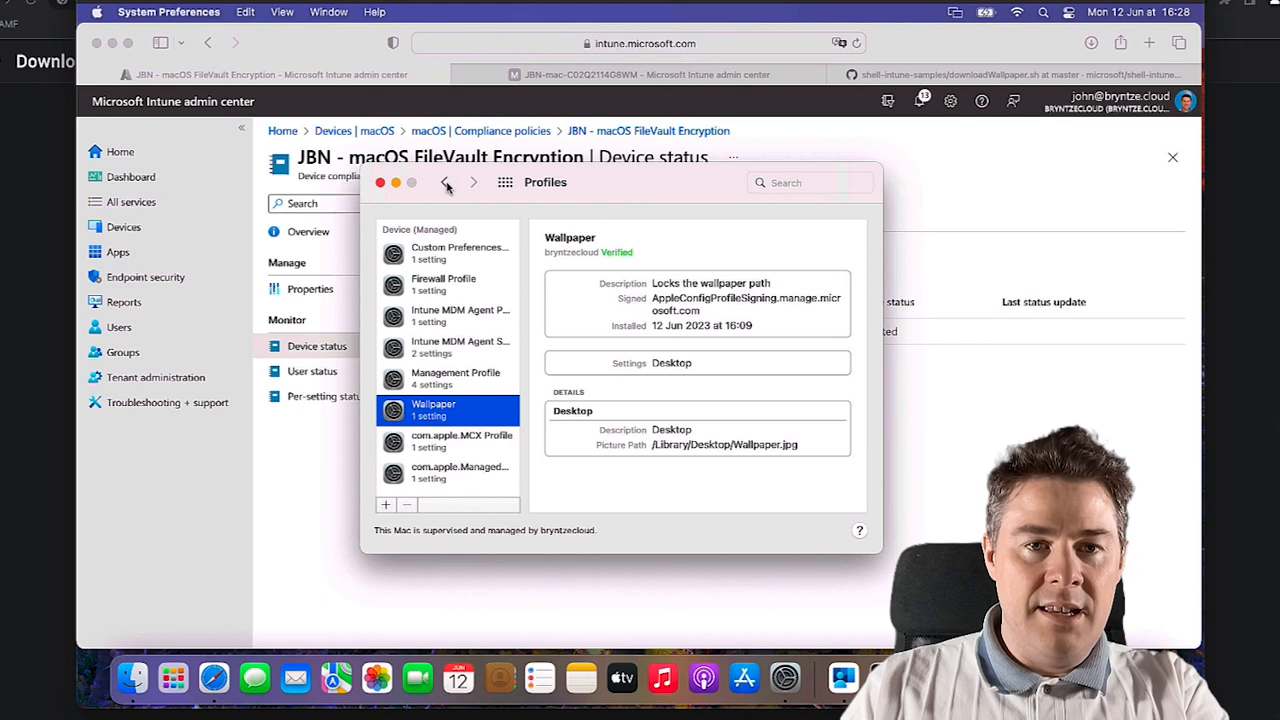
View the Security & Privacy FileVault tab showing FileVault turned off for the MacOS disk
{"action": "left_click", "coordinate": [446, 182]}
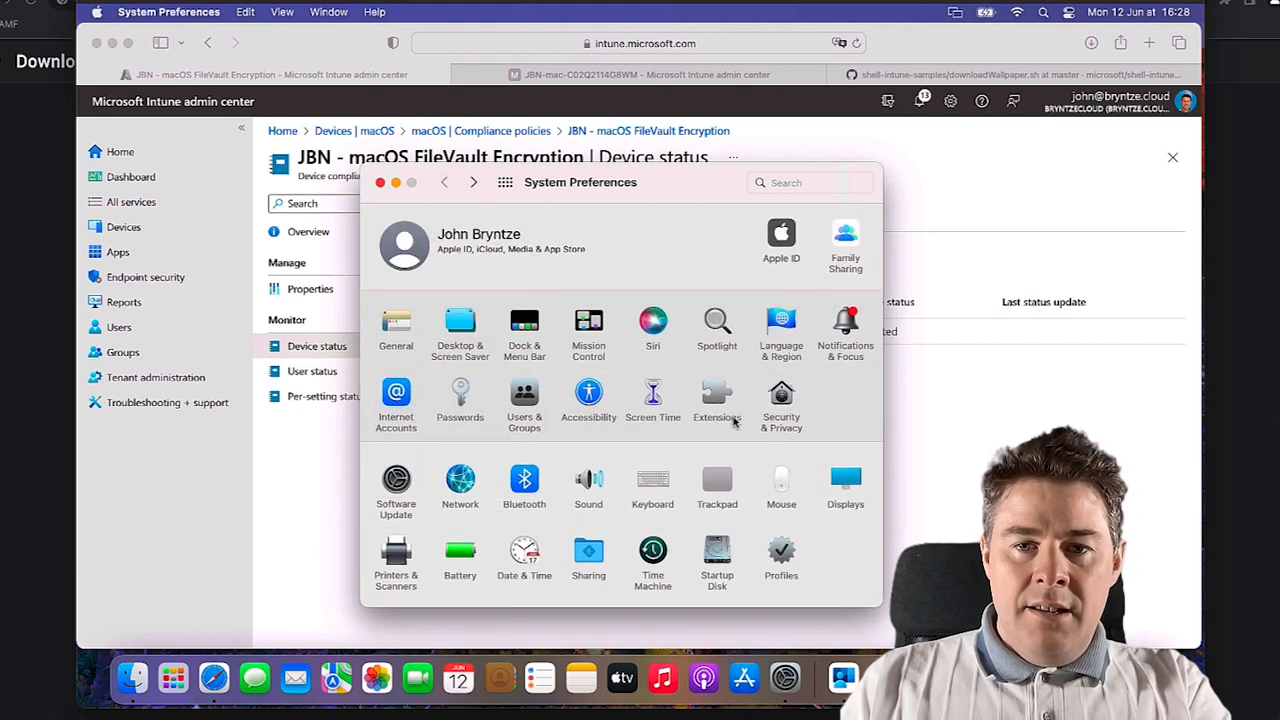
{"action": "left_click", "coordinate": [780, 400]}
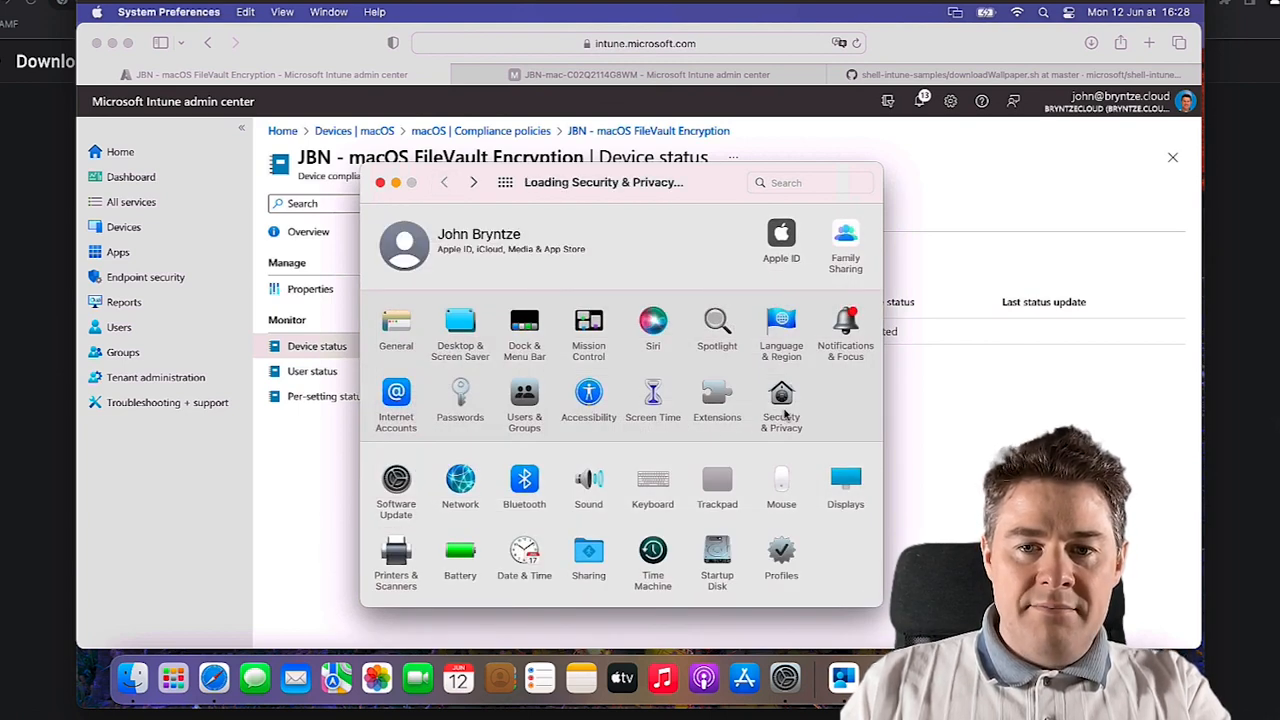
{"action": "left_click", "coordinate": [780, 400]}
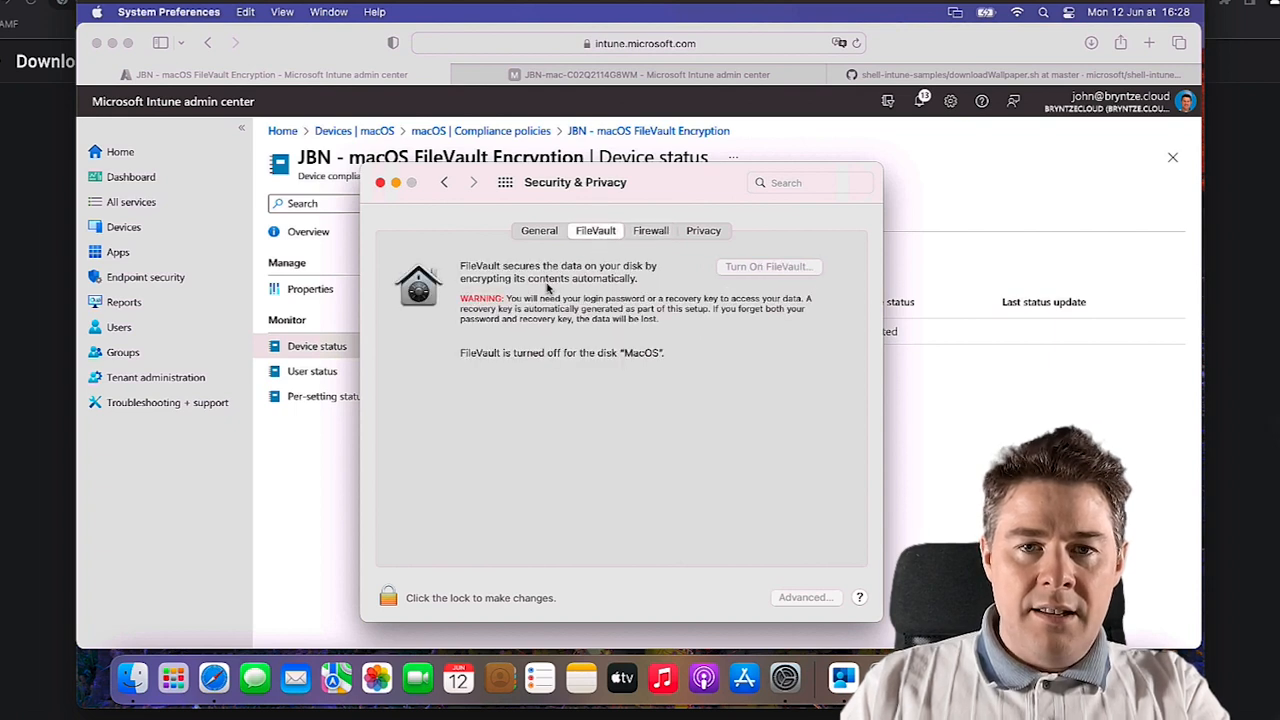
{"action": "mouse_move", "coordinate": [576, 526]}
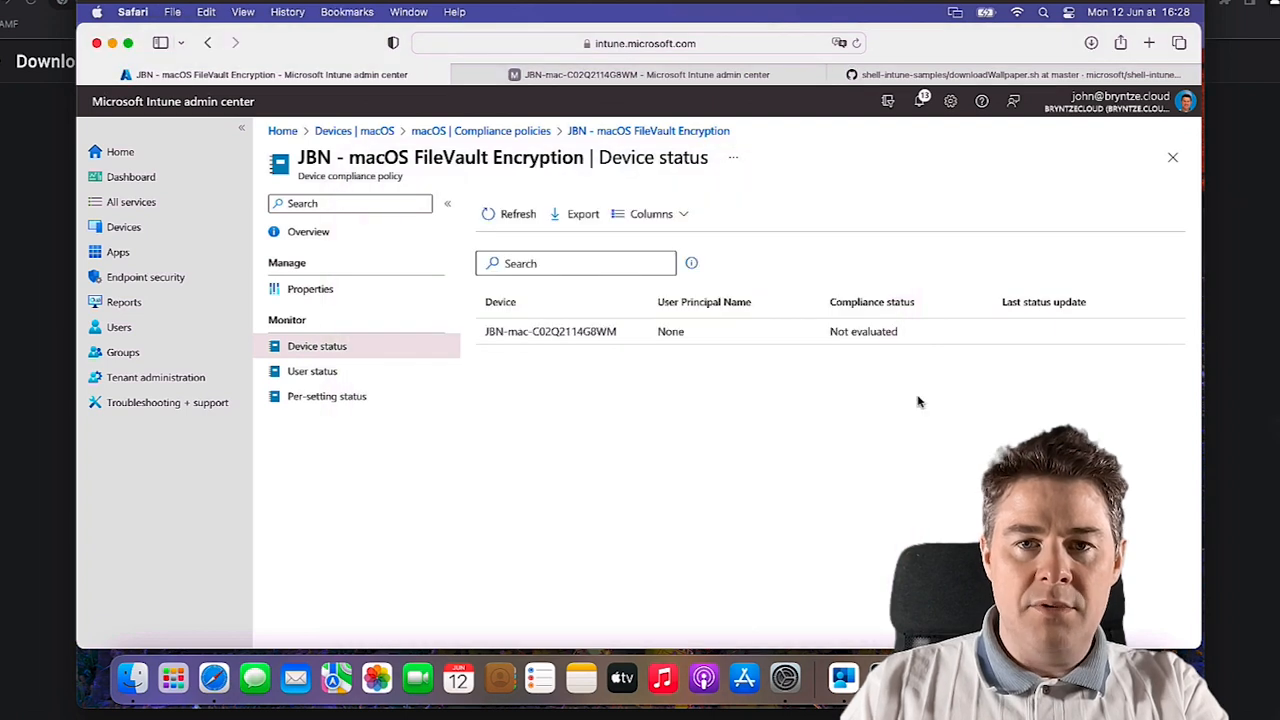
{"action": "left_click", "coordinate": [512, 214]}
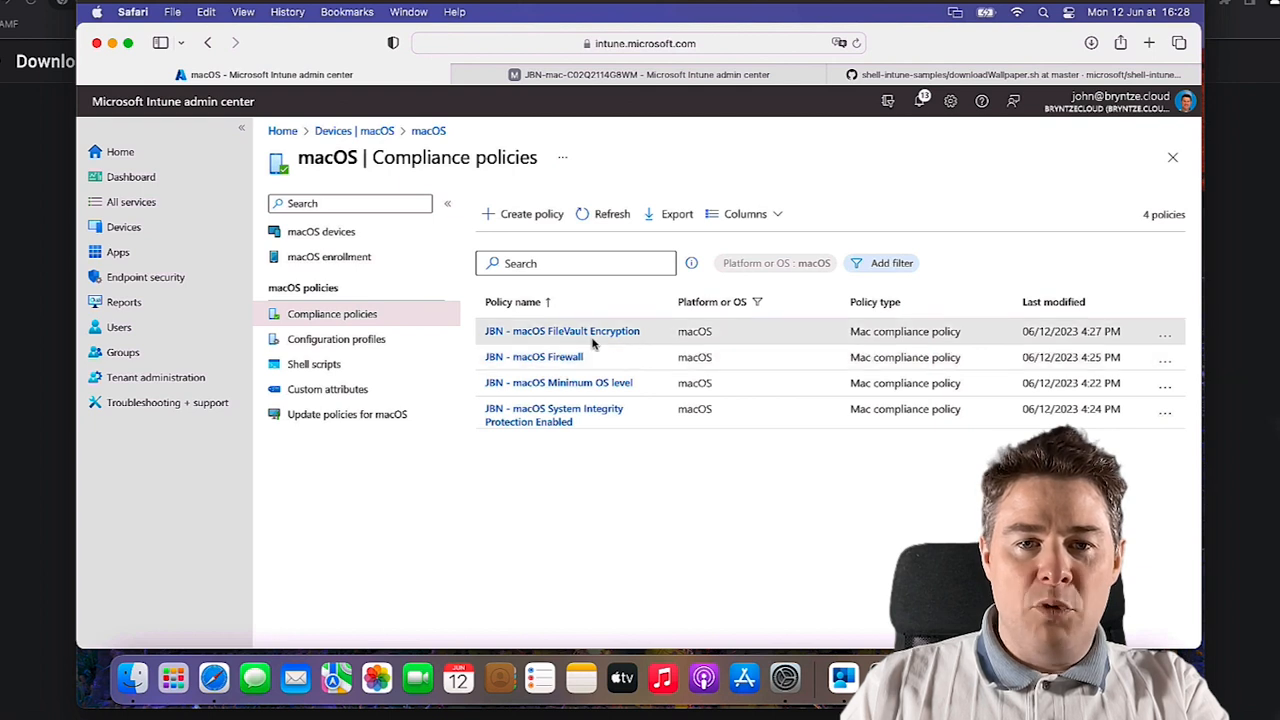
{"action": "left_click", "coordinate": [560, 332]}
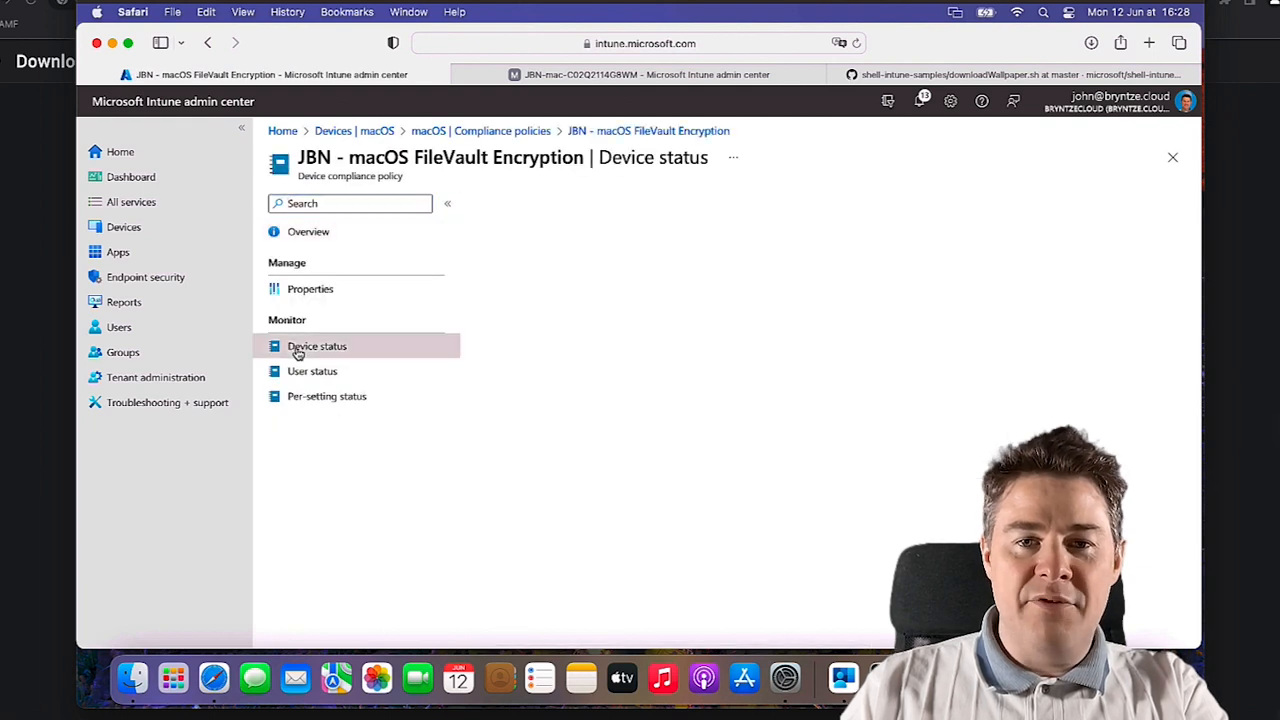
{"action": "left_click", "coordinate": [316, 344]}
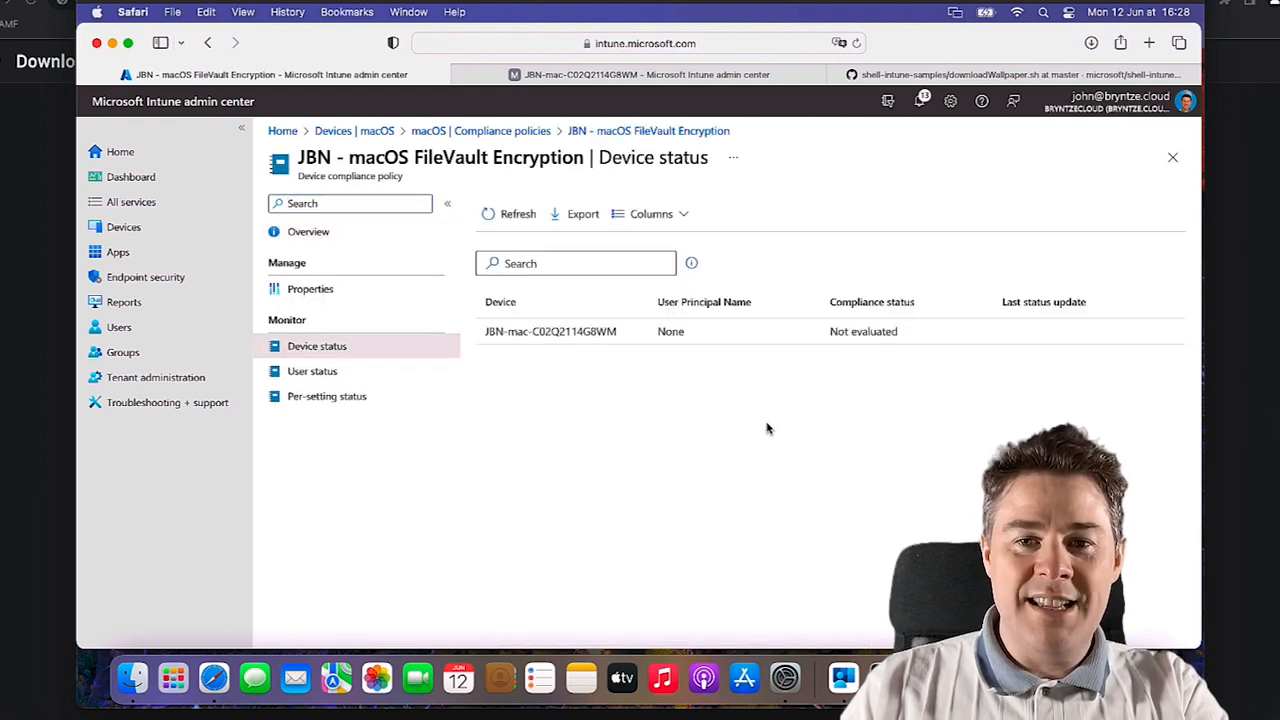